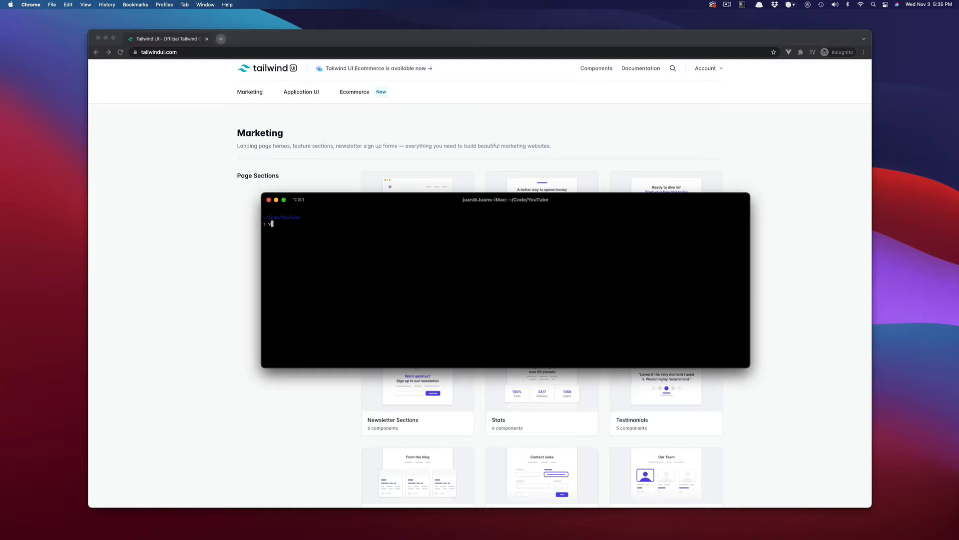
- Run 'laravel new tw-test' in iTerm2 to create the tw-test Laravel project
{"action": "type", "text": "laravel"}
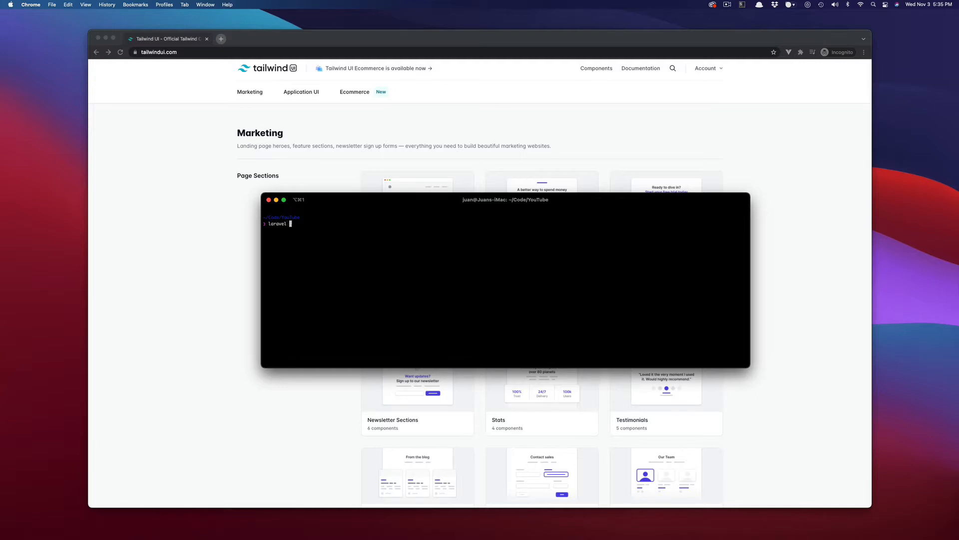
{"action": "type", "text": "new"}
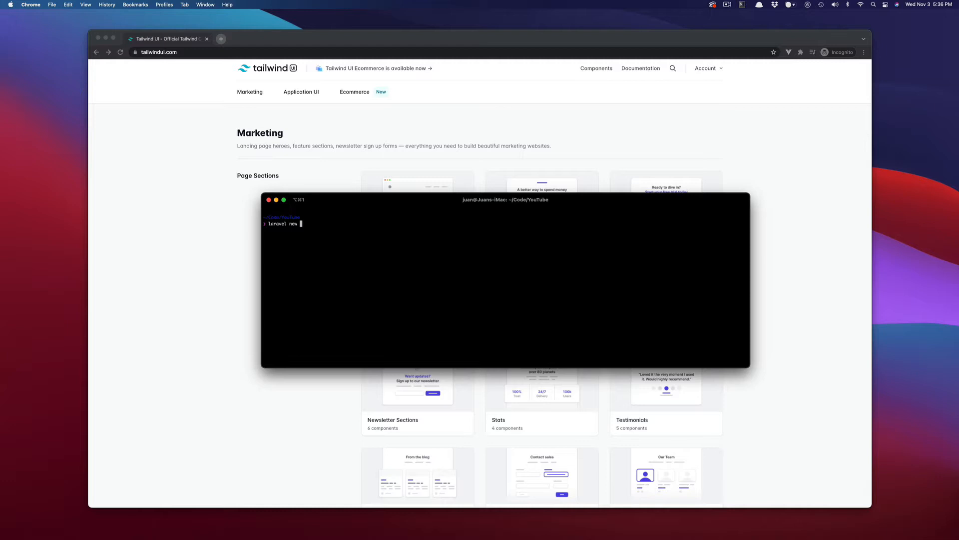
{"action": "type", "text": "tw-test"}
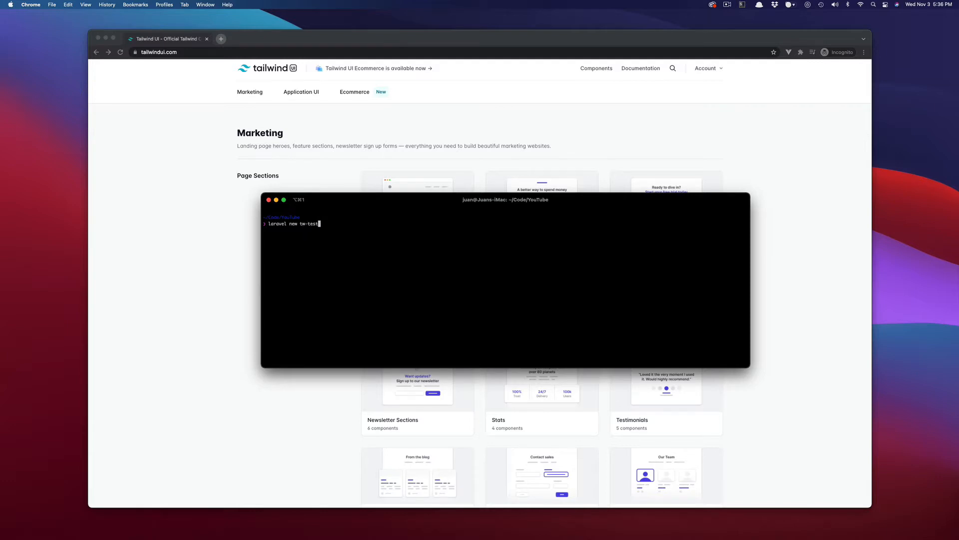
{"action": "key", "text": "Return"}
{"action": "type", "text": "tw-te"}
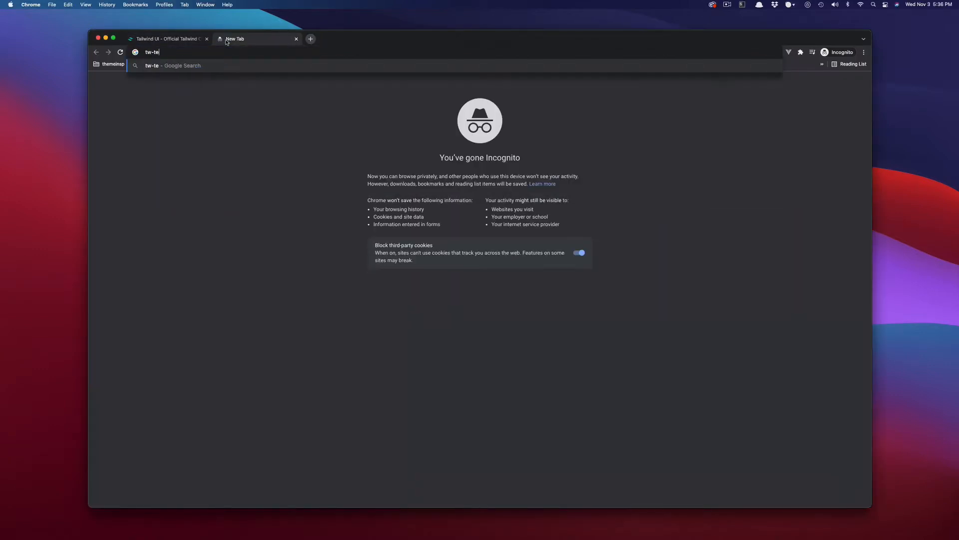
- Load tw-test.test in Chrome and confirm the default Laravel welcome page appears
{"action": "key", "text": "Return"}
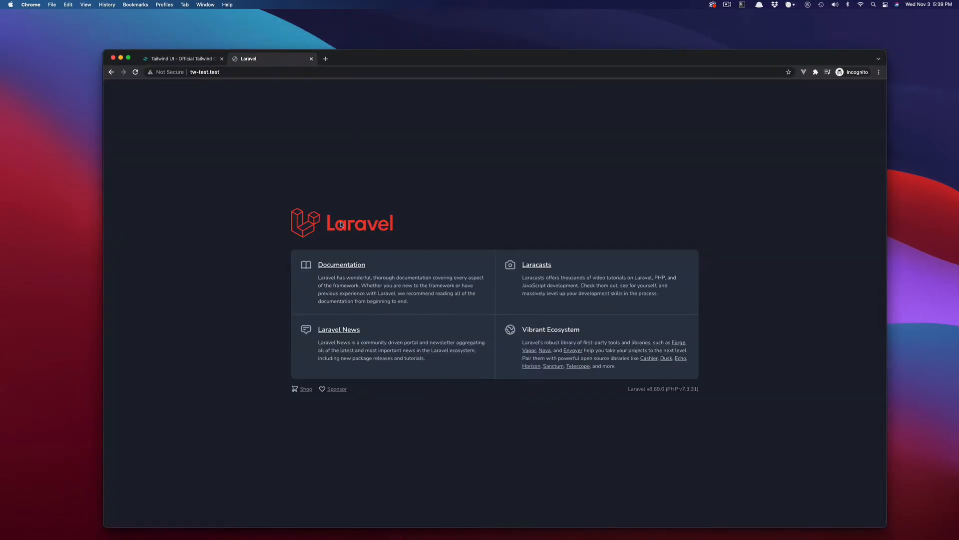
{"action": "mouse_move", "coordinate": [341, 224]}
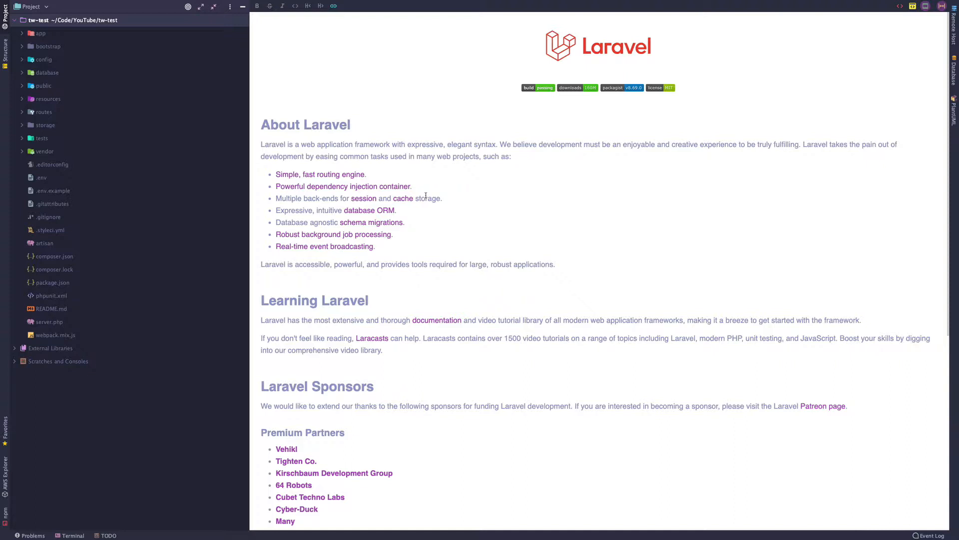
- Require the laravel/breeze package with Composer in PhpStorm's terminal
{"action": "left_click", "coordinate": [69, 535]}
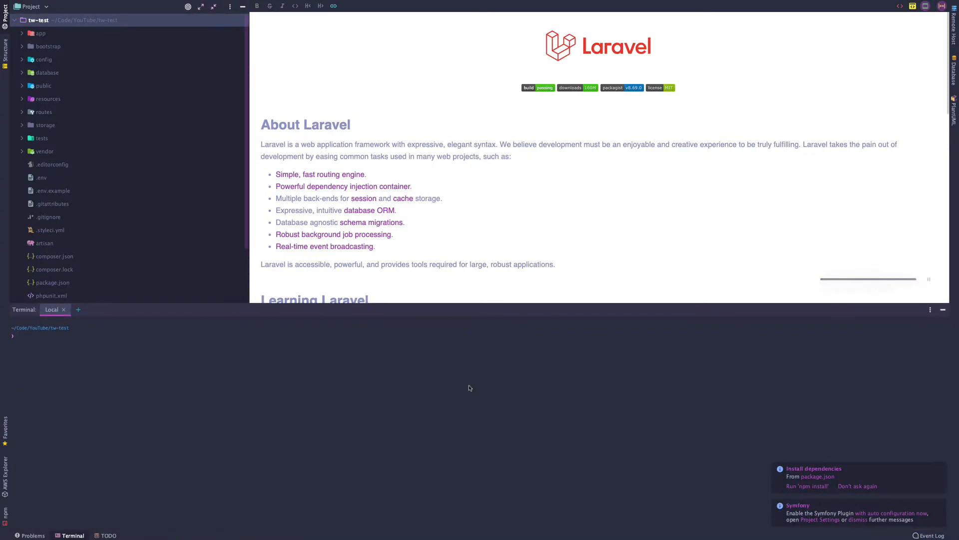
{"action": "type", "text": "composre"}
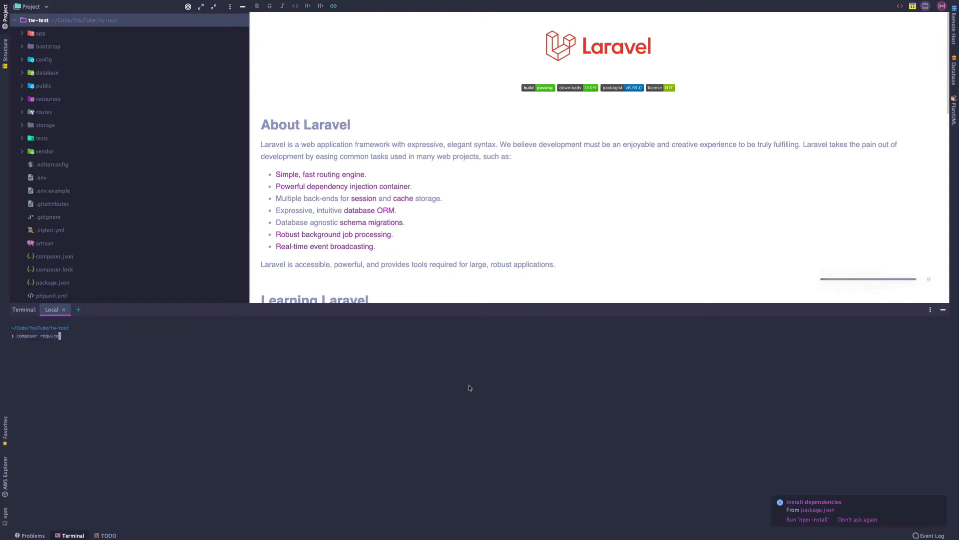
{"action": "type", "text": "laravel/breeze"}
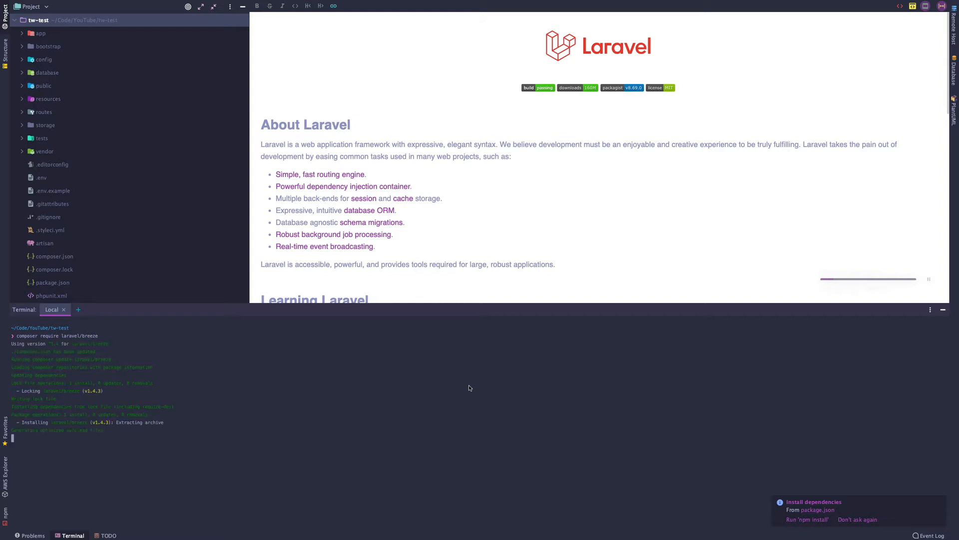
{"action": "mouse_move", "coordinate": [191, 404]}
{"action": "type", "text": "php artisan"}
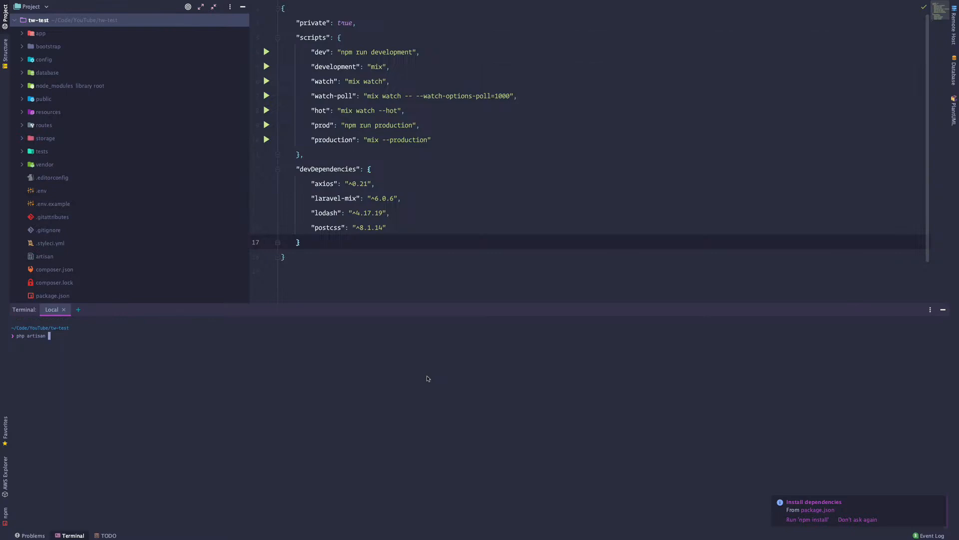
- Run 'php artisan breeze:install' to scaffold the Breeze authentication views
{"action": "type", "text": "bree"}
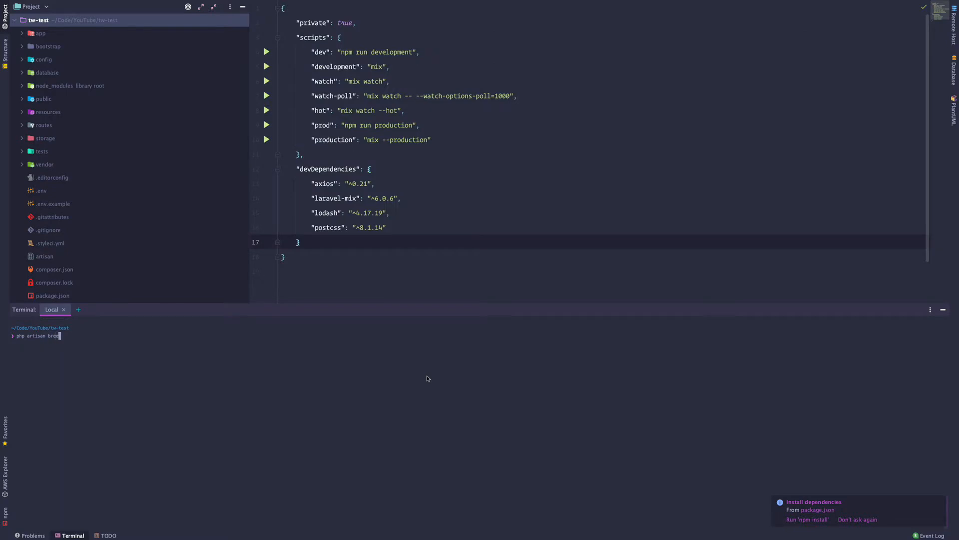
{"action": "type", "text": "ze:inst"}
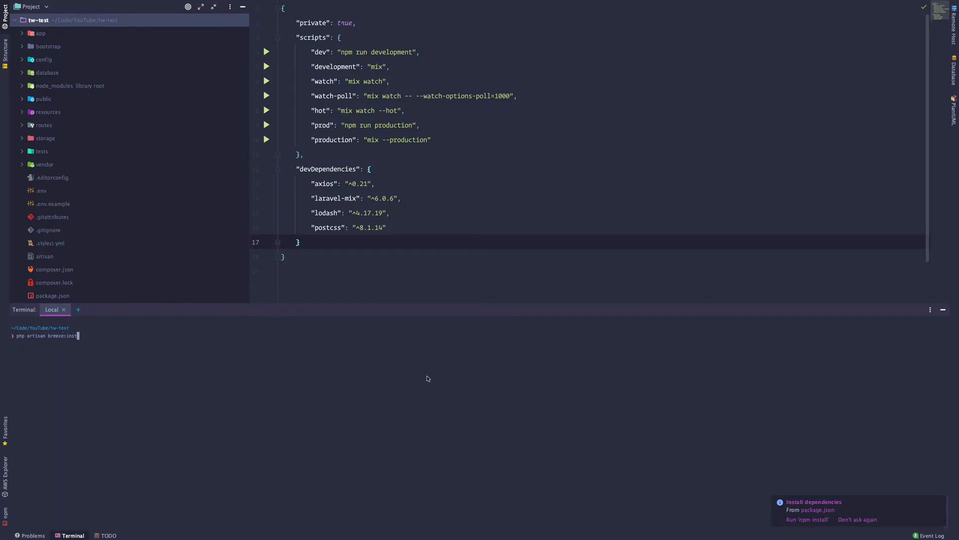
{"action": "key", "text": "Return"}
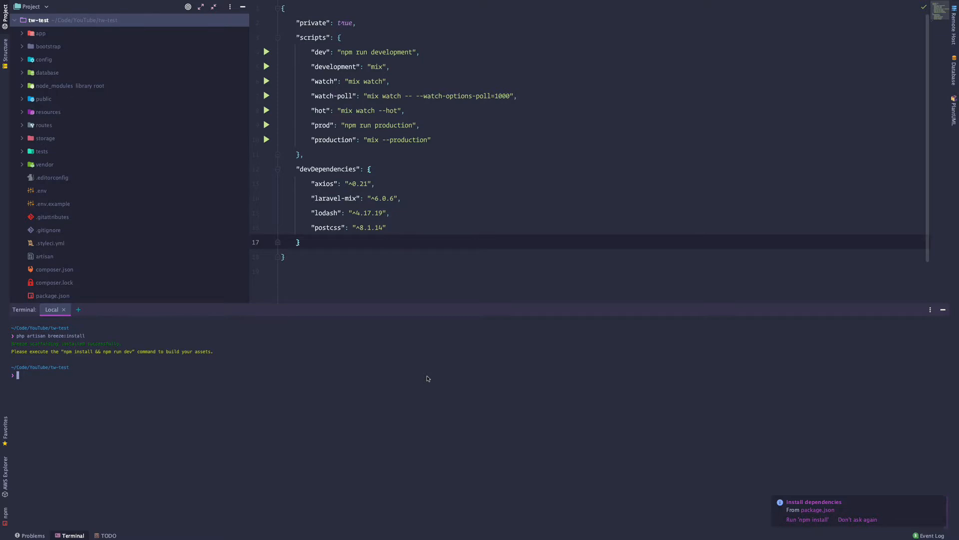
- Run 'npm install && npm run dev' to install and build the front-end assets
{"action": "type", "text": "composer require laravel/breeze"}
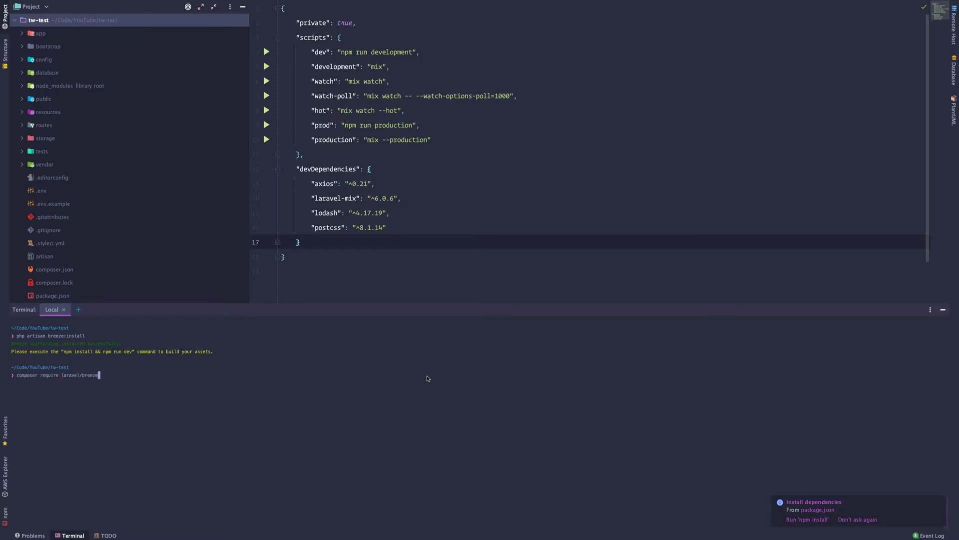
{"action": "type", "text": "npm install && npm run dev"}
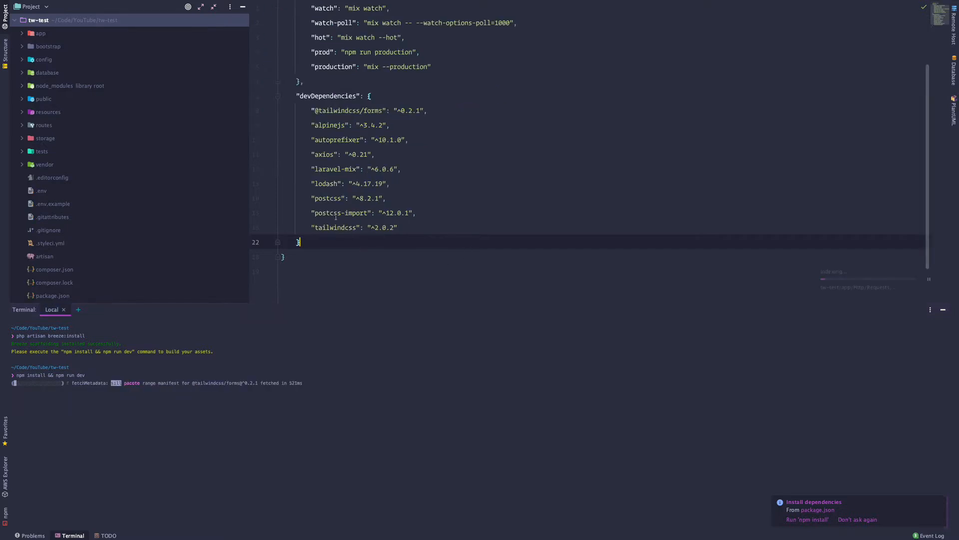
{"action": "scroll", "scroll_direction": "up", "scroll_amount": 3}
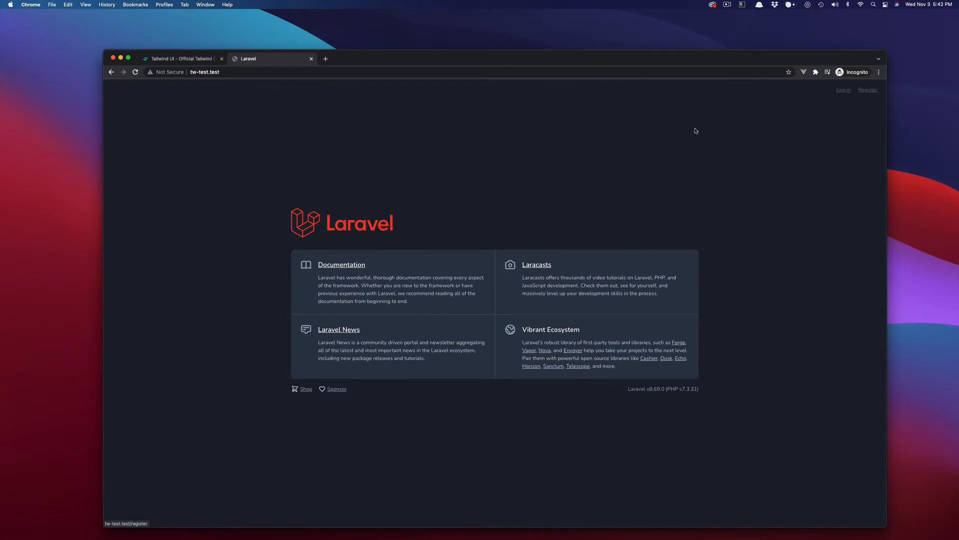
{"action": "mouse_move", "coordinate": [522, 222]}
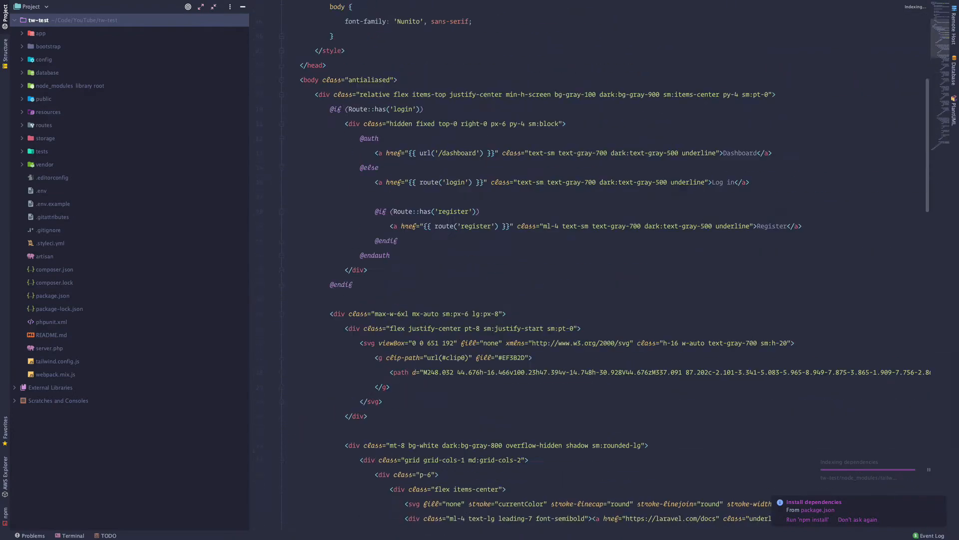
- Expand resources > views > layouts, open guest.blade.php, then open dashboard.blade.php
{"action": "scroll", "scroll_direction": "up", "scroll_amount": 3}
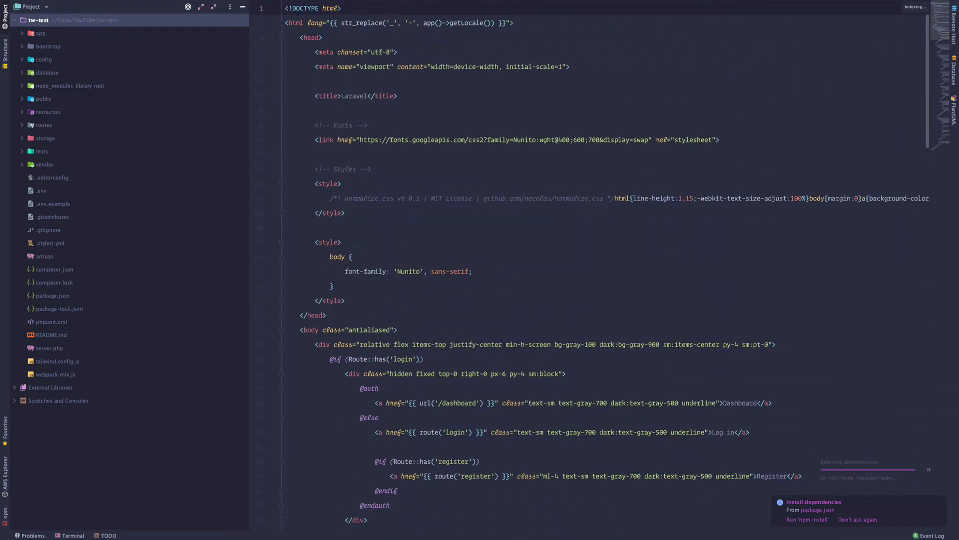
{"action": "left_click", "coordinate": [22, 111]}
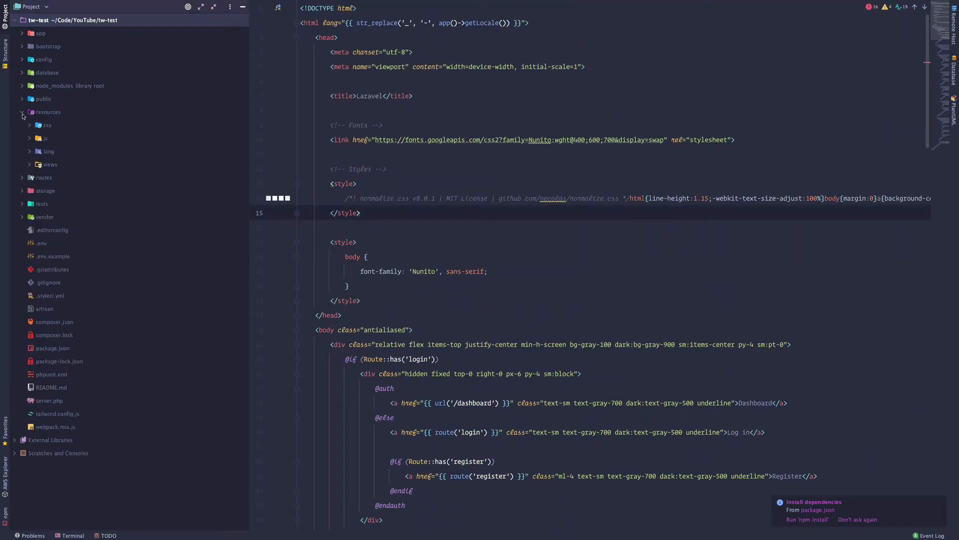
{"action": "left_click", "coordinate": [49, 164]}
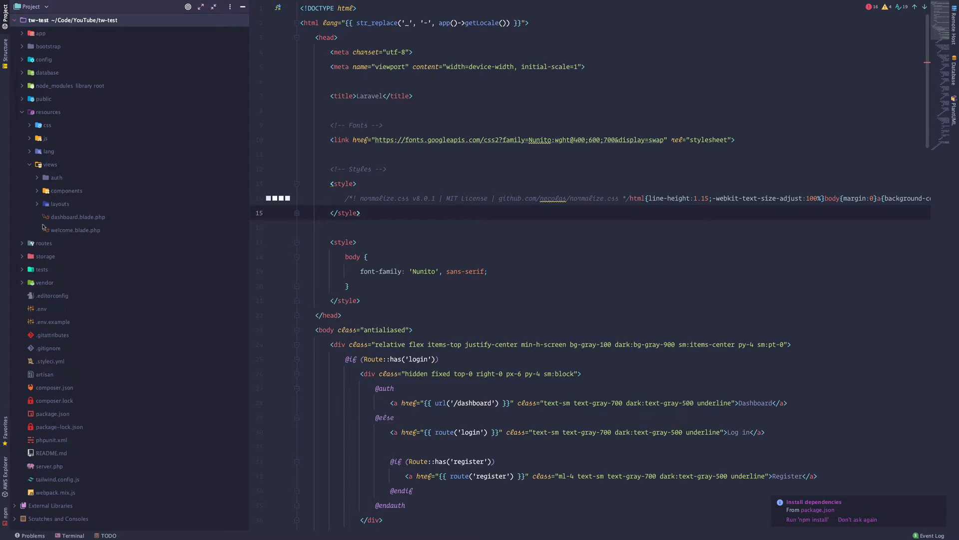
{"action": "mouse_move", "coordinate": [38, 181]}
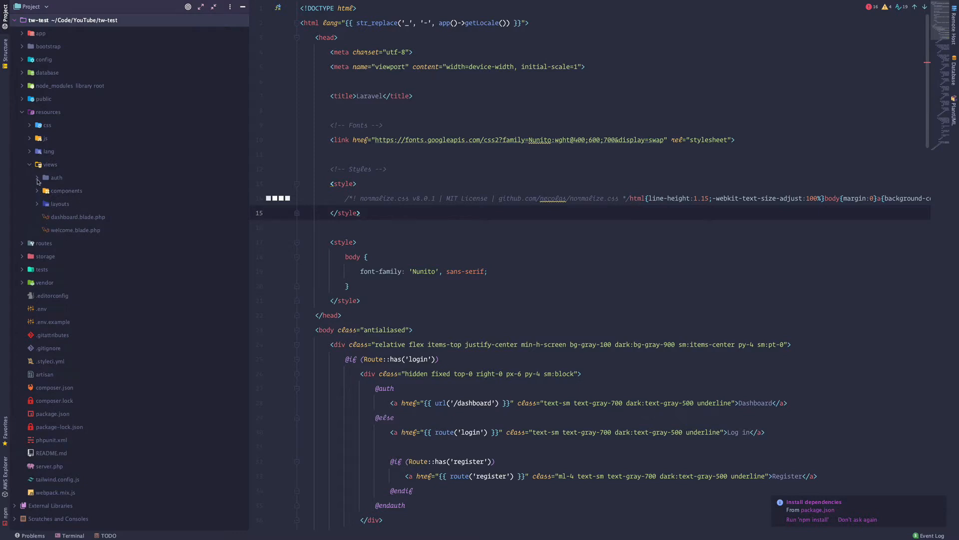
{"action": "left_click", "coordinate": [59, 203]}
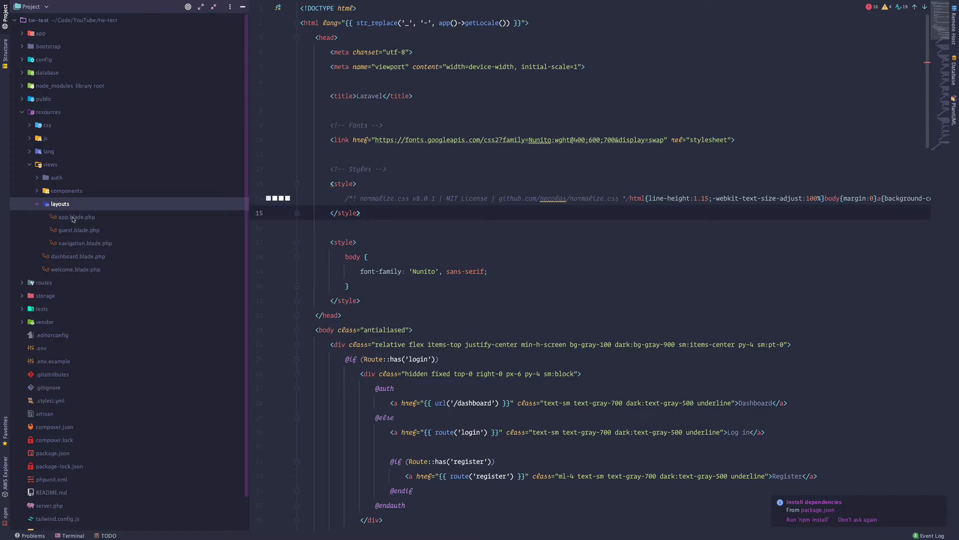
{"action": "left_click", "coordinate": [79, 229]}
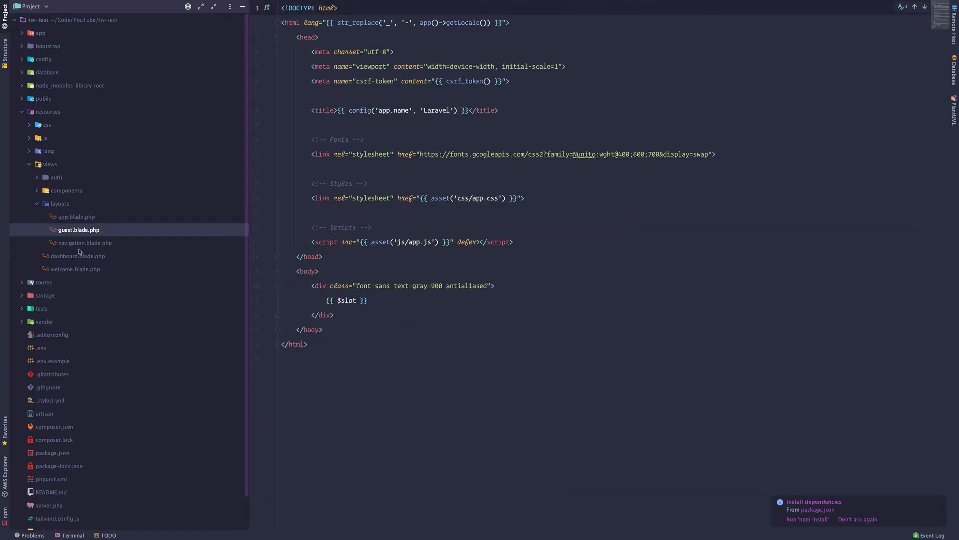
{"action": "mouse_move", "coordinate": [63, 261]}
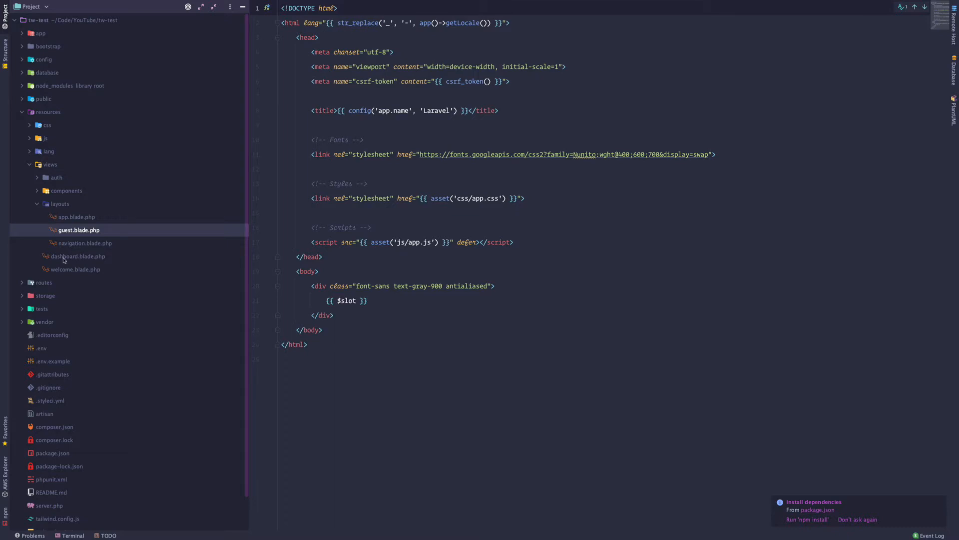
{"action": "left_click", "coordinate": [79, 256]}
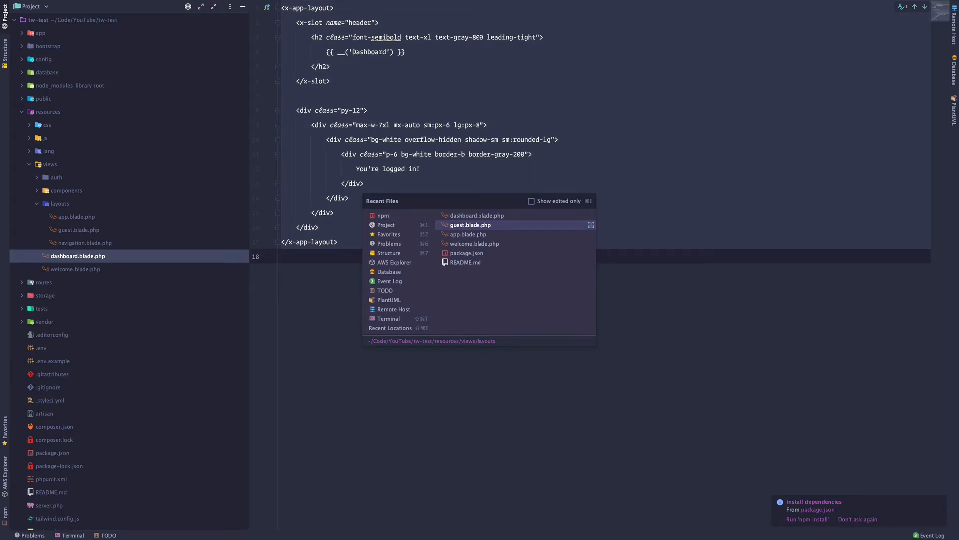
{"action": "mouse_move", "coordinate": [508, 228]}
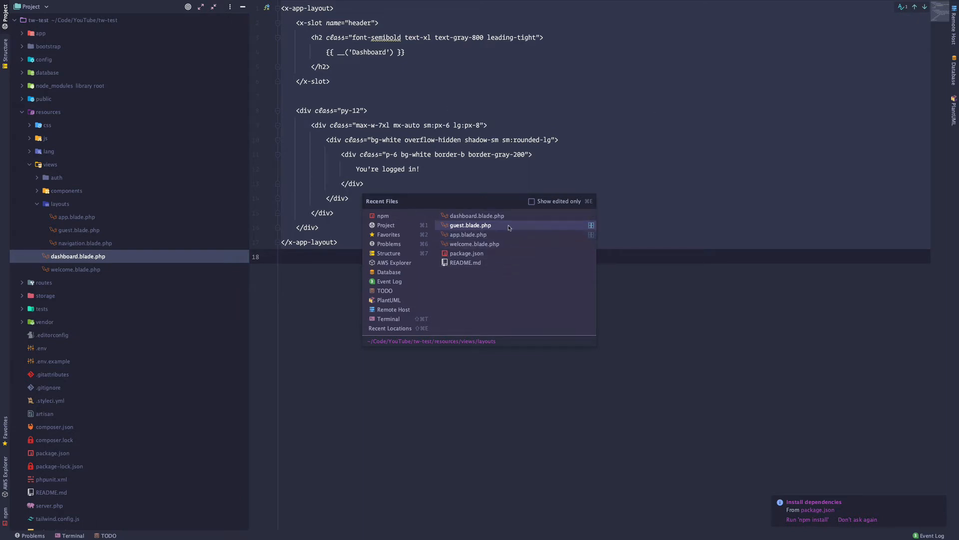
- Edit dashboard.blade.php to use the guest layout with its content emptied
{"action": "left_click", "coordinate": [468, 234]}
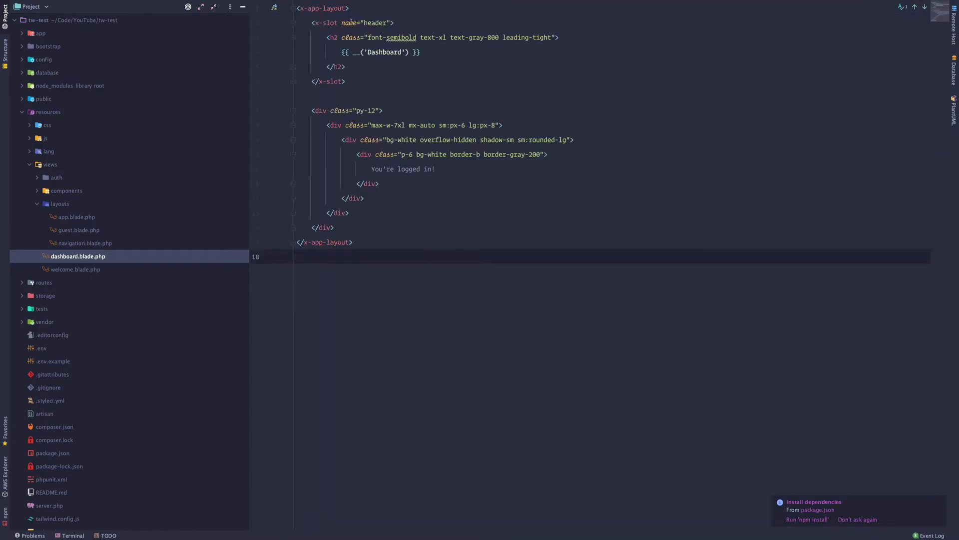
{"action": "left_click", "coordinate": [309, 9]}
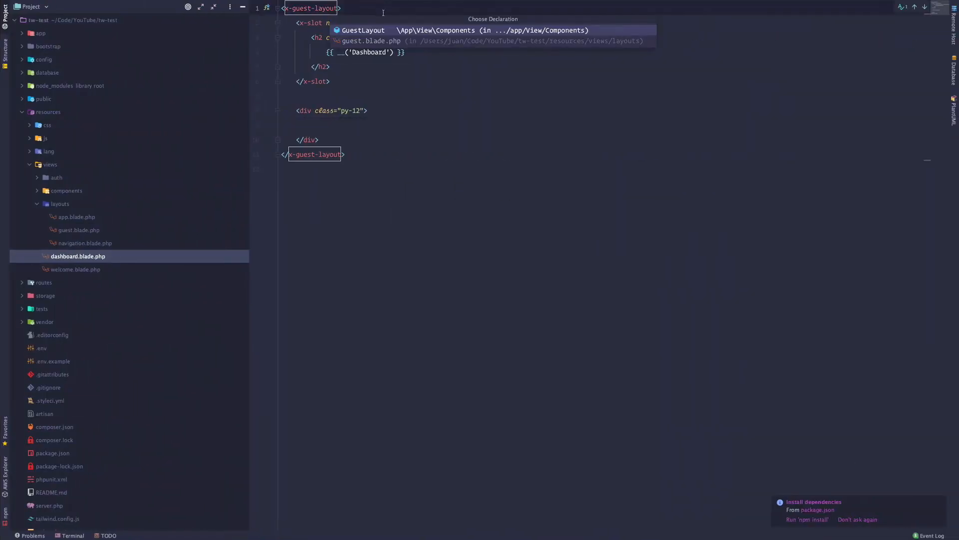
{"action": "left_click", "coordinate": [370, 41]}
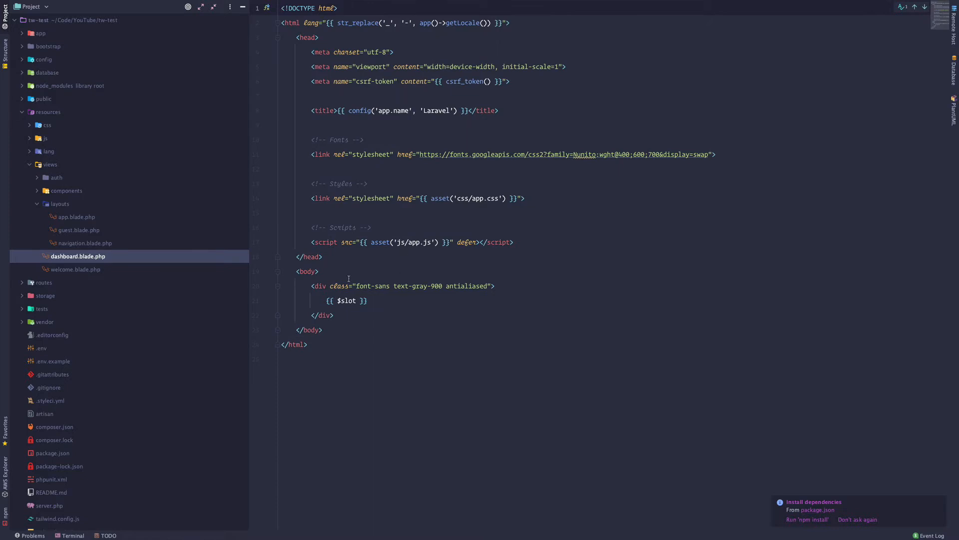
{"action": "left_click", "coordinate": [324, 330]}
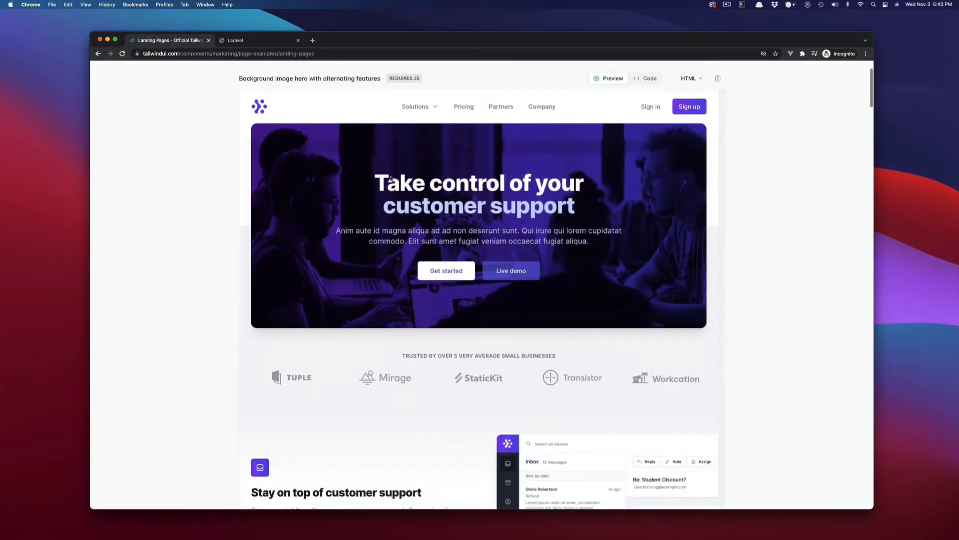
{"action": "scroll", "scroll_direction": "down", "scroll_amount": 3}
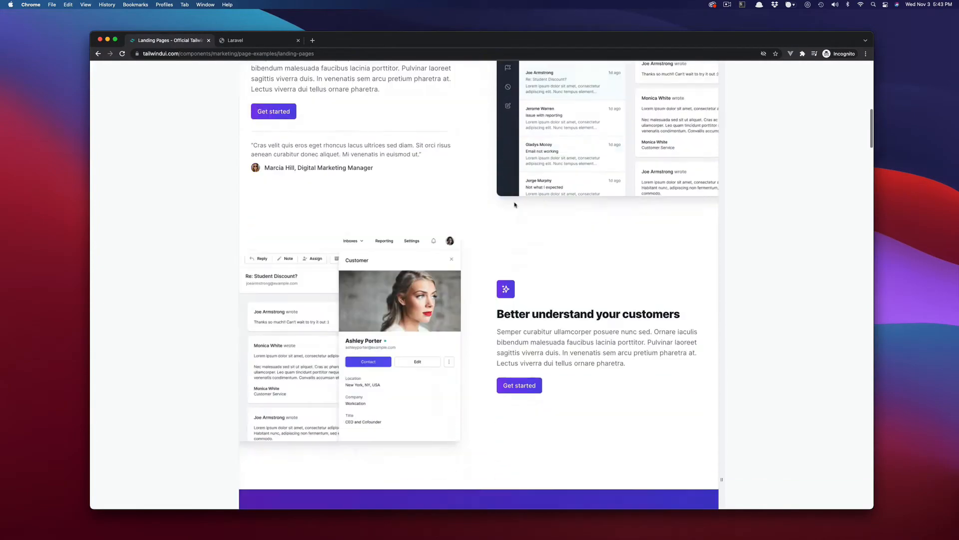
{"action": "scroll", "scroll_direction": "up", "scroll_amount": 3}
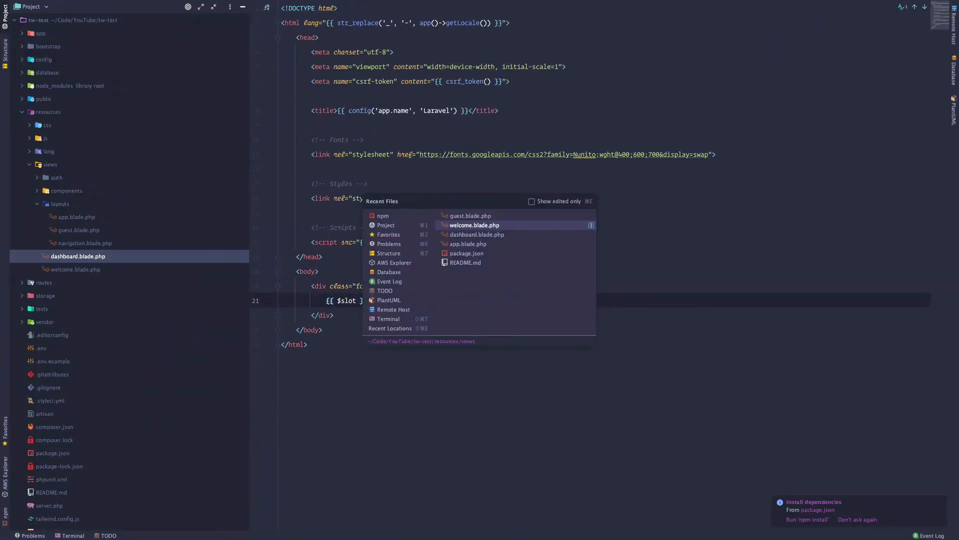
- Paste the copied Tailwind UI landing page markup into welcome.blade.php inside <x-guest-layout>
{"action": "left_click", "coordinate": [476, 235]}
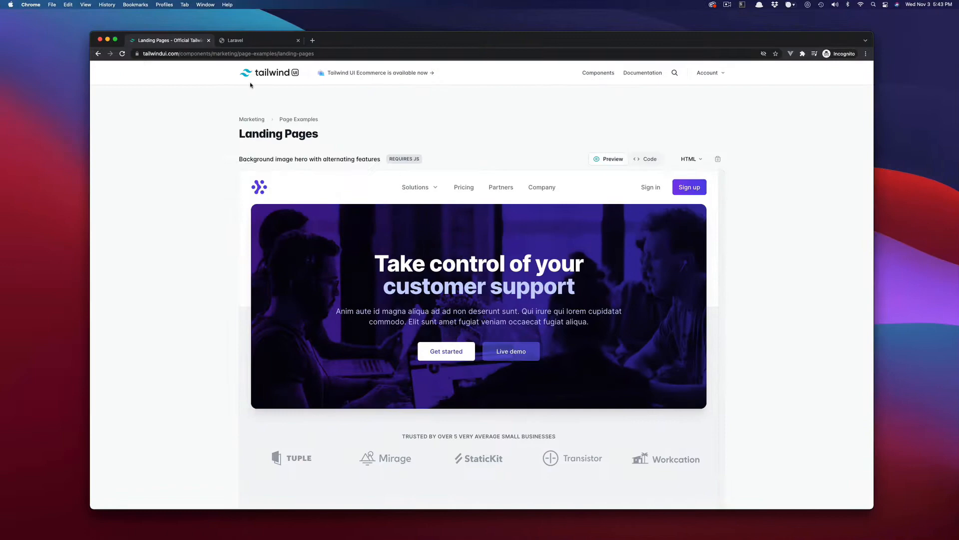
{"action": "left_click", "coordinate": [257, 40]}
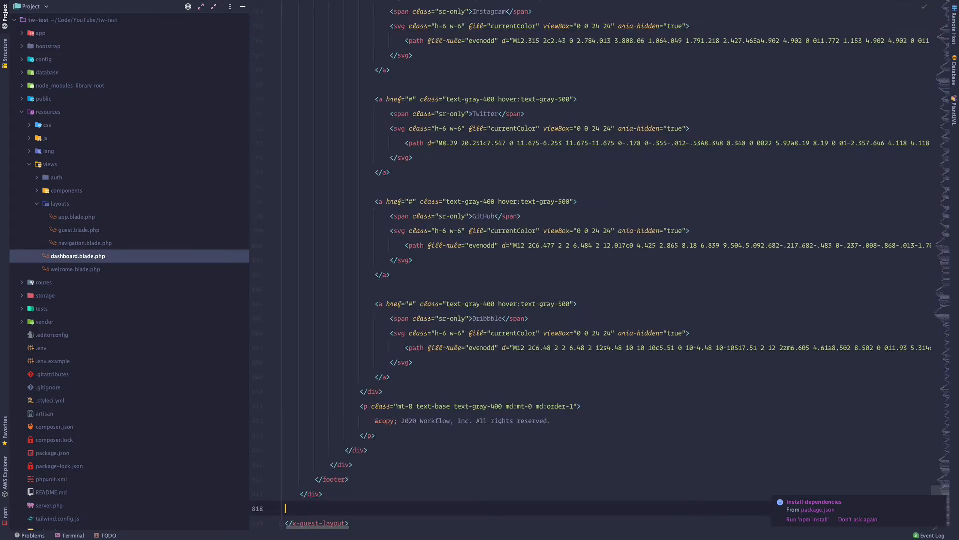
{"action": "scroll", "scroll_direction": "up", "scroll_amount": 3}
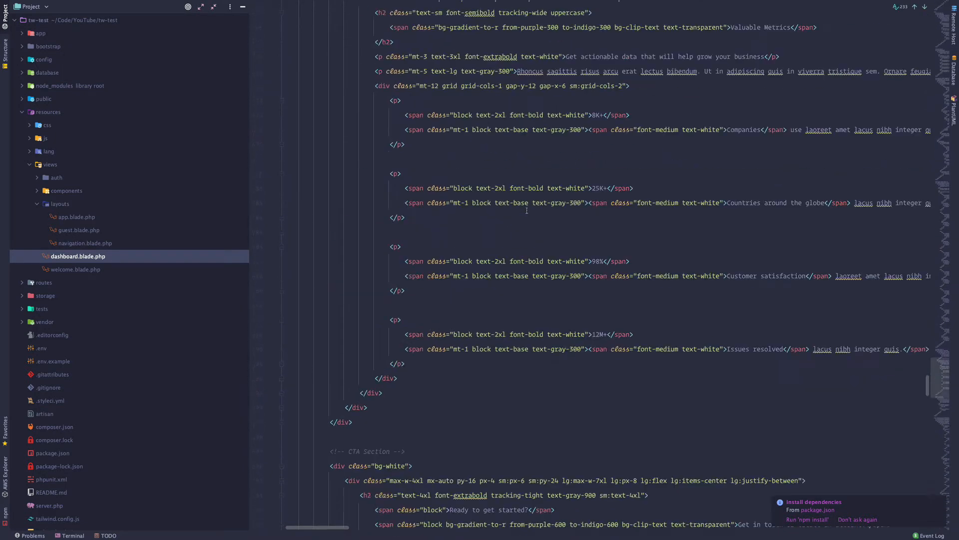
{"action": "scroll", "scroll_direction": "up", "scroll_amount": 3}
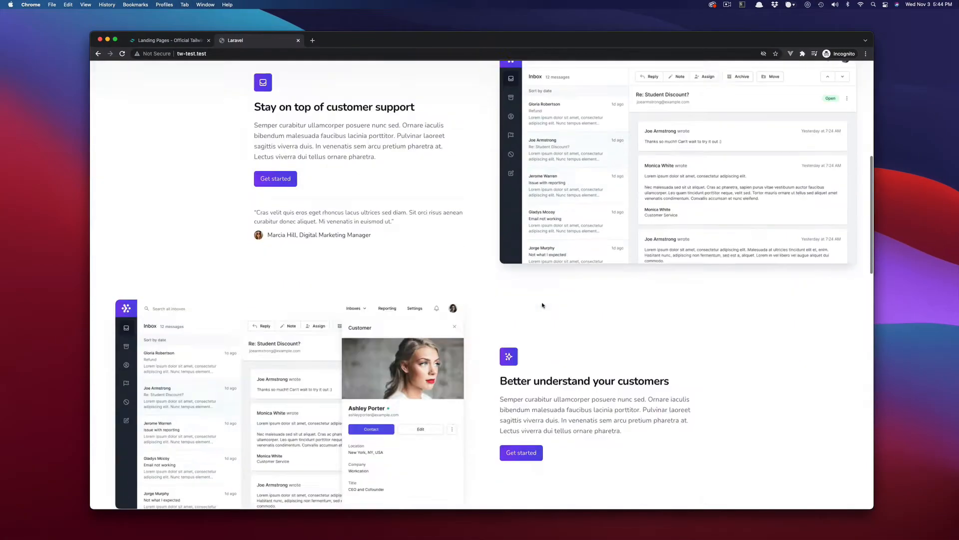
- Scroll through the tw-test.test landing page in Chrome to check it renders
{"action": "scroll", "scroll_direction": "up", "scroll_amount": 3}
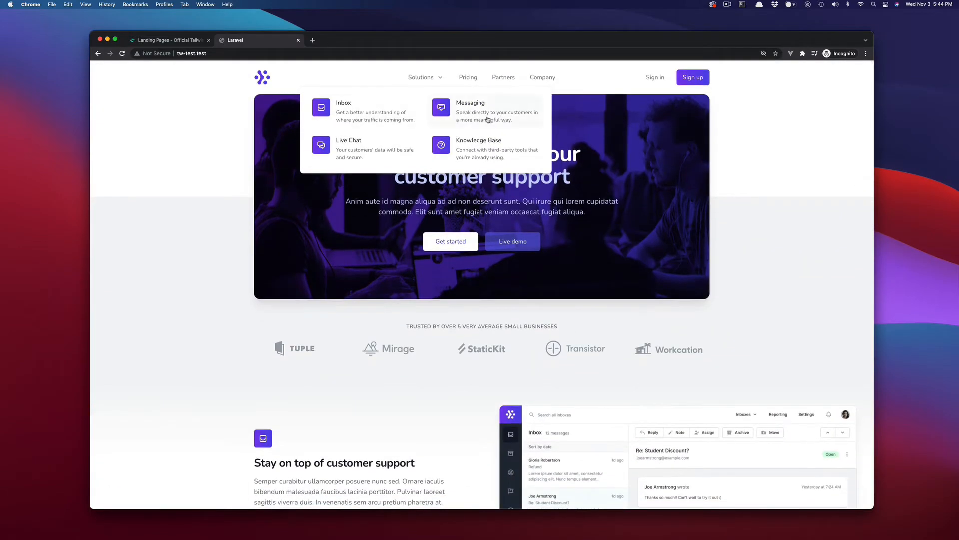
{"action": "mouse_move", "coordinate": [473, 145]}
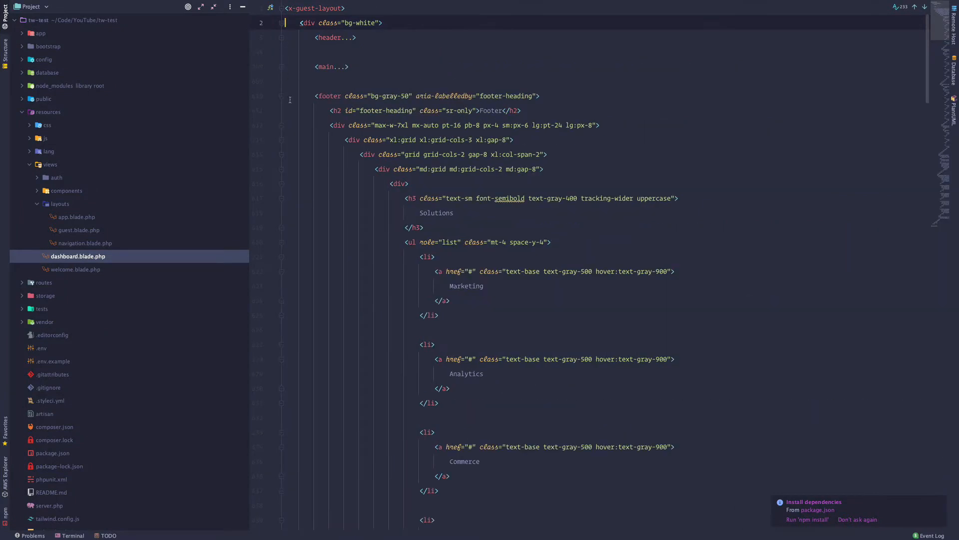
- Create footer and header Blade components and replace their markup with <x-footer/> and <x-header/>
{"action": "left_click", "coordinate": [282, 96]}
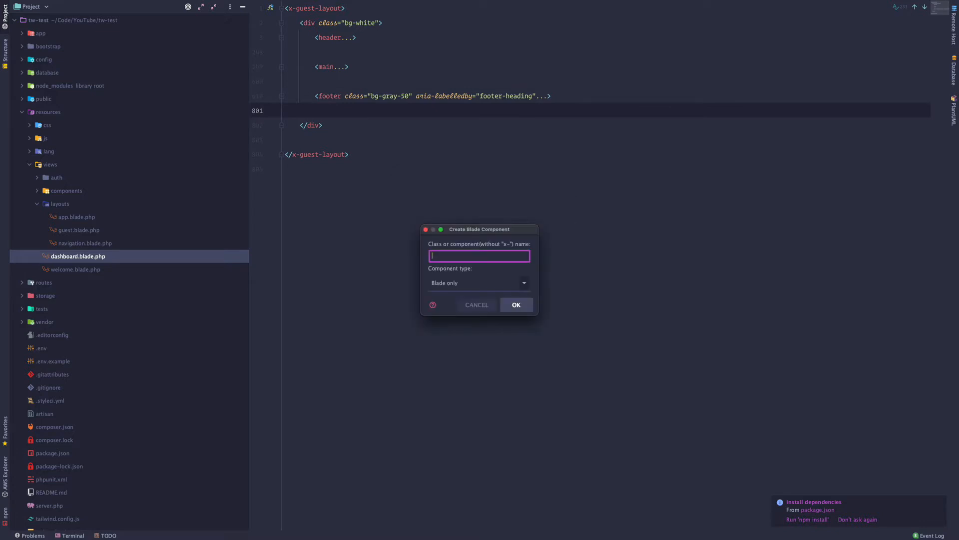
{"action": "type", "text": "footer"}
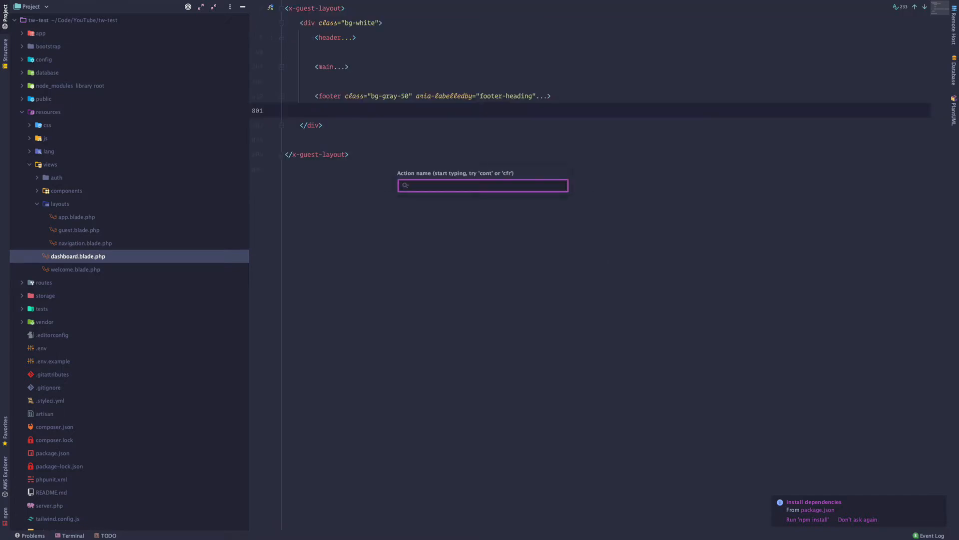
{"action": "type", "text": "com"}
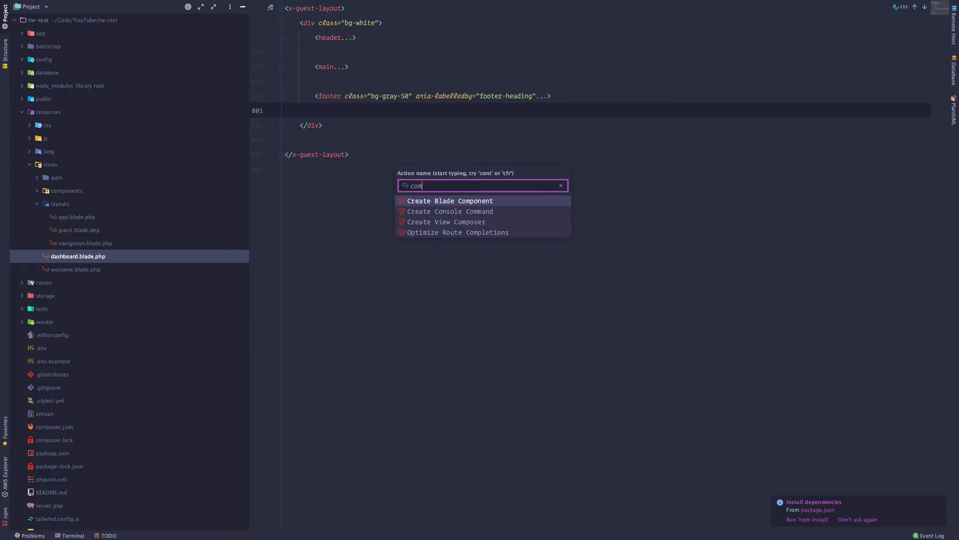
{"action": "left_click", "coordinate": [450, 201]}
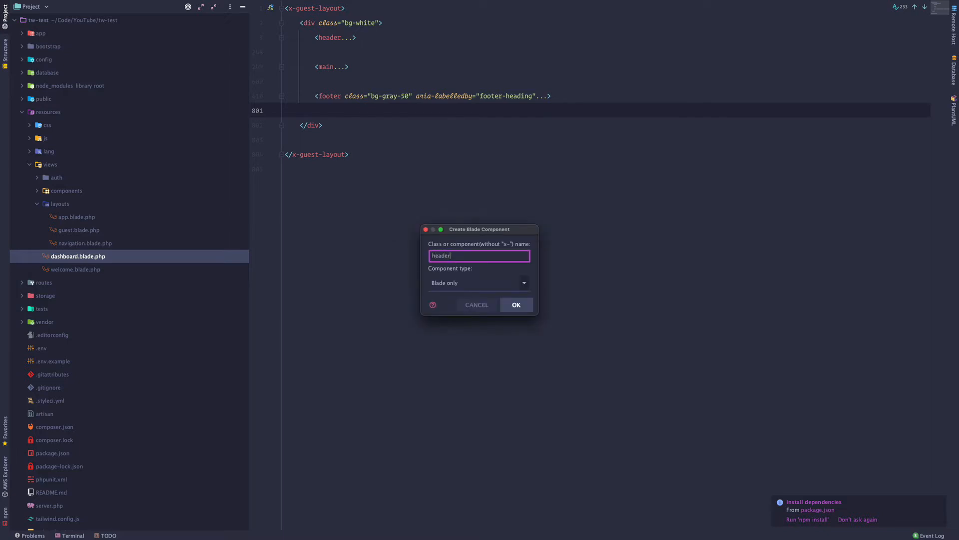
{"action": "left_click", "coordinate": [477, 305]}
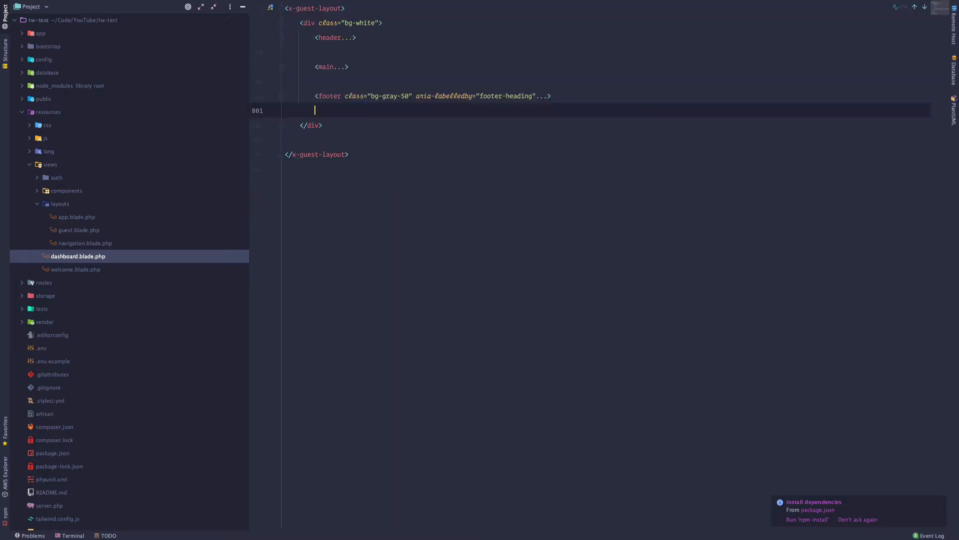
{"action": "type", "text": "<x-footer/>"}
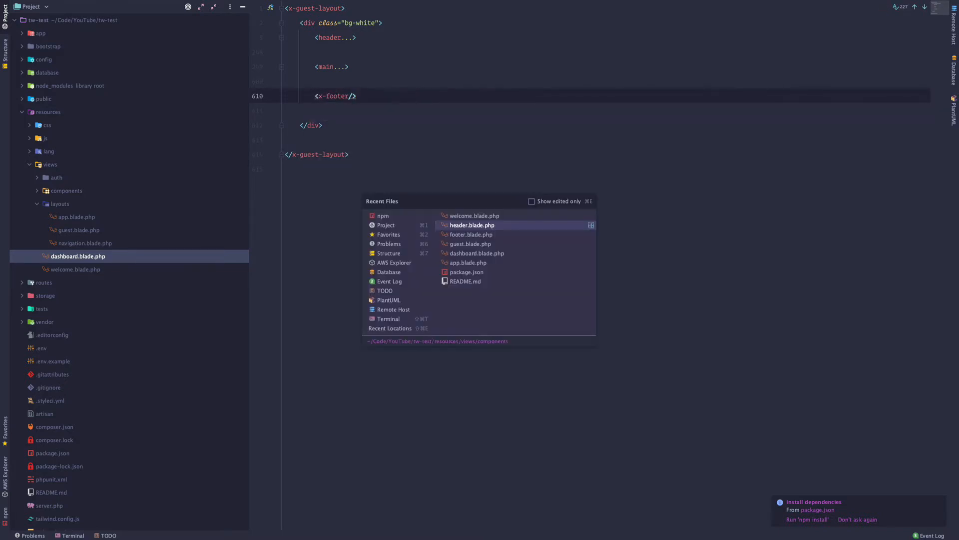
- Open the footer component file and move the footer markup into it
{"action": "left_click", "coordinate": [471, 234]}
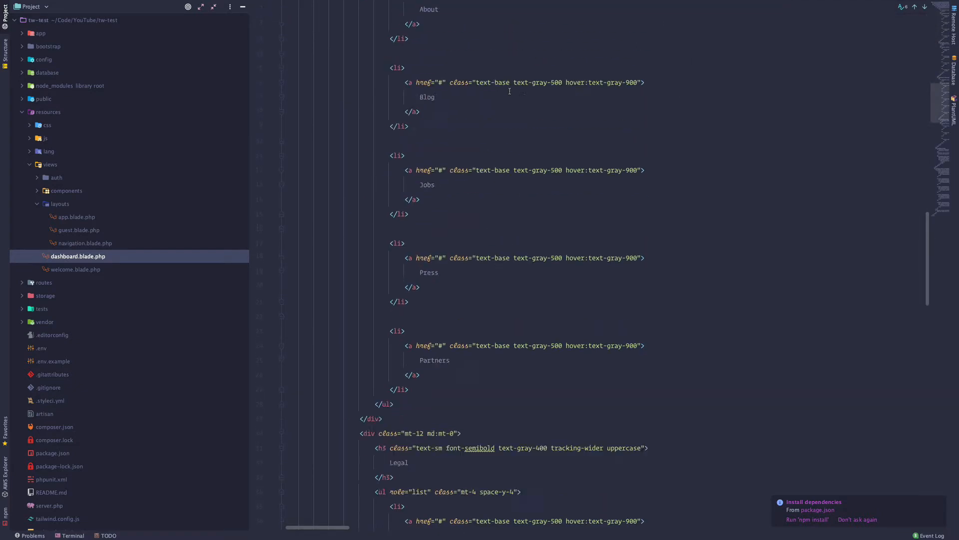
{"action": "scroll", "scroll_direction": "up", "scroll_amount": 3}
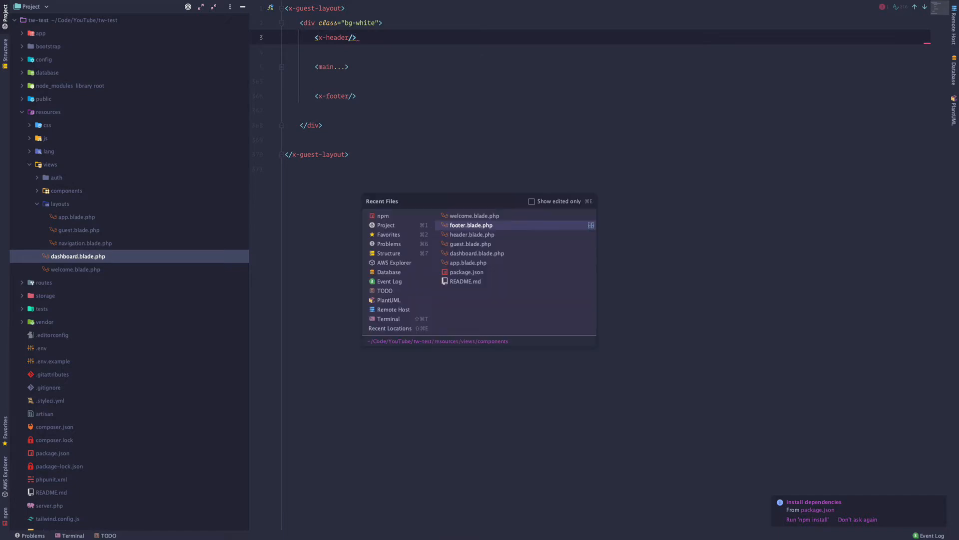
{"action": "left_click", "coordinate": [471, 234]}
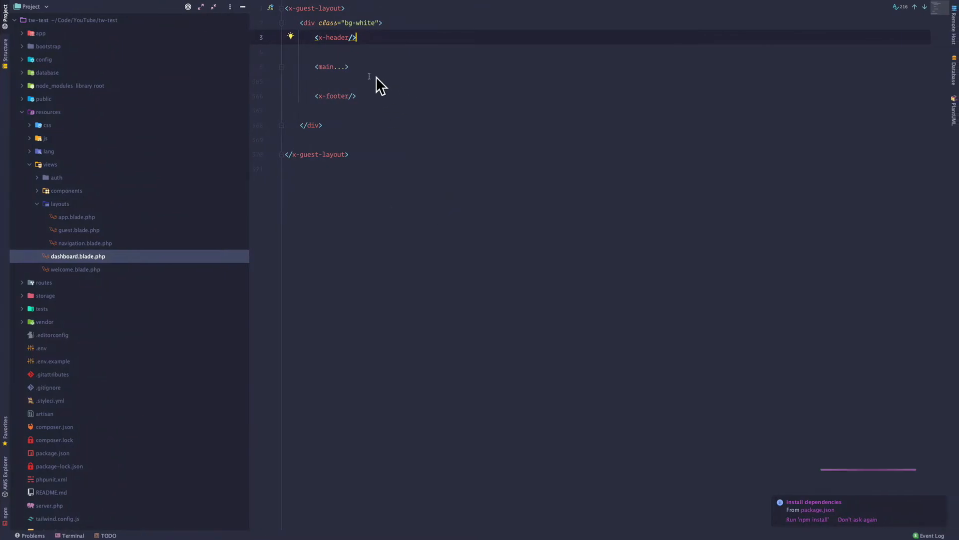
{"action": "scroll", "scroll_direction": "down", "scroll_amount": 3}
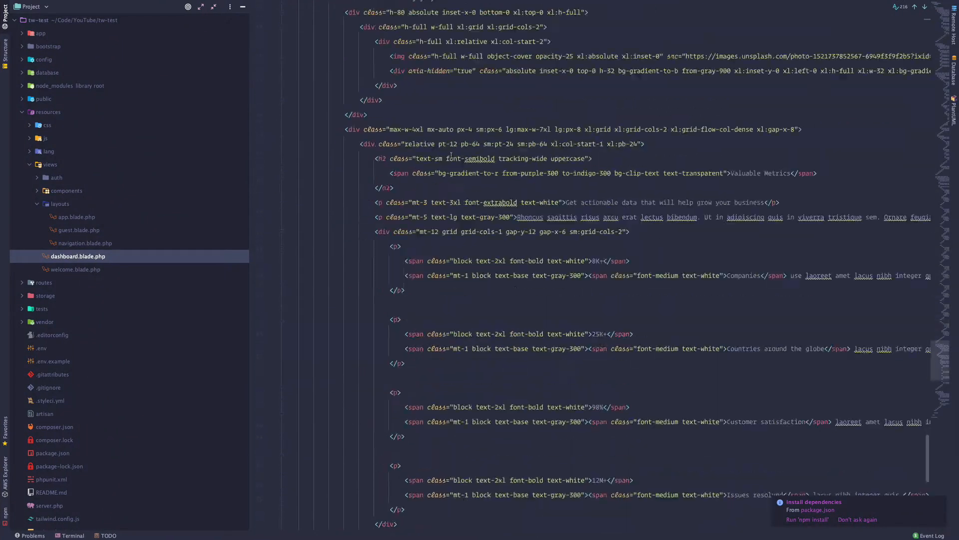
{"action": "scroll", "scroll_direction": "down", "scroll_amount": 3}
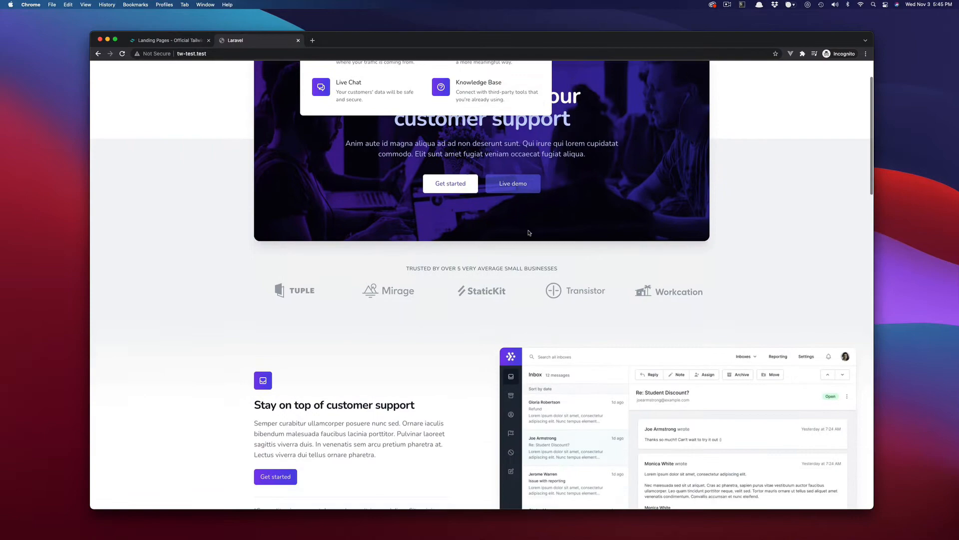
{"action": "scroll", "scroll_direction": "down", "scroll_amount": 3}
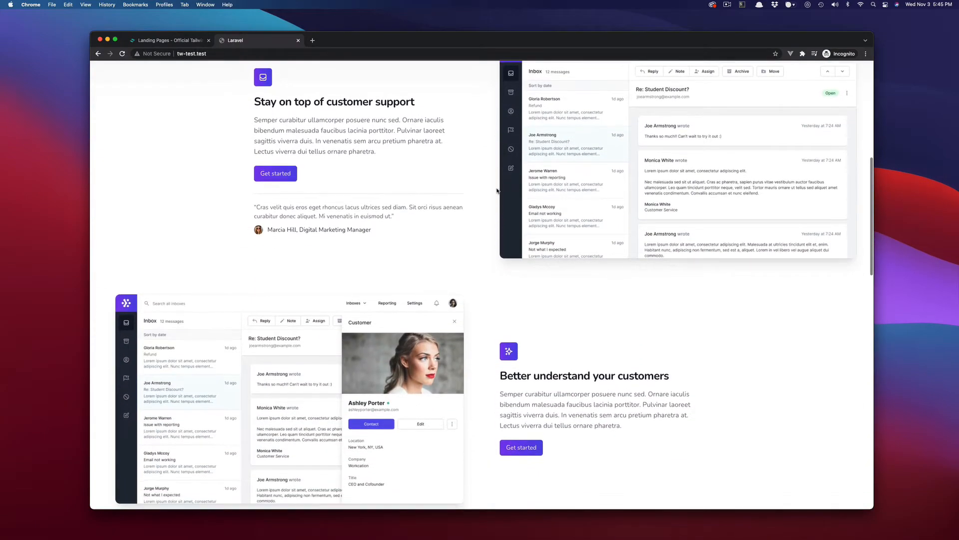
{"action": "scroll", "scroll_direction": "down", "scroll_amount": 3}
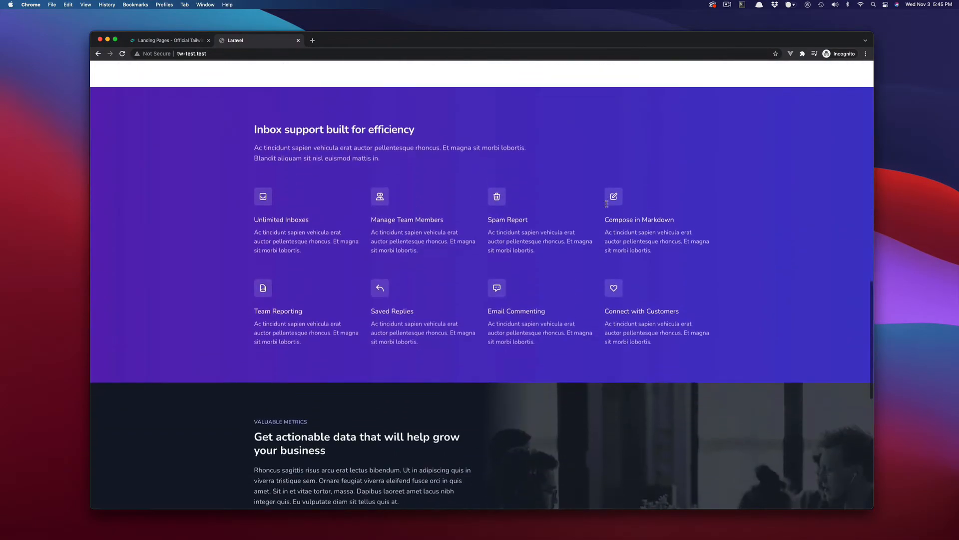
{"action": "scroll", "scroll_direction": "down", "scroll_amount": 3}
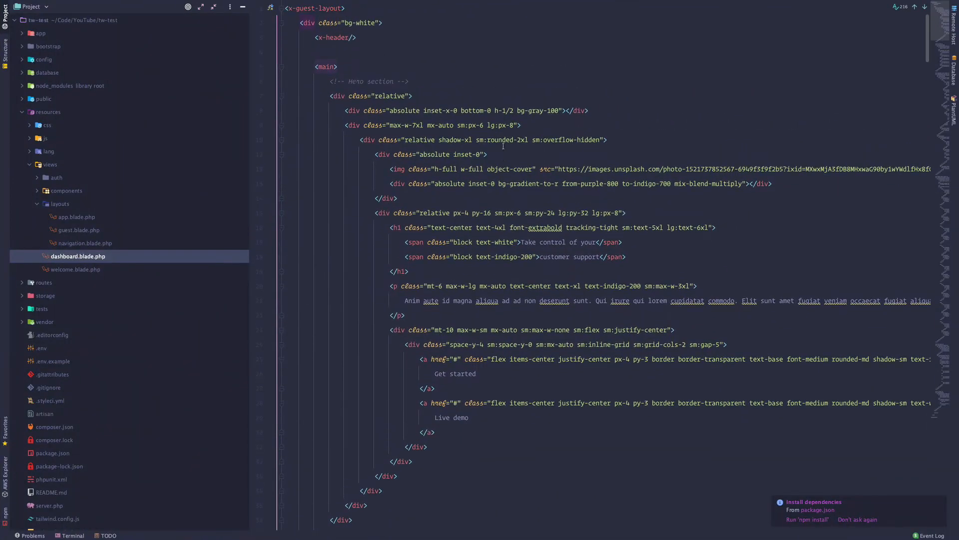
- Trim the header navigation to Pricing and Partners links, removing the Solutions dropdown
{"action": "double_click", "coordinate": [421, 139]}
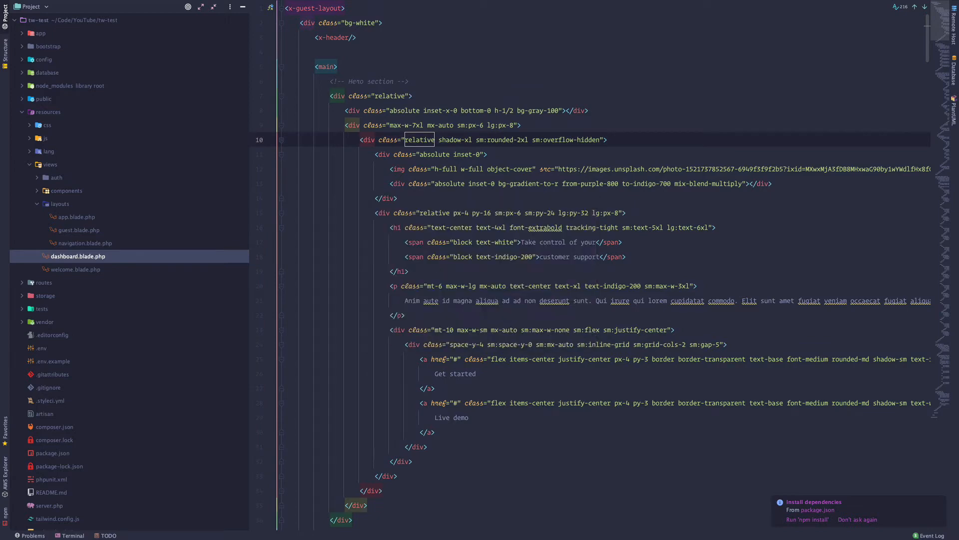
{"action": "scroll", "scroll_direction": "down", "scroll_amount": 3}
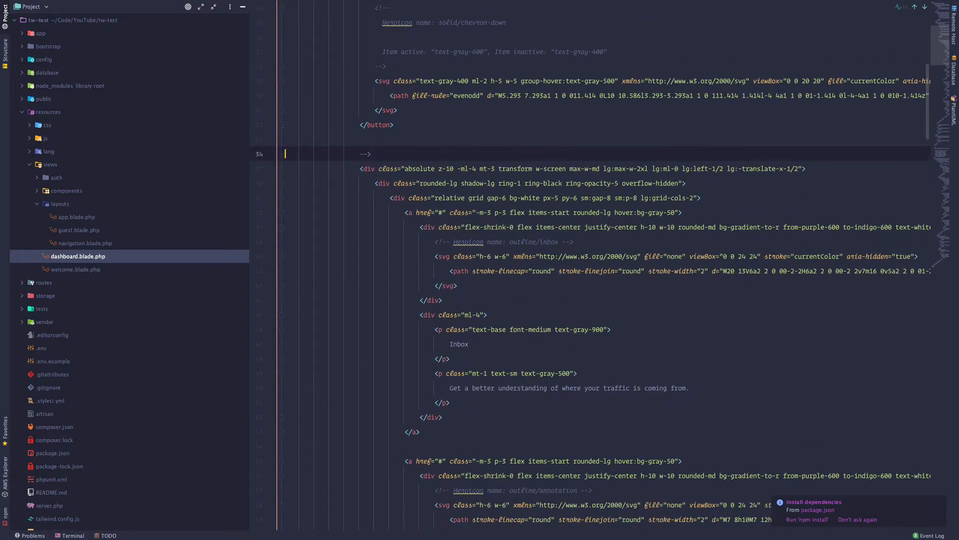
{"action": "scroll", "scroll_direction": "up", "scroll_amount": 3}
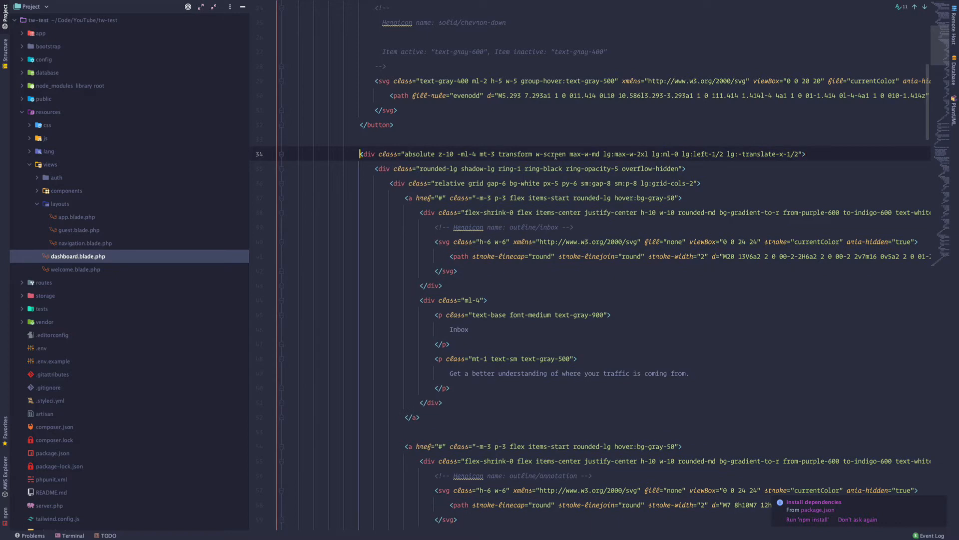
{"action": "scroll", "scroll_direction": "down", "scroll_amount": 3}
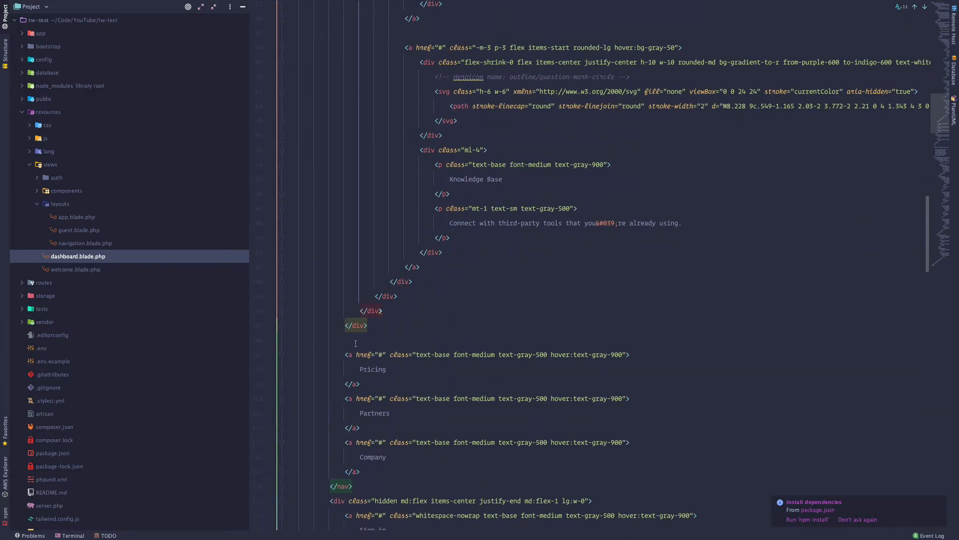
{"action": "scroll", "scroll_direction": "down", "scroll_amount": 3}
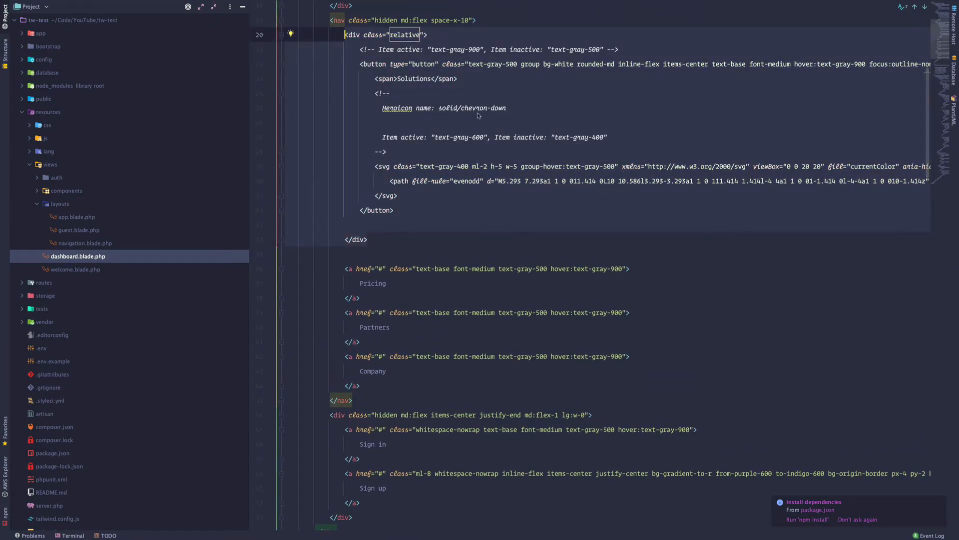
{"action": "scroll", "scroll_direction": "down", "scroll_amount": 3}
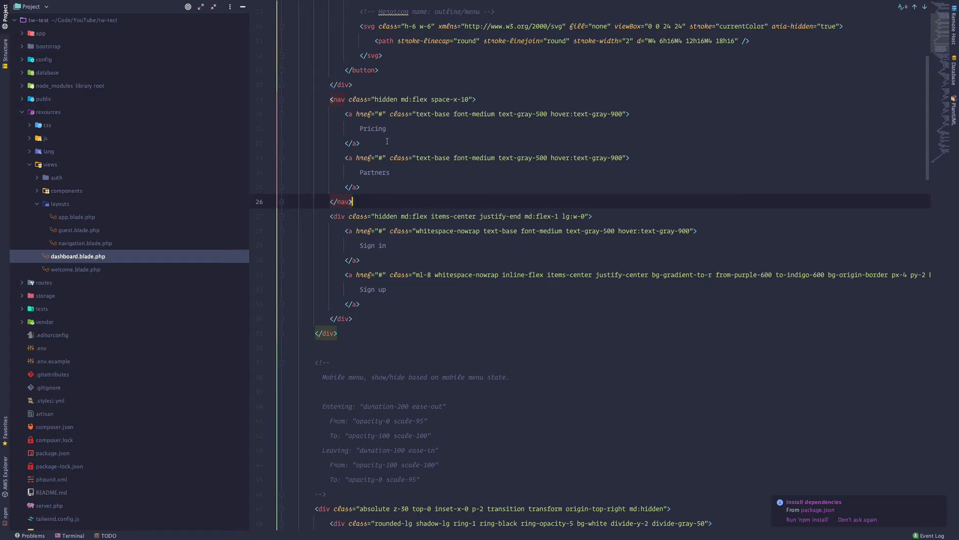
- Rename the Partners navigation link to 'Contact Us'
{"action": "left_click", "coordinate": [374, 128]}
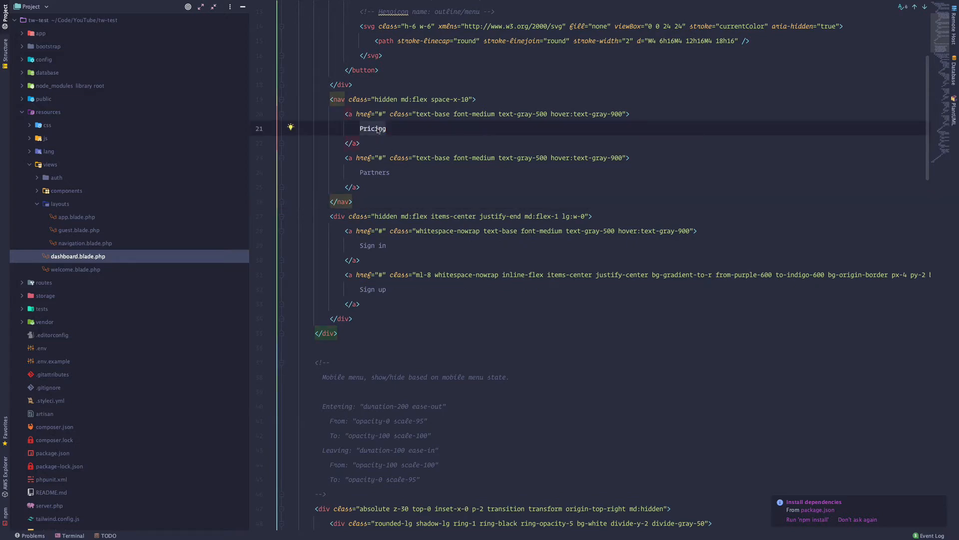
{"action": "left_click", "coordinate": [379, 172]}
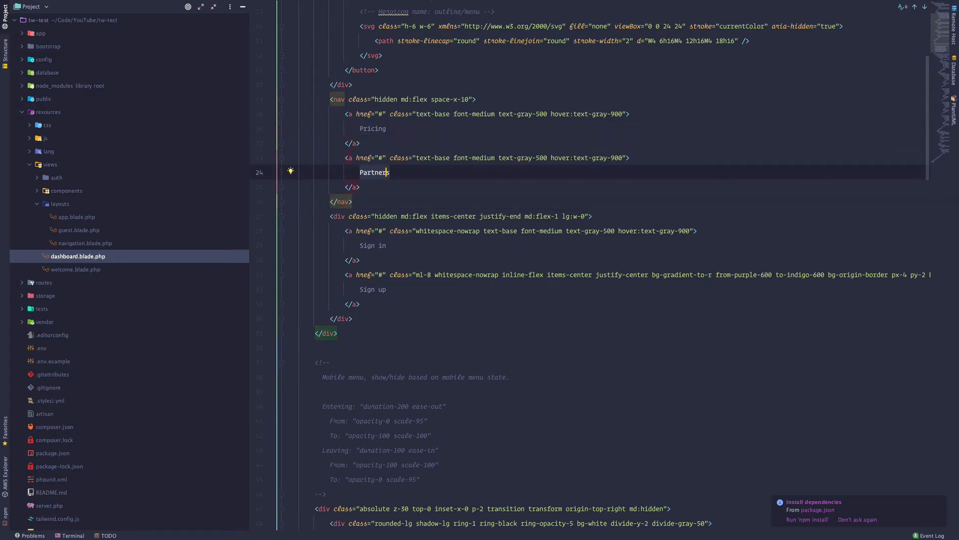
{"action": "type", "text": "Contact Us"}
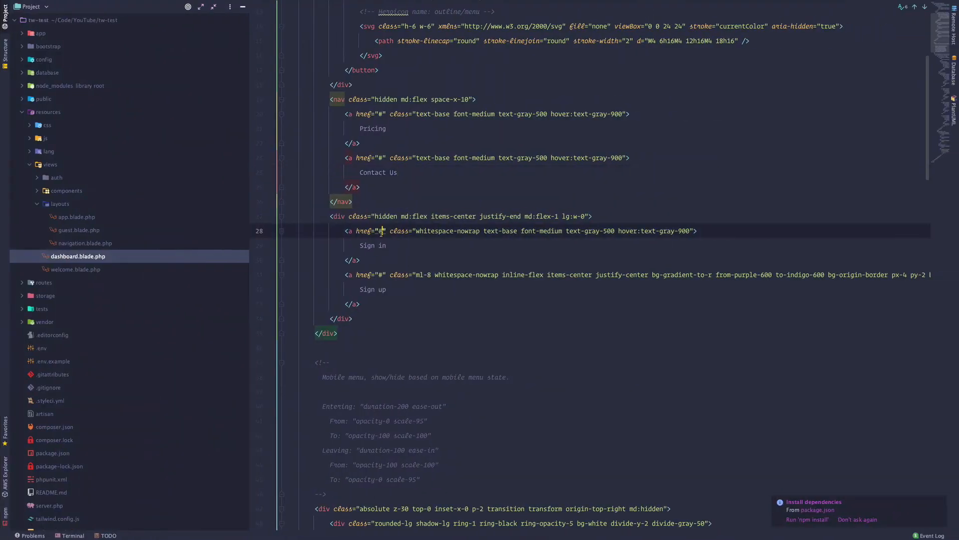
- Point Sign in to {{route('login')}} and Sign up to the register route
{"action": "type", "text": "{{route('')}}"}
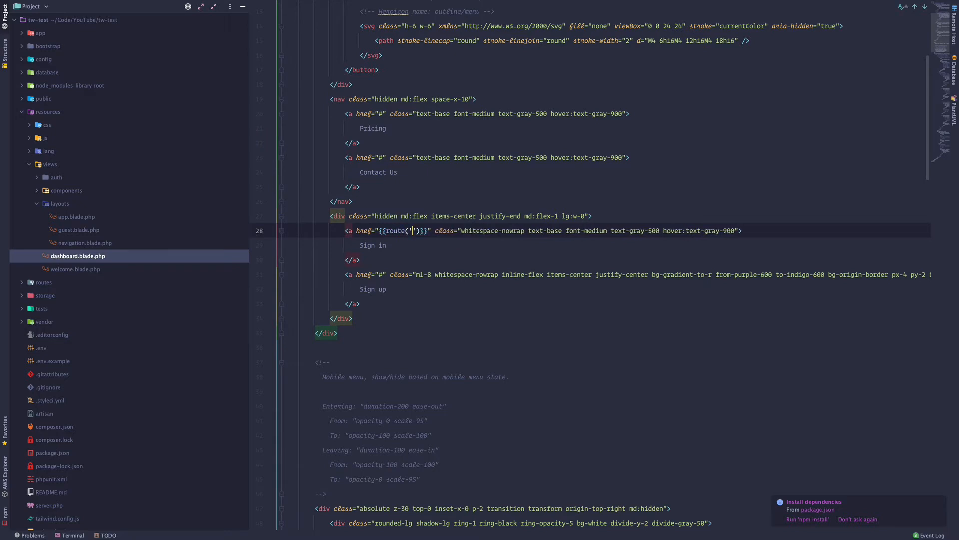
{"action": "type", "text": "login"}
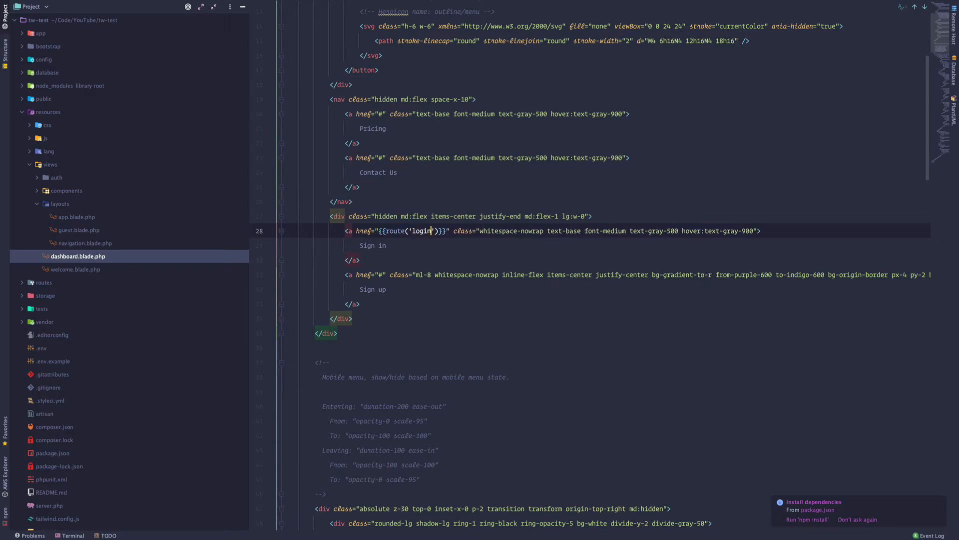
{"action": "left_click", "coordinate": [386, 275]}
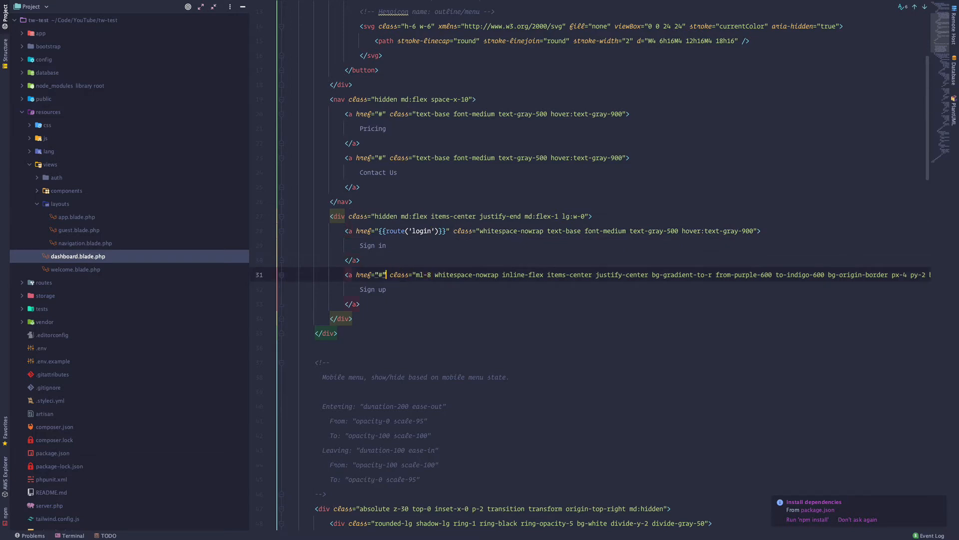
{"action": "type", "text": "{{}}"}
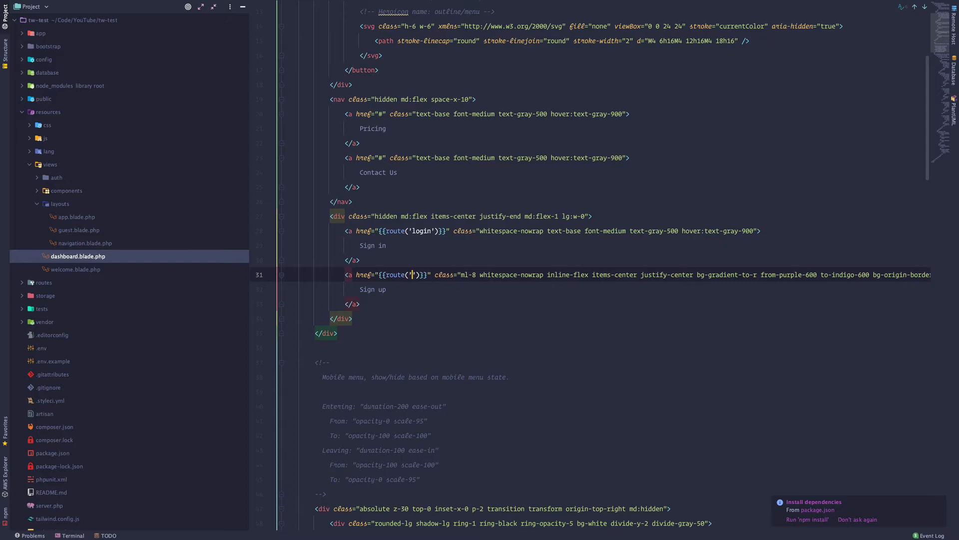
{"action": "type", "text": "register"}
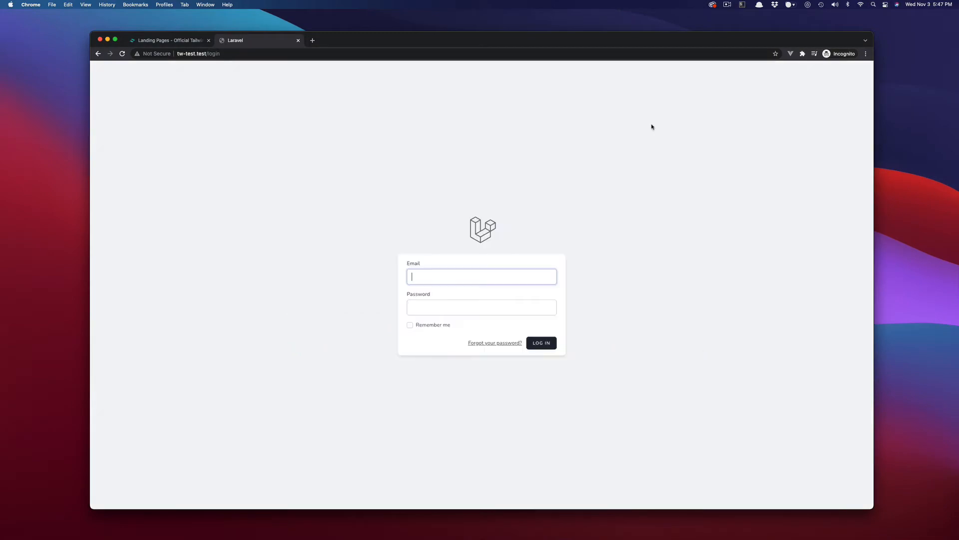
- Return from the login page to the tw-test.test home page and scroll through it
{"action": "left_click", "coordinate": [98, 54]}
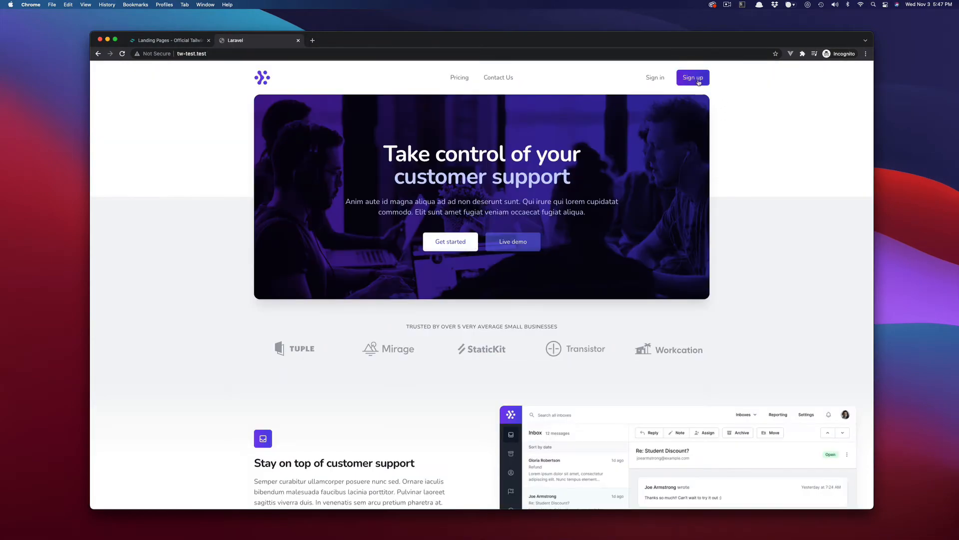
{"action": "scroll", "scroll_direction": "down", "scroll_amount": 3}
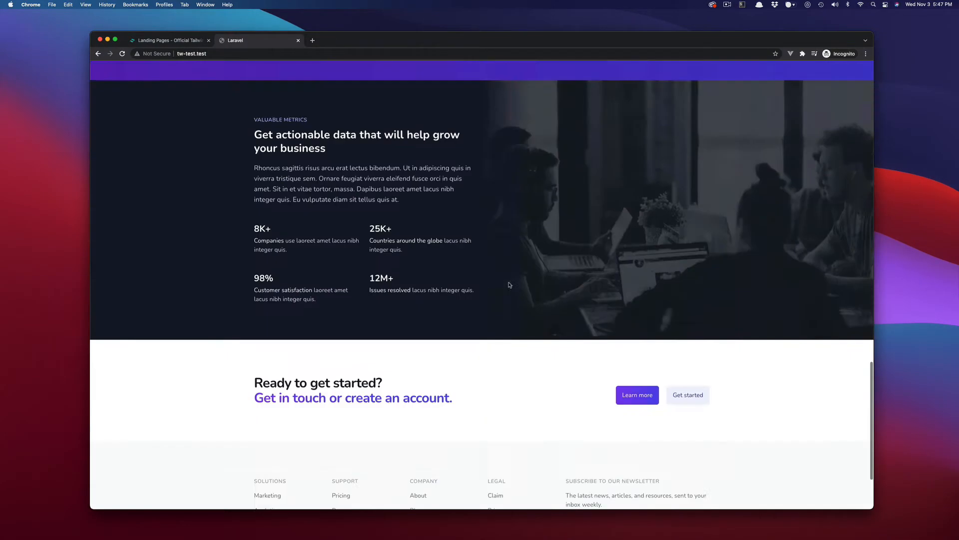
{"action": "scroll", "scroll_direction": "up", "scroll_amount": 3}
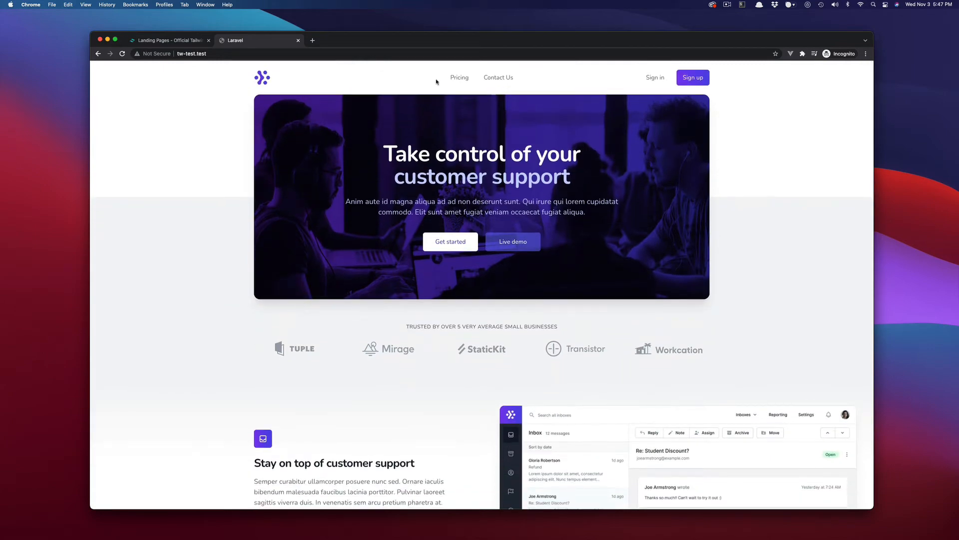
{"action": "mouse_move", "coordinate": [458, 144]}
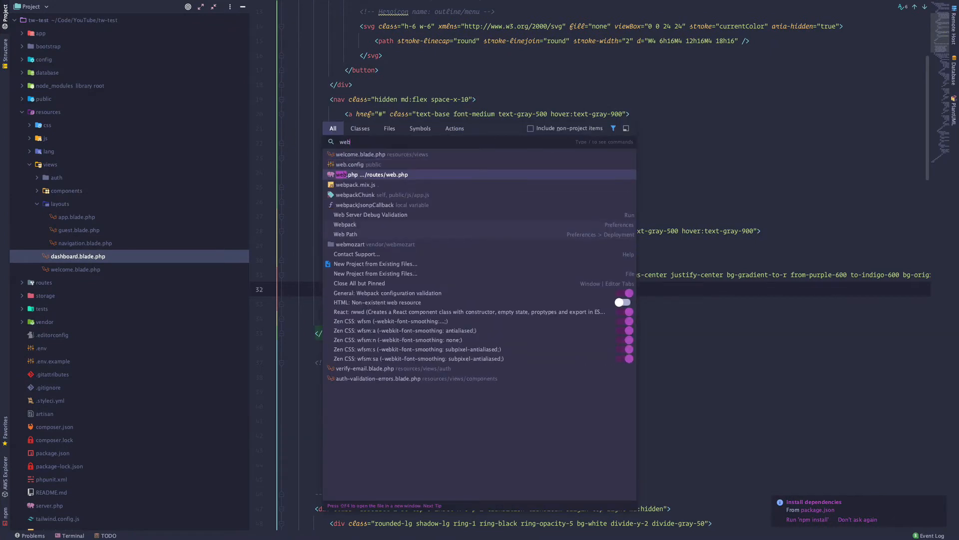
- Add a GET /contact-us route handled by PageController and named 'contact-us'
{"action": "left_click", "coordinate": [371, 175]}
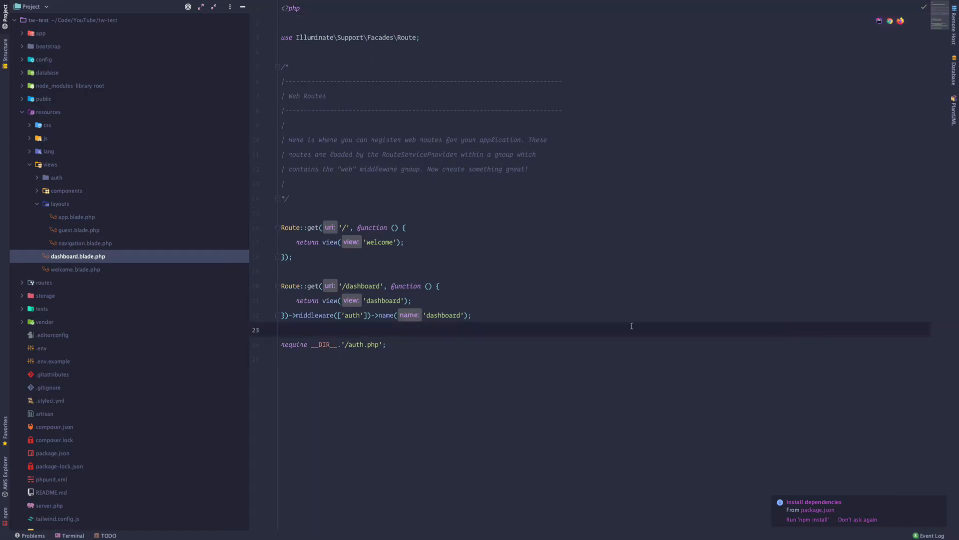
{"action": "type", "text": "Route::get('"}
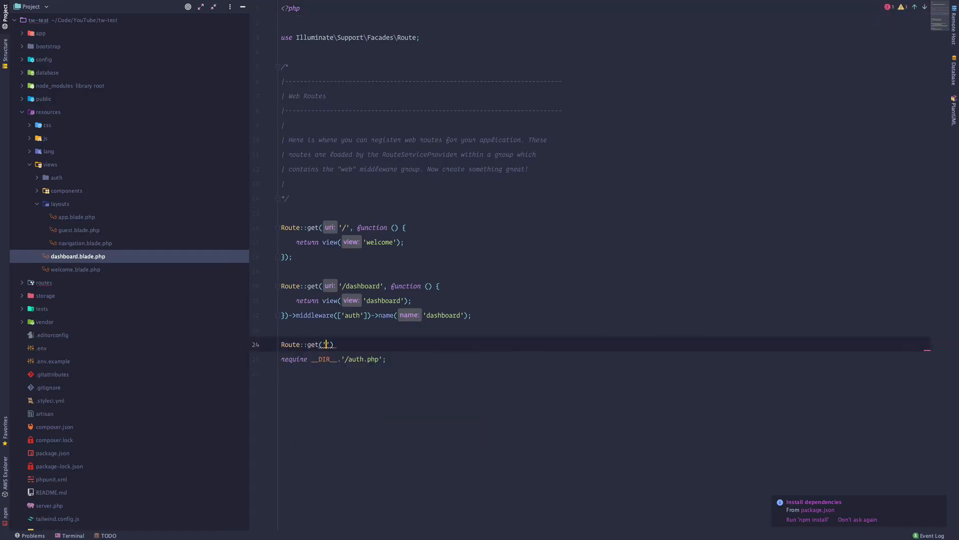
{"action": "type", "text": "/cont"}
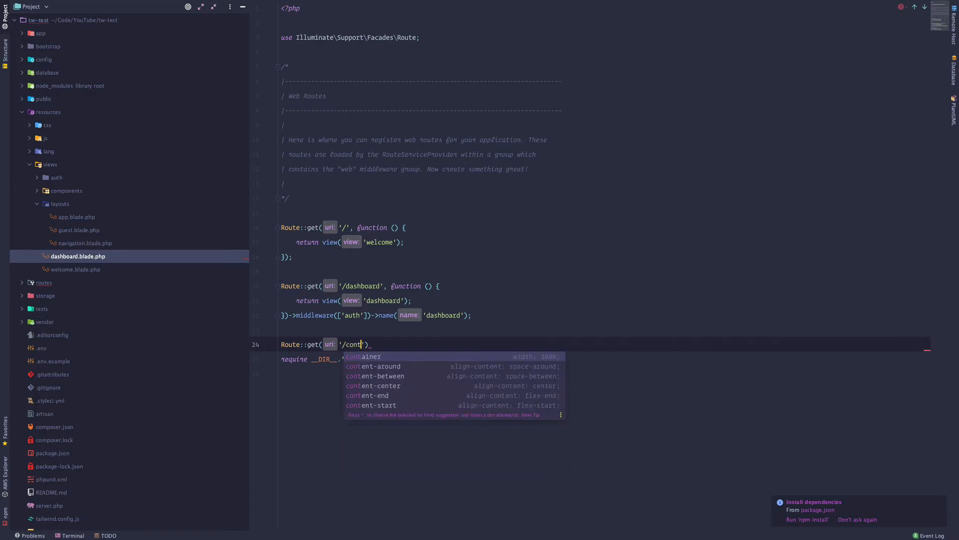
{"action": "type", "text": "act-"}
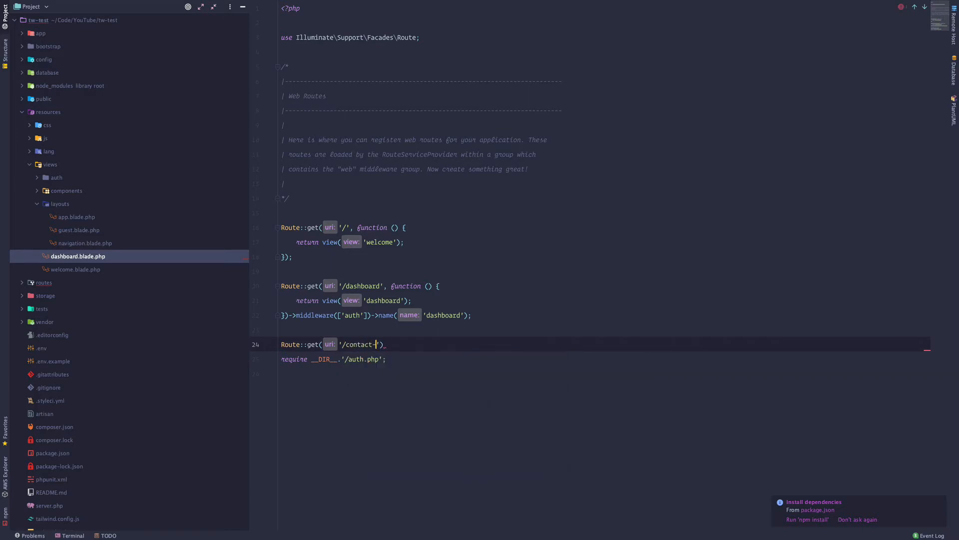
{"action": "type", "text": "us"}
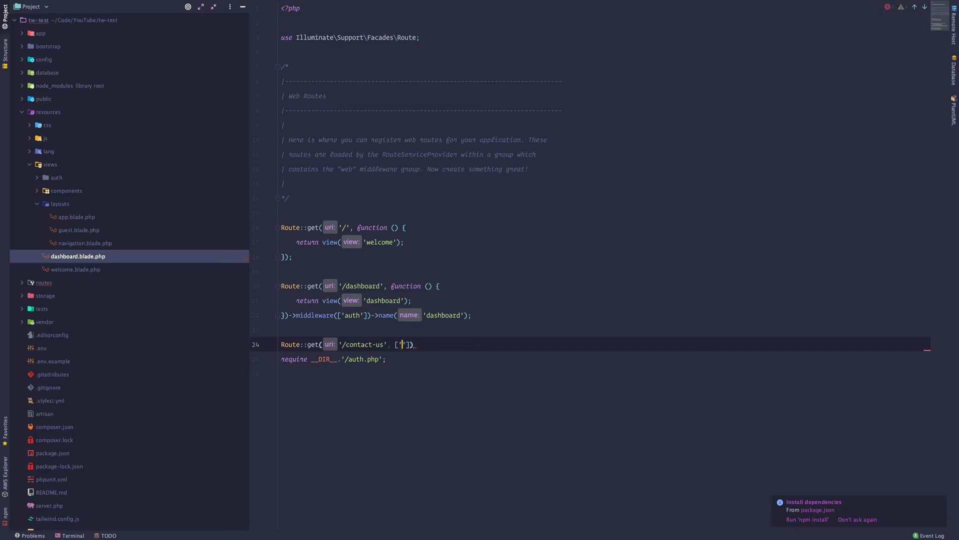
{"action": "type", "text": "PageController::class,"}
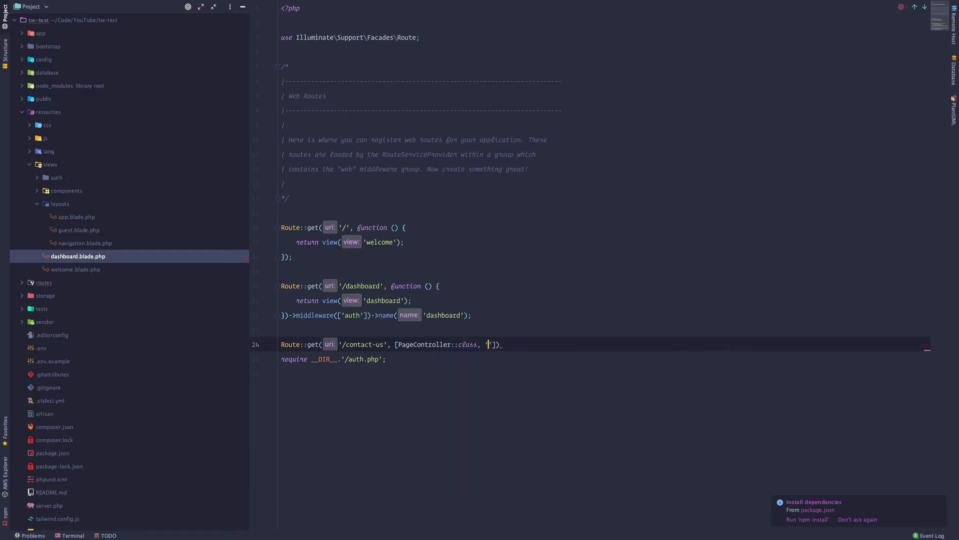
{"action": "type", "text": "contactUs"}
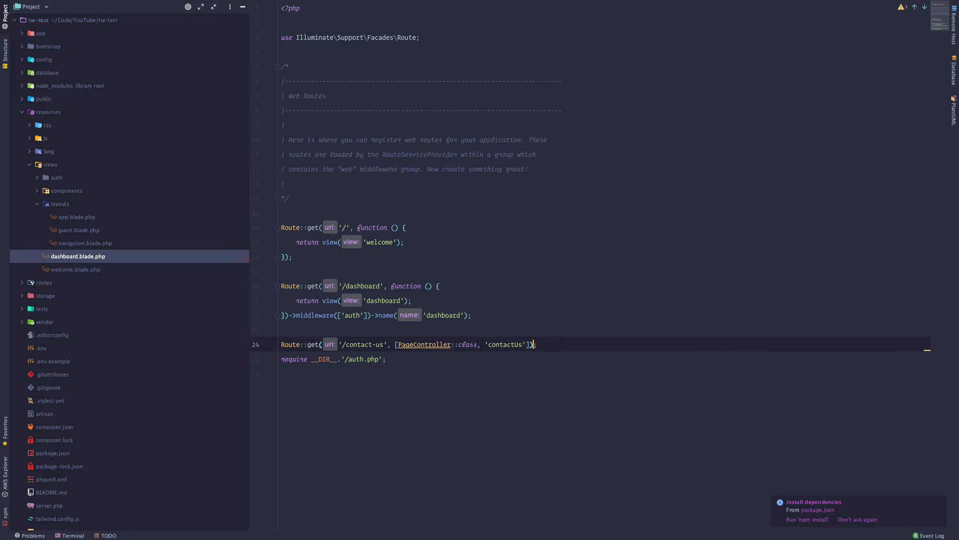
{"action": "type", "text": "->name('"}
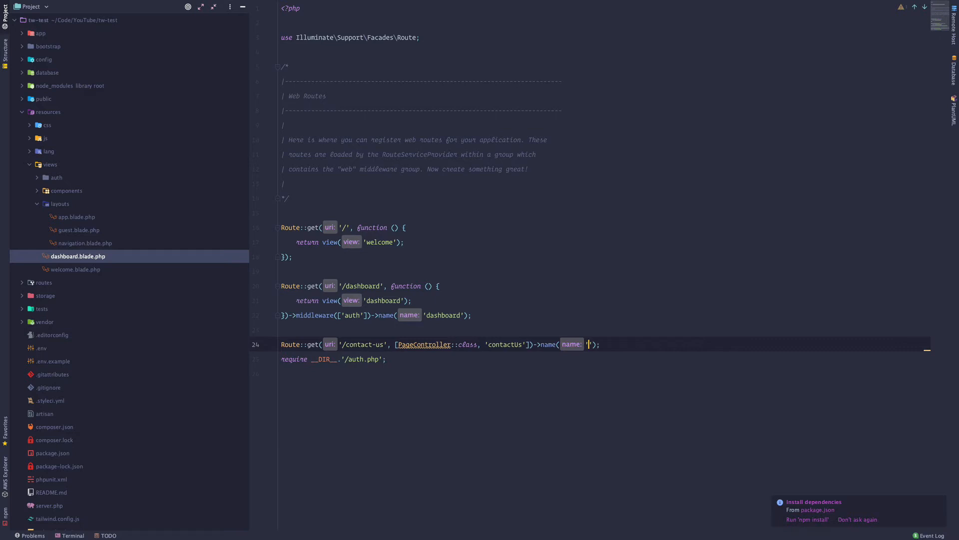
{"action": "type", "text": "contactu-us"}
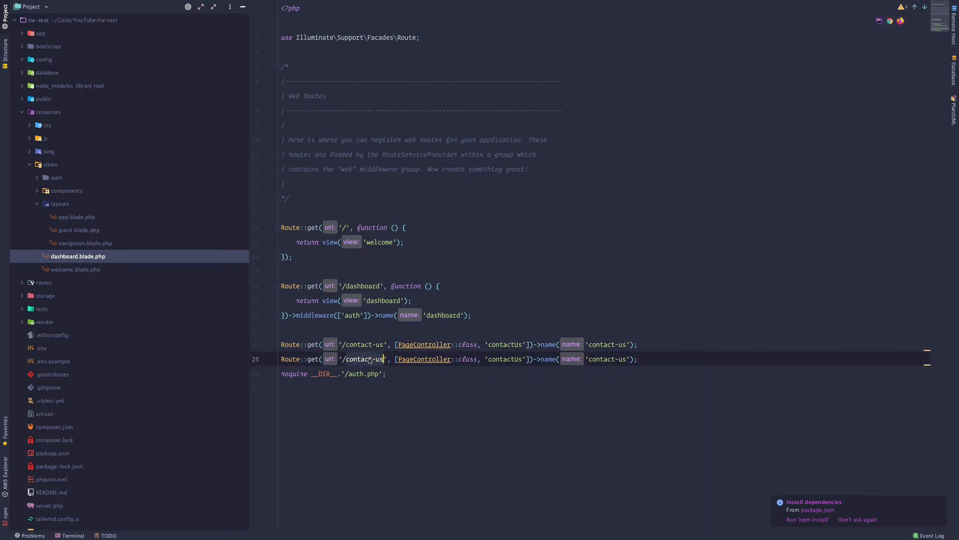
- Add a GET /pricing route handled by PageController and named 'pricing'
{"action": "type", "text": "pricing"}
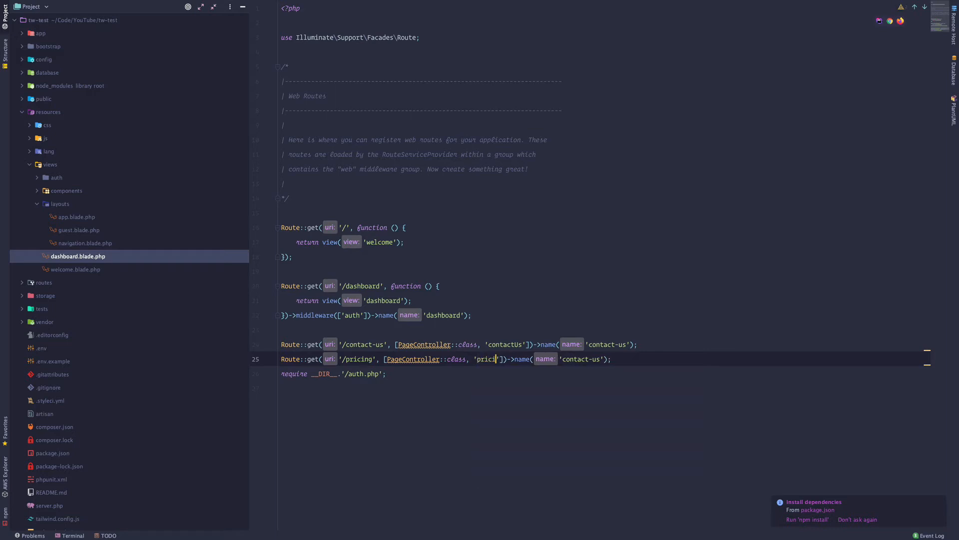
{"action": "type", "text": "ing"}
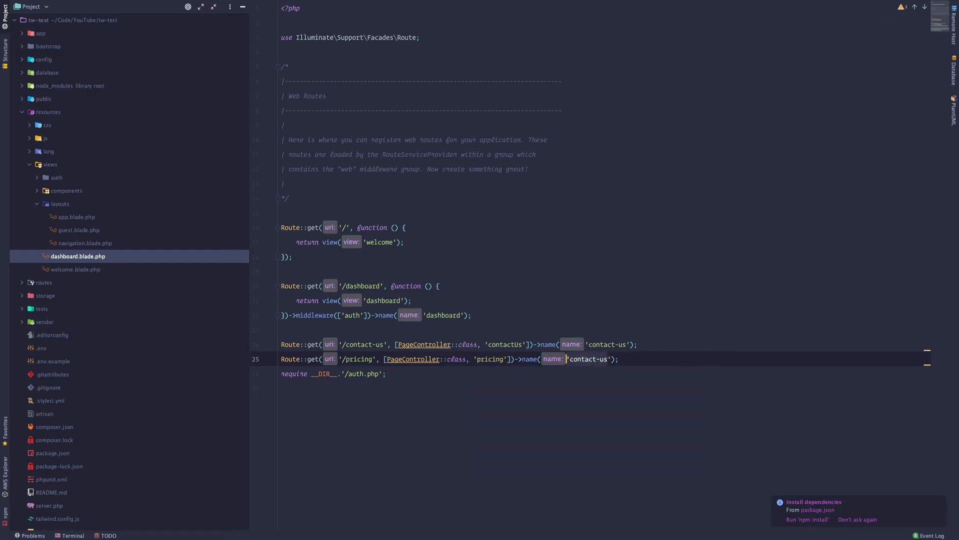
{"action": "type", "text": "pricing"}
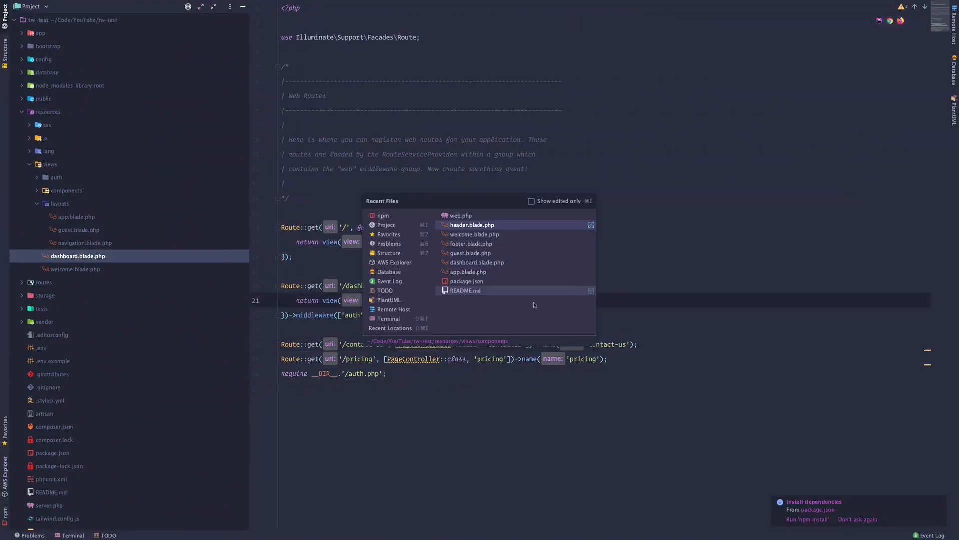
- Set the header links' hrefs to {{route('pricing')}} and {{route('contact-us')}}
{"action": "left_click", "coordinate": [471, 224]}
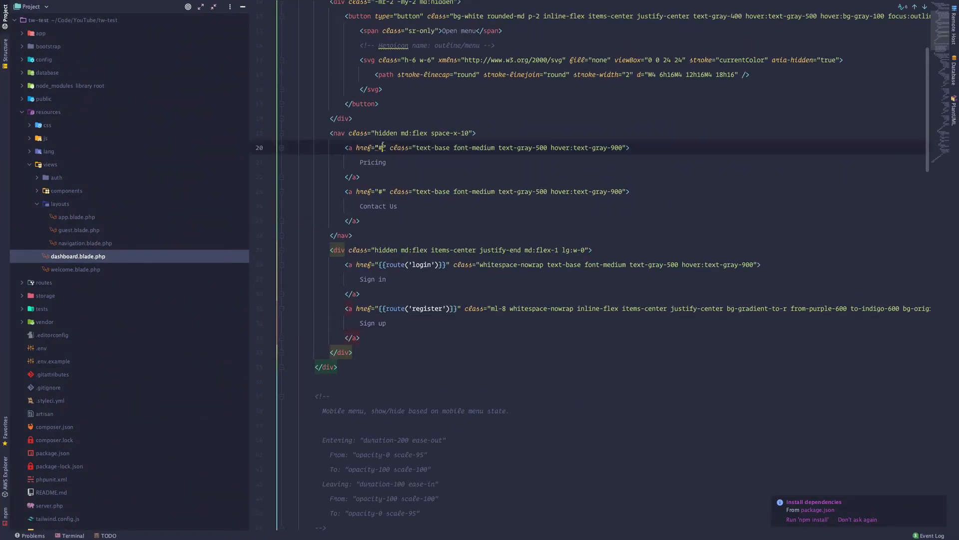
{"action": "type", "text": "{{route()}}"}
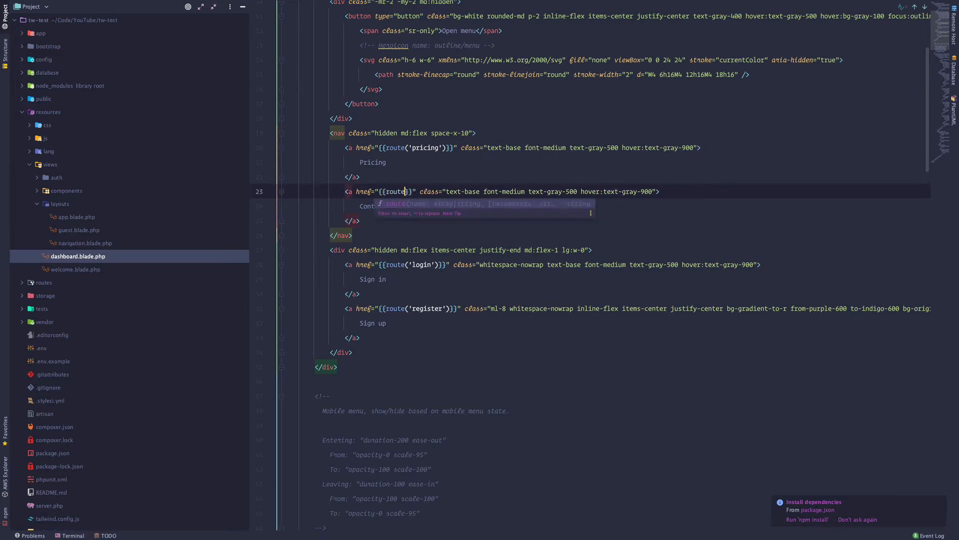
{"action": "type", "text": "contact-us"}
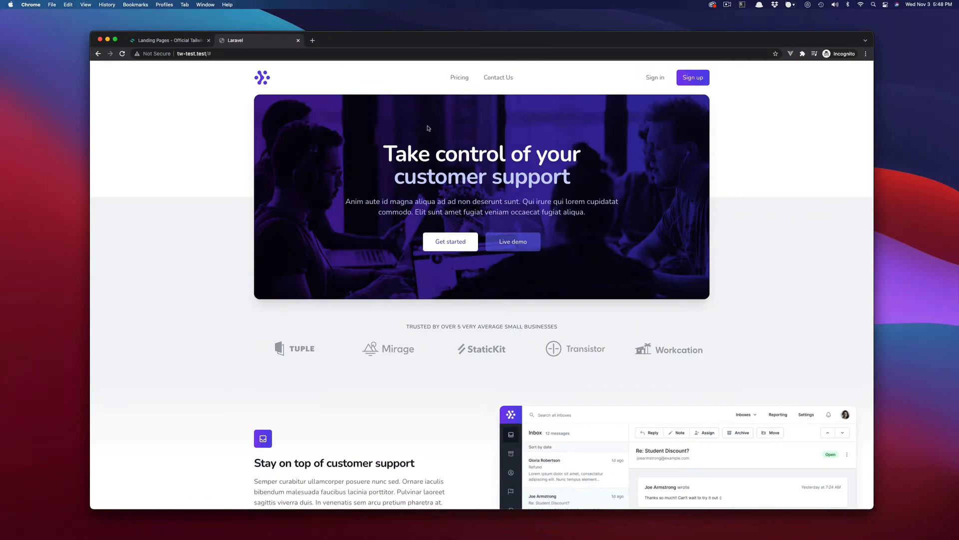
{"action": "left_click", "coordinate": [459, 78]}
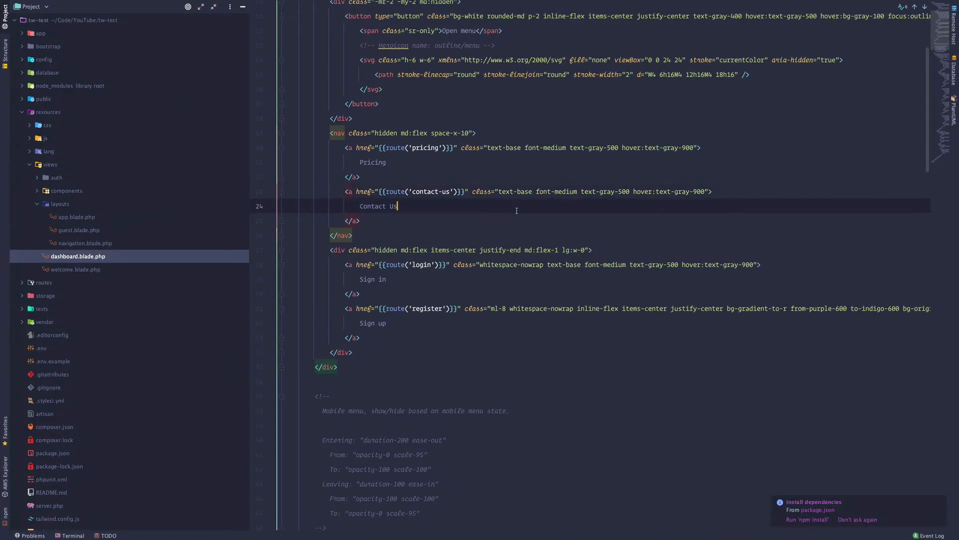
- Create a controller class named PageController via the Create Controller action
{"action": "type", "text": "cont"}
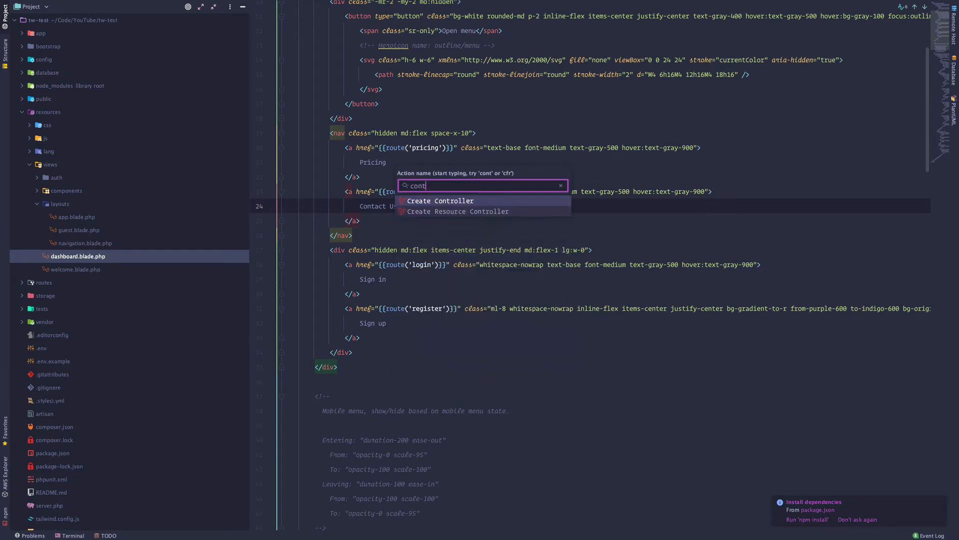
{"action": "left_click", "coordinate": [439, 201]}
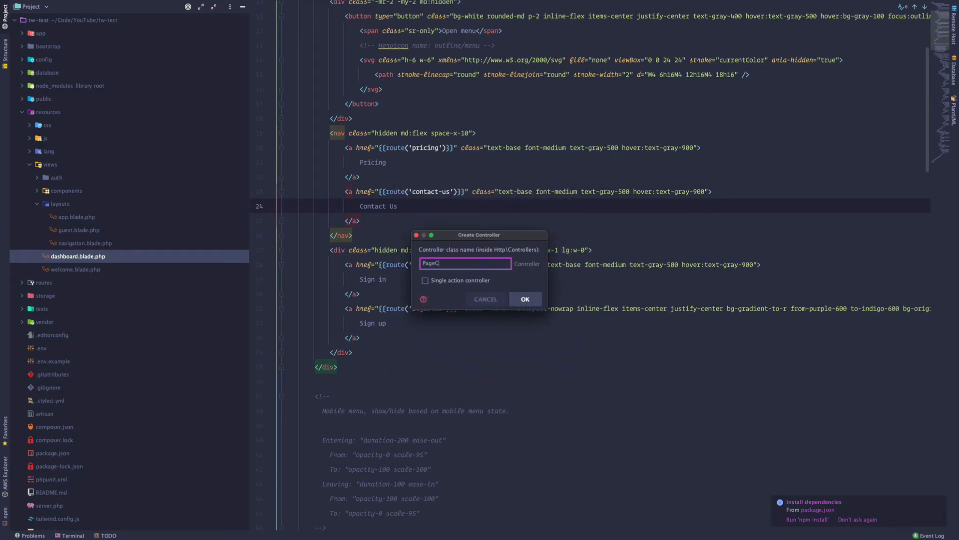
{"action": "type", "text": "ontroller"}
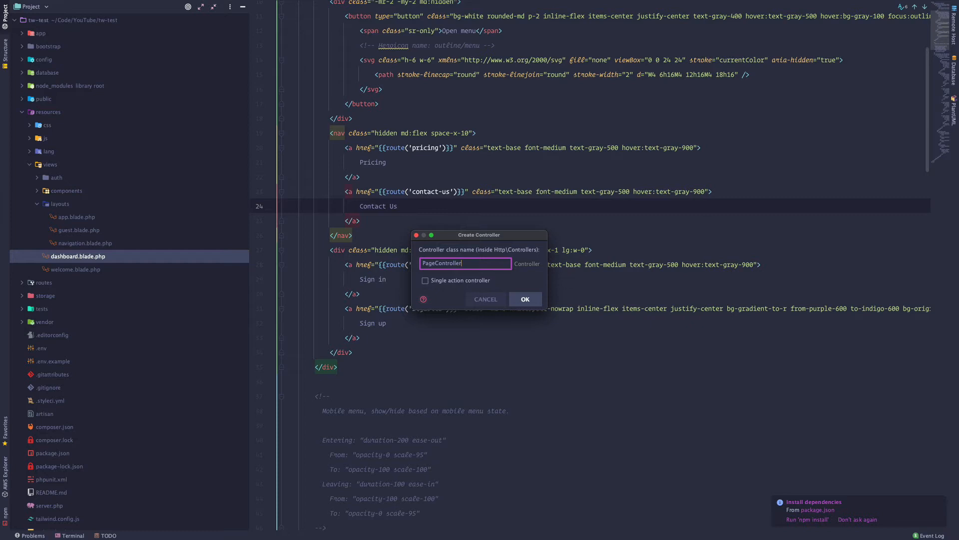
{"action": "left_click", "coordinate": [525, 298]}
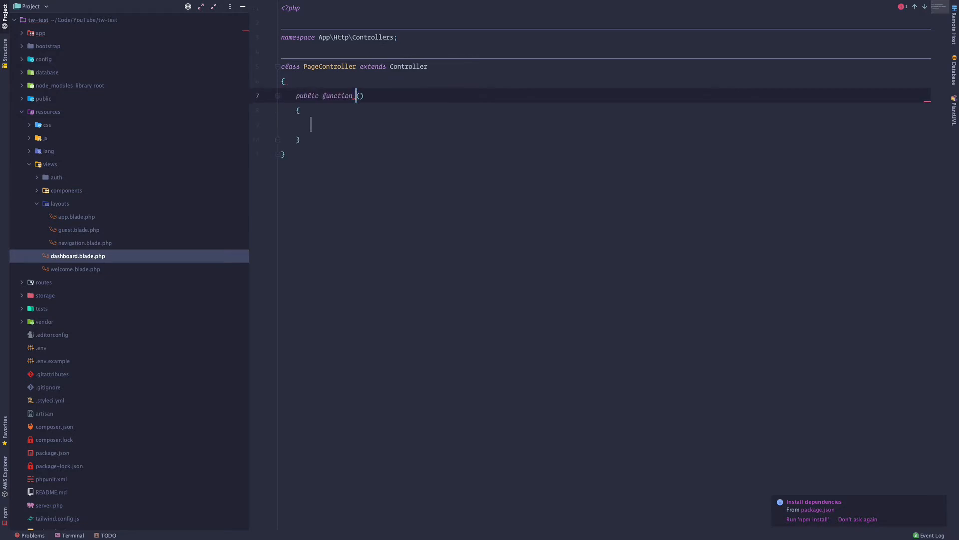
- Write pricing() returning view('pages.pricing') and contactUs() returning view('pages.contact-us')
{"action": "type", "text": "pricing"}
{"action": "left_click", "coordinate": [612, 125]}
{"action": "type", "text": "return view('"}
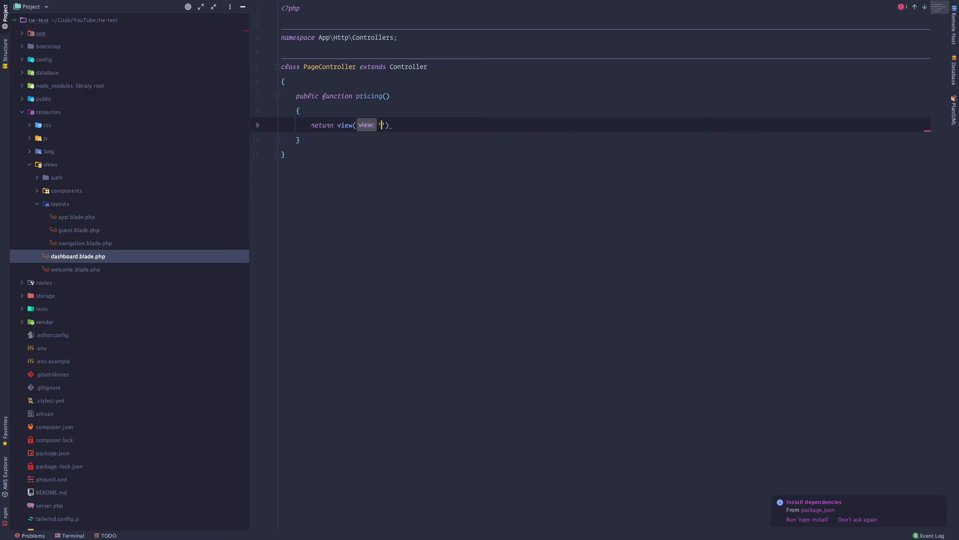
{"action": "type", "text": "pages.p"}
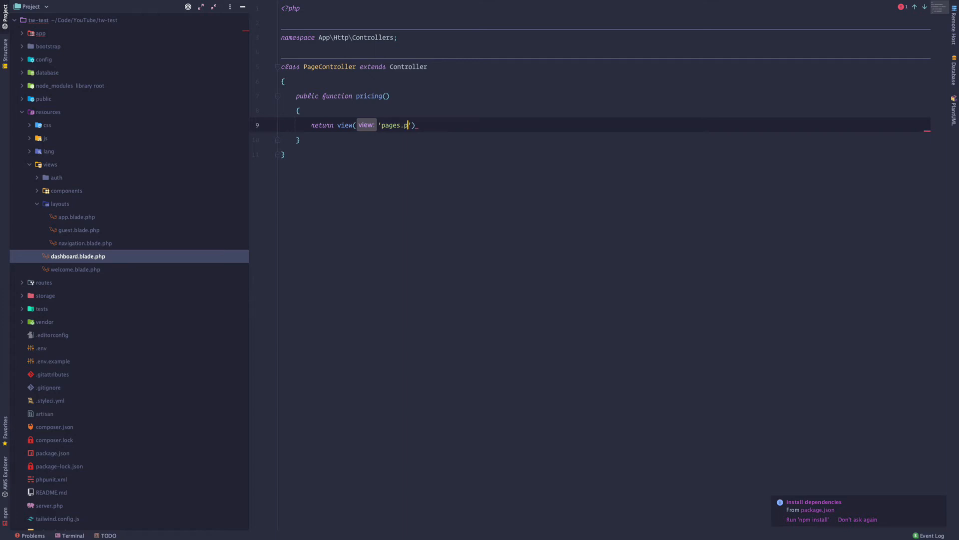
{"action": "type", "text": "ricing');"}
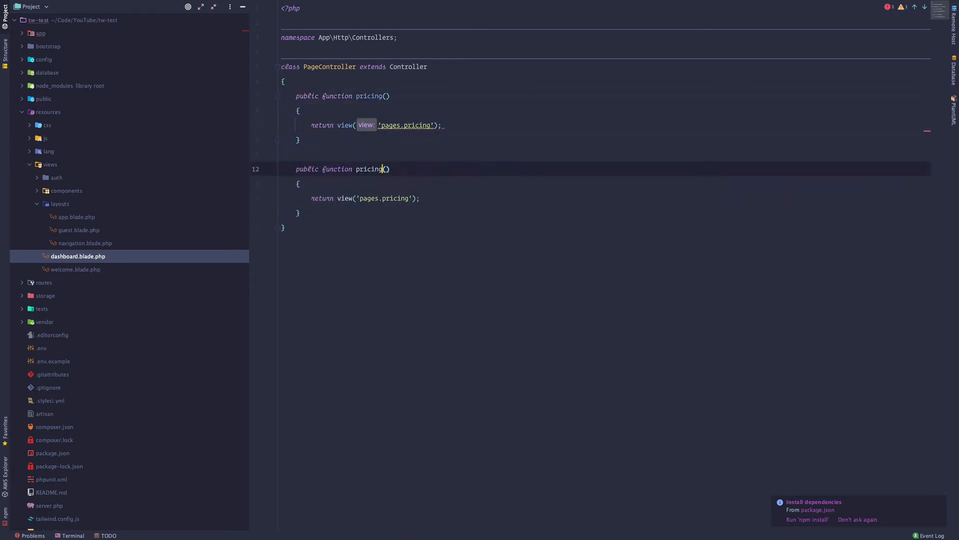
{"action": "type", "text": "contactus"}
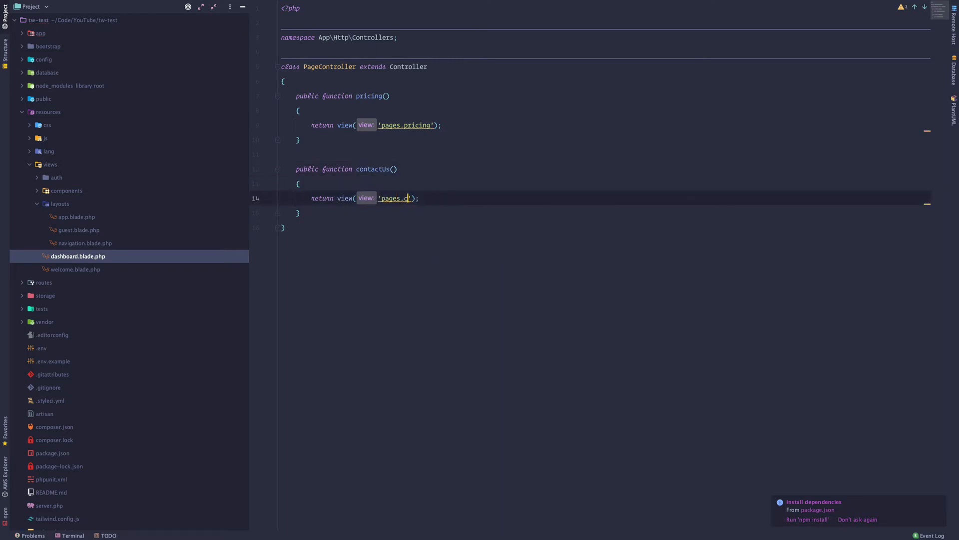
{"action": "type", "text": "ontact-us"}
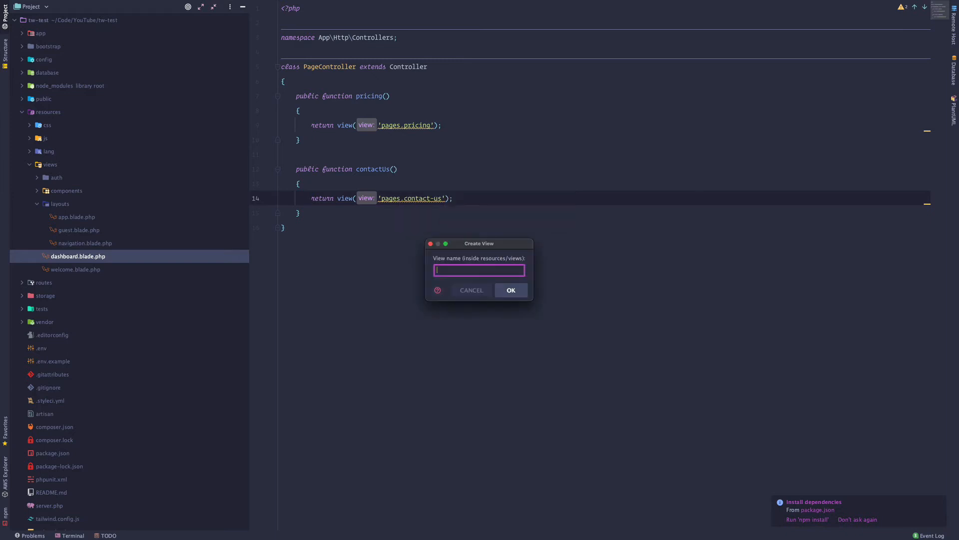
- Generate the pages.pricing and pages.contact-us view files with the Create View quick-fix
{"action": "type", "text": "pages.pr"}
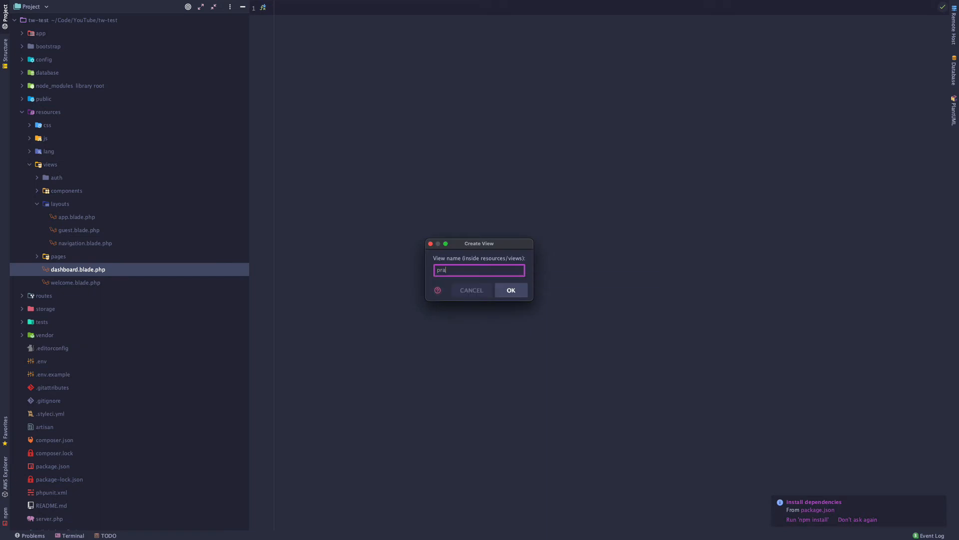
{"action": "type", "text": "pages."}
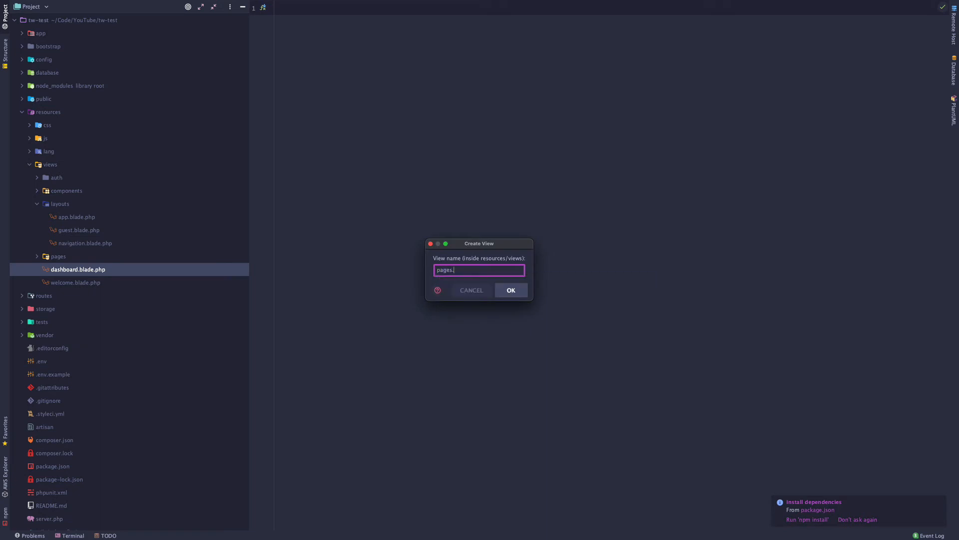
{"action": "type", "text": "contact-"}
{"action": "type", "text": "we"}
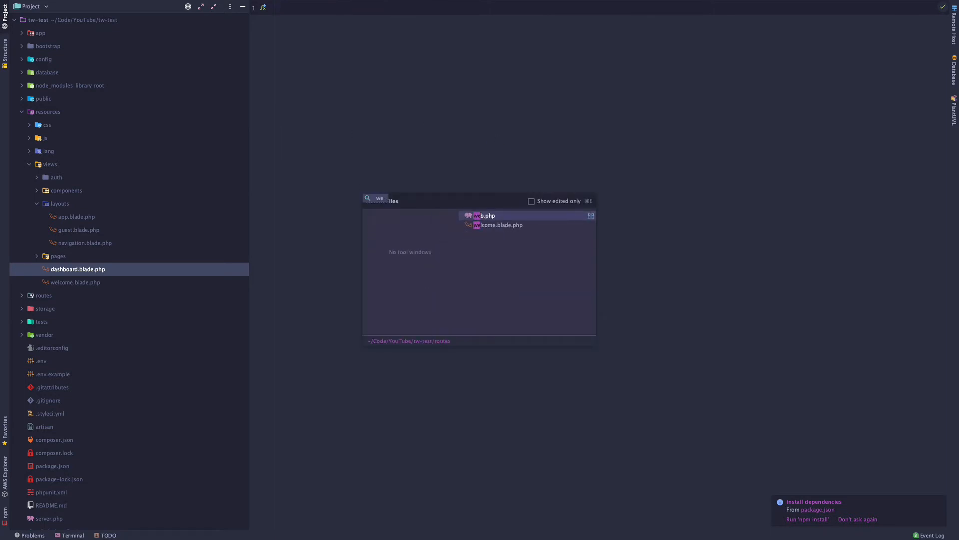
- Open welcome.blade.php and scroll through the template
{"action": "left_click", "coordinate": [501, 224]}
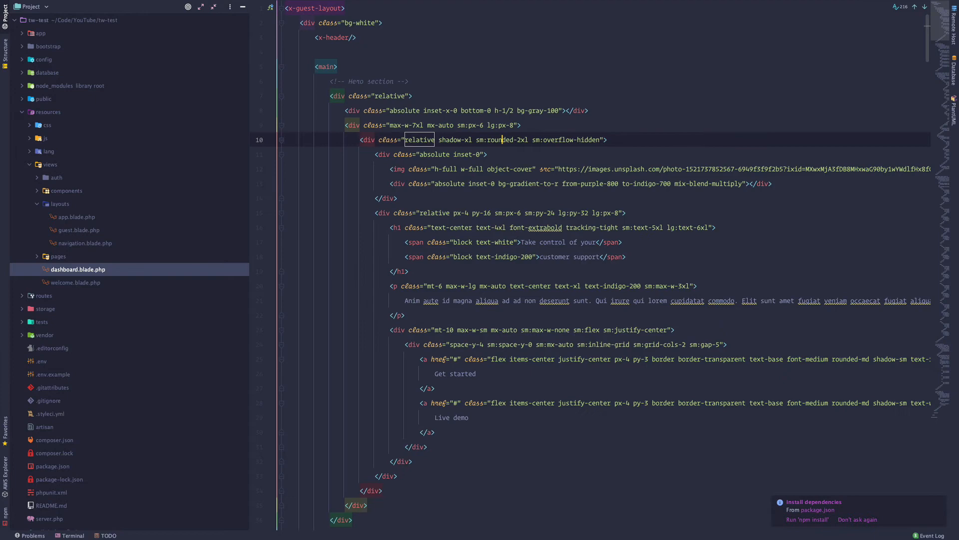
{"action": "scroll", "scroll_direction": "down", "scroll_amount": 3}
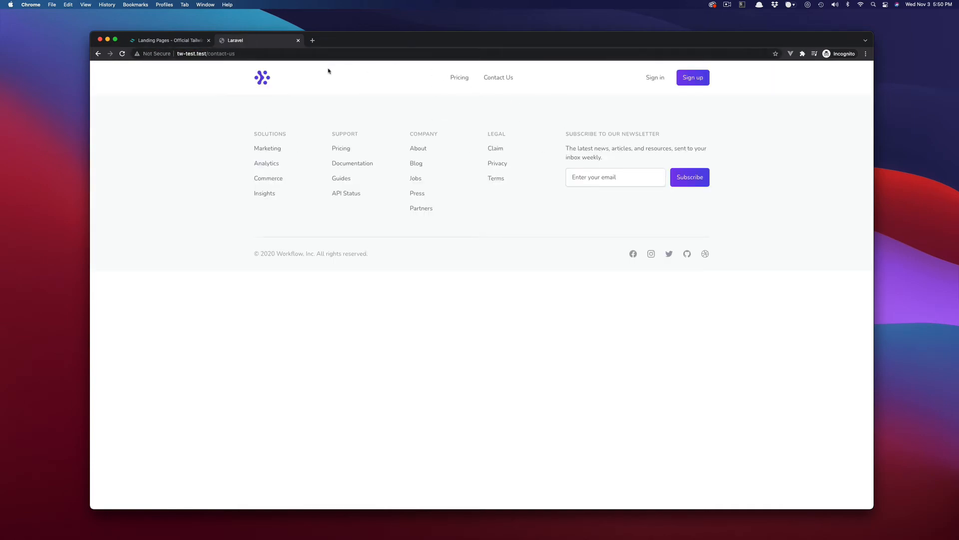
{"action": "mouse_move", "coordinate": [411, 156]}
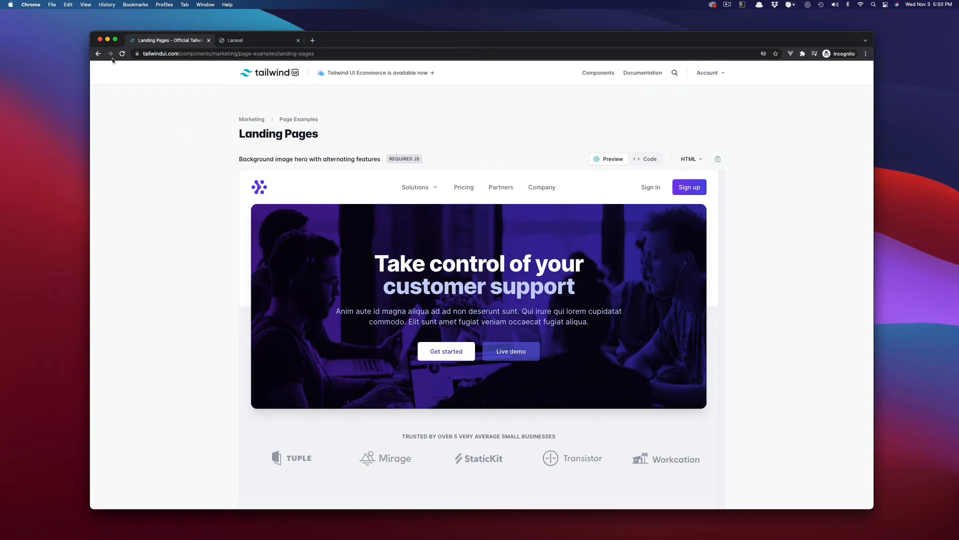
- Find Contact Pages in the Tailwind UI catalog and browse the examples
{"action": "left_click", "coordinate": [98, 54]}
{"action": "type", "text": "c"}
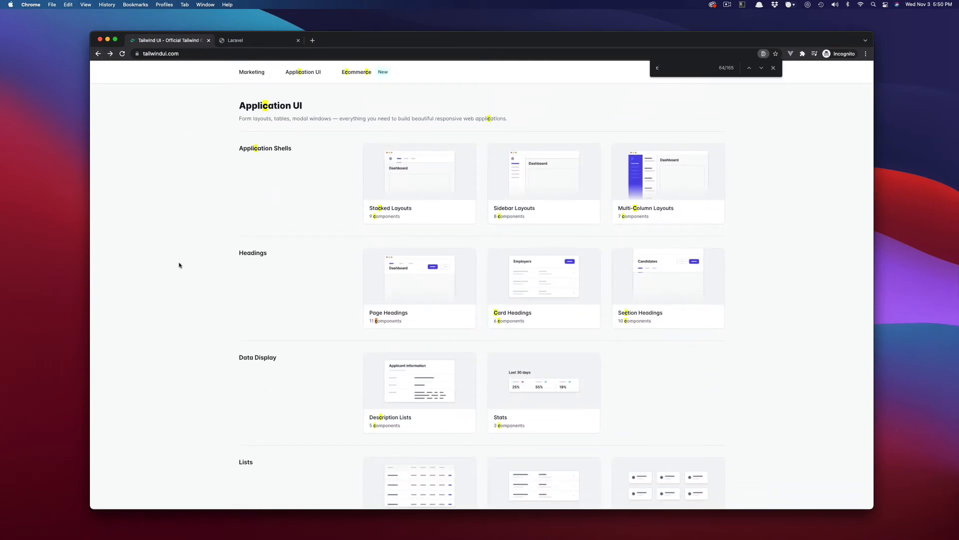
{"action": "type", "text": "ontact"}
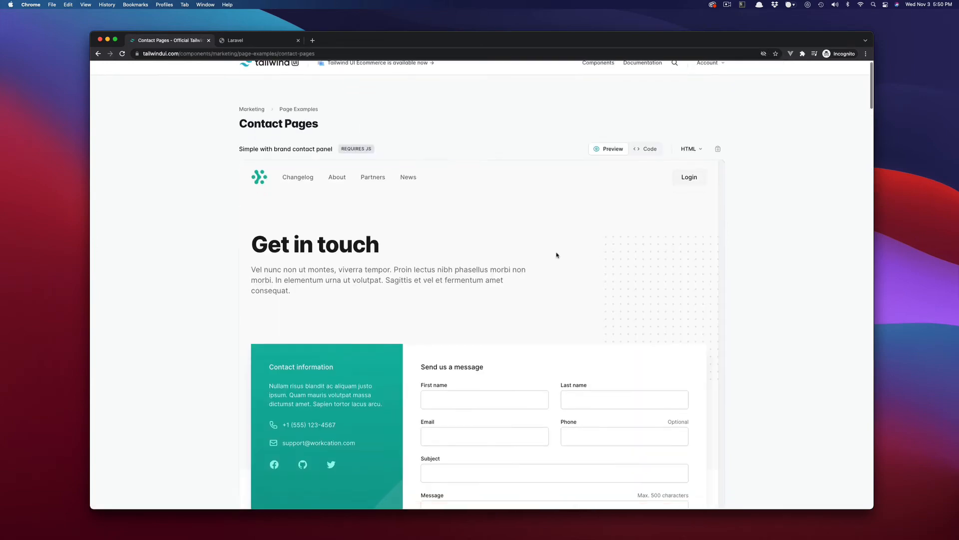
{"action": "scroll", "scroll_direction": "down", "scroll_amount": 3}
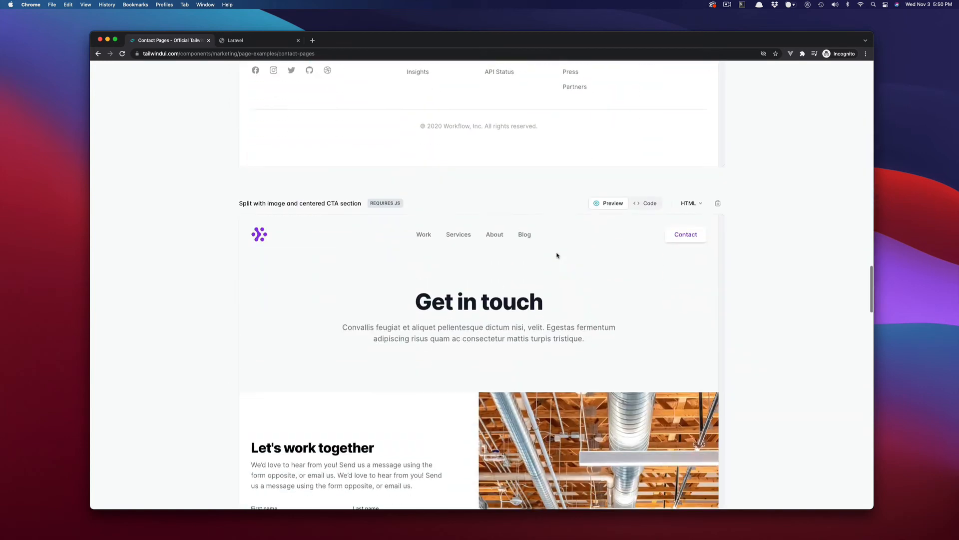
{"action": "scroll", "scroll_direction": "down", "scroll_amount": 3}
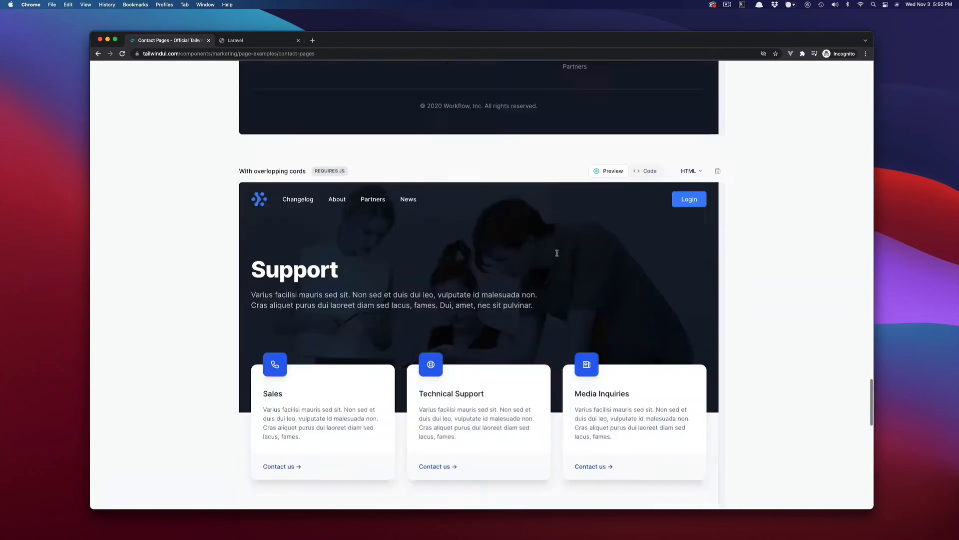
{"action": "scroll", "scroll_direction": "up", "scroll_amount": 3}
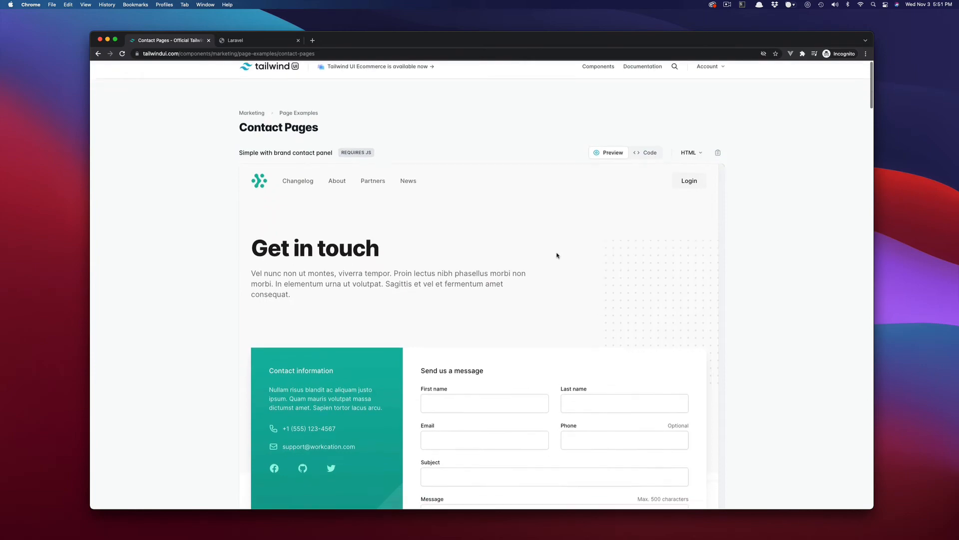
{"action": "scroll", "scroll_direction": "down", "scroll_amount": 3}
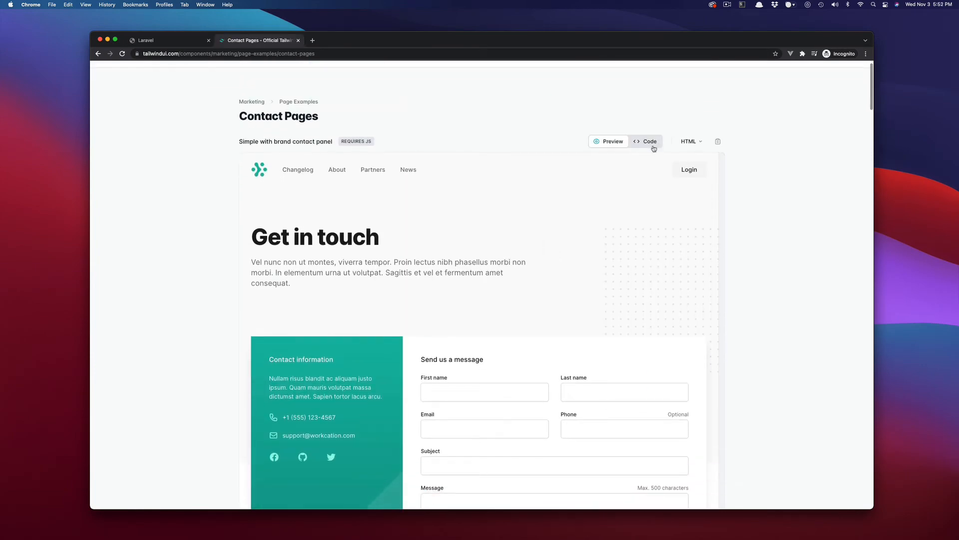
- Show and scroll through the code of 'Simple with brand contact panel'
{"action": "left_click", "coordinate": [646, 142]}
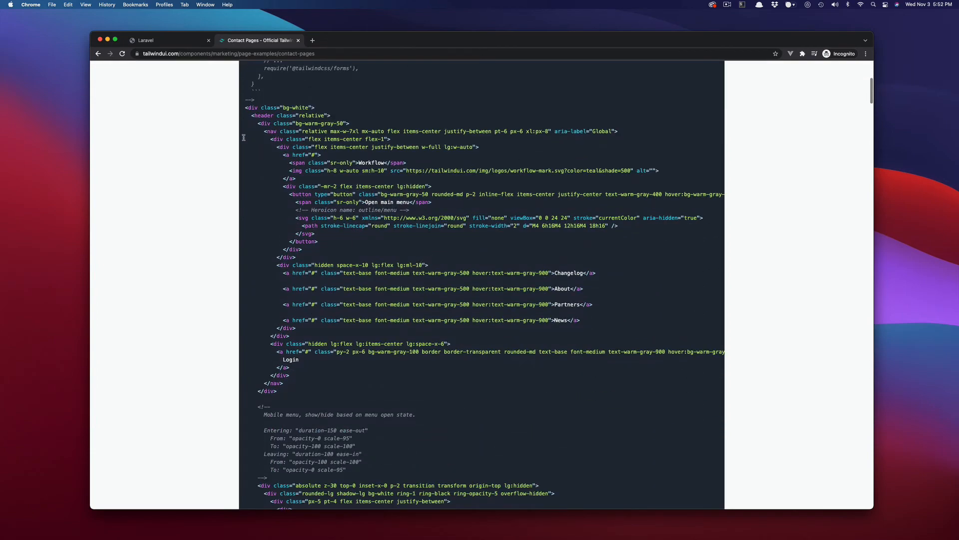
{"action": "scroll", "scroll_direction": "down", "scroll_amount": 3}
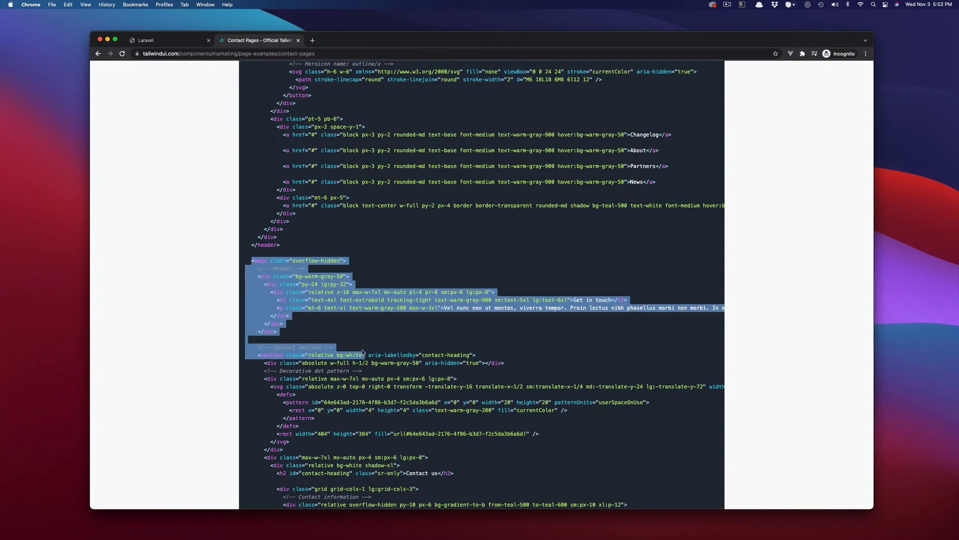
{"action": "scroll", "scroll_direction": "down", "scroll_amount": 3}
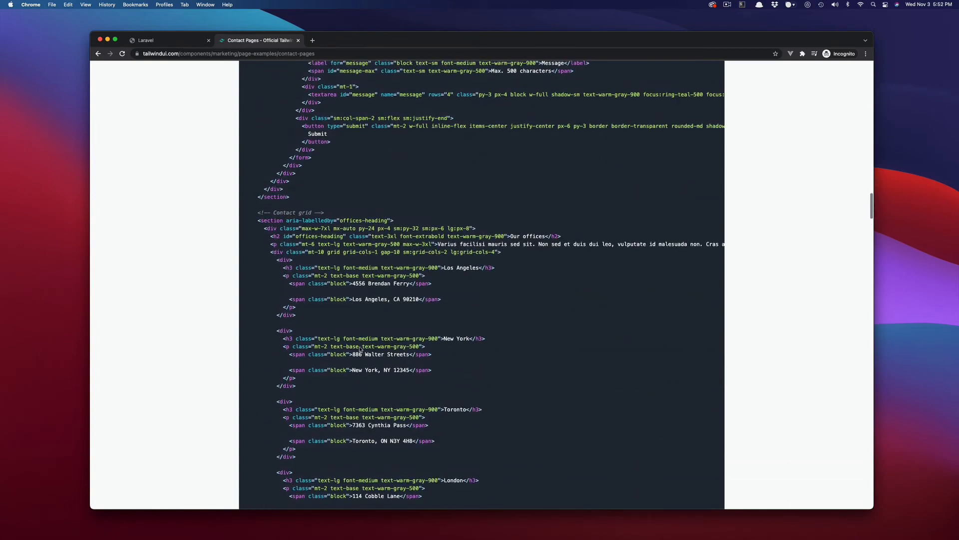
{"action": "scroll", "scroll_direction": "down", "scroll_amount": 3}
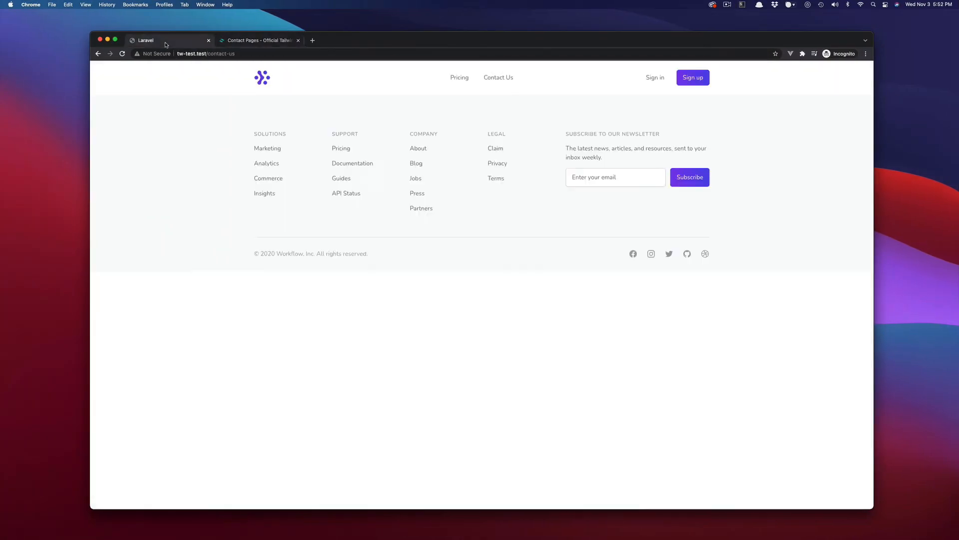
- Delete the Decorative dot pattern div from contact-us.blade.php
{"action": "scroll", "scroll_direction": "up", "scroll_amount": 3}
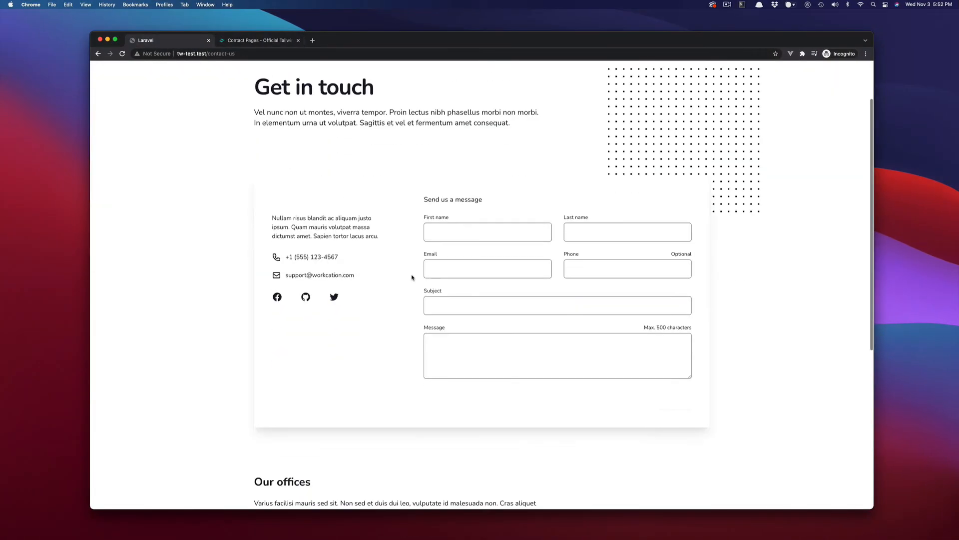
{"action": "scroll", "scroll_direction": "up", "scroll_amount": 3}
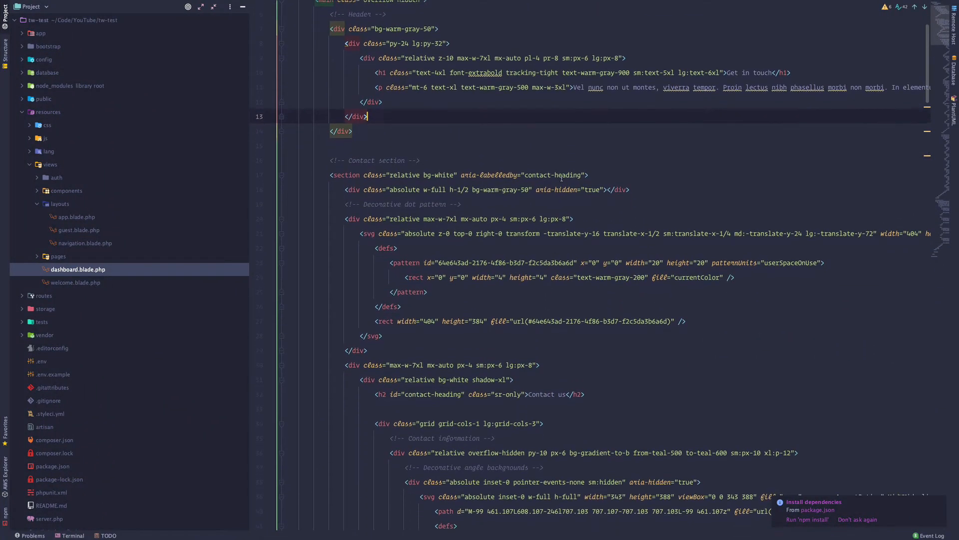
{"action": "left_click", "coordinate": [445, 320]}
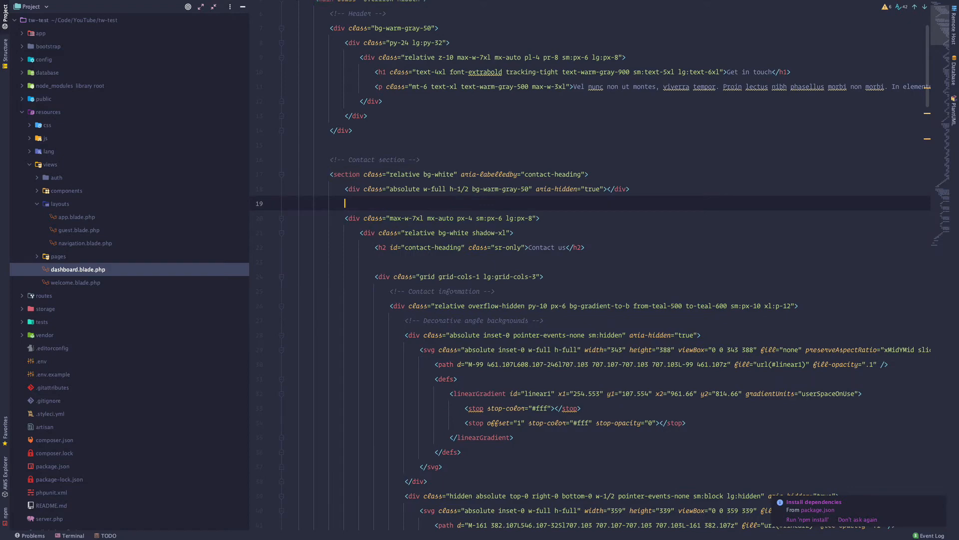
{"action": "key", "text": "Backspace"}
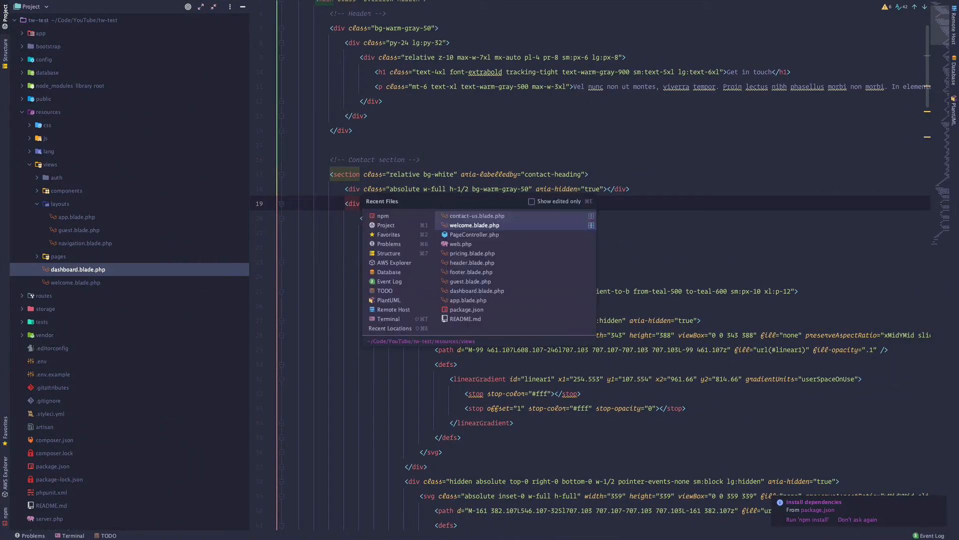
- Replace the logo anchor's href="#" with {{route('/')}} in navigation.blade.php
{"action": "left_click", "coordinate": [472, 262]}
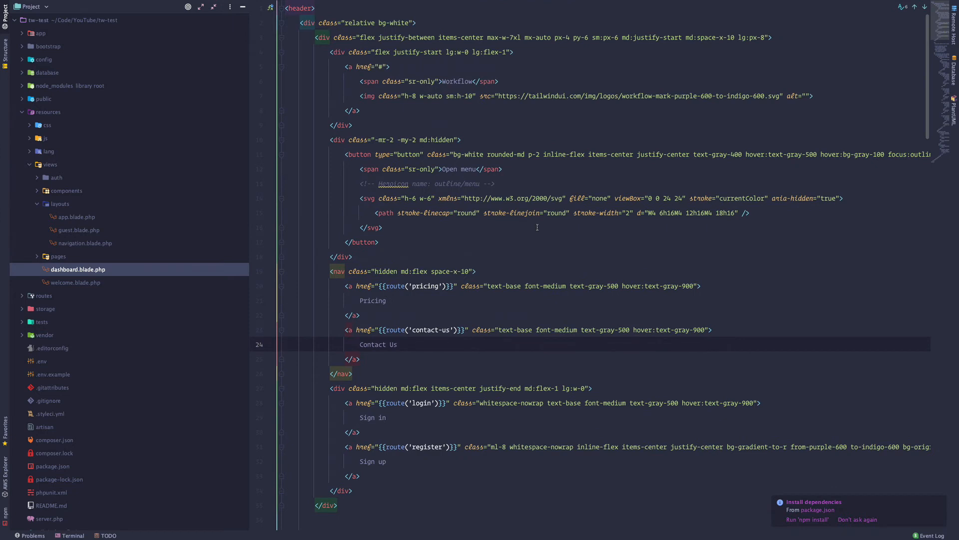
{"action": "mouse_move", "coordinate": [361, 167]}
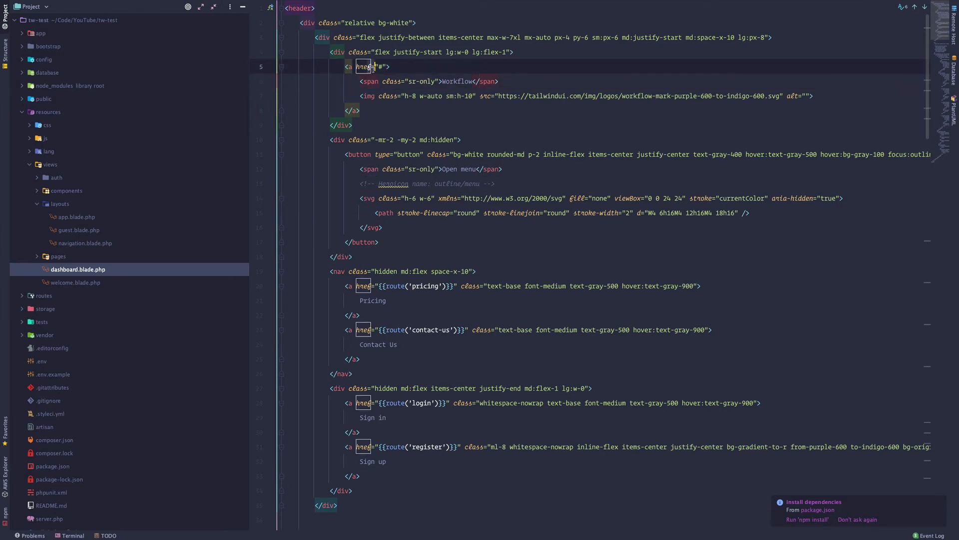
{"action": "type", "text": "{{route}}"}
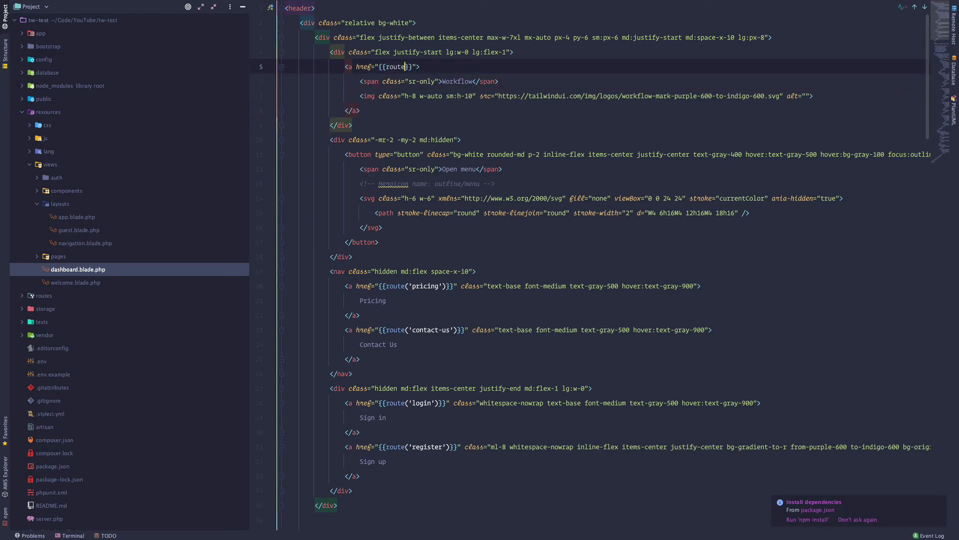
{"action": "type", "text": "('/')"}
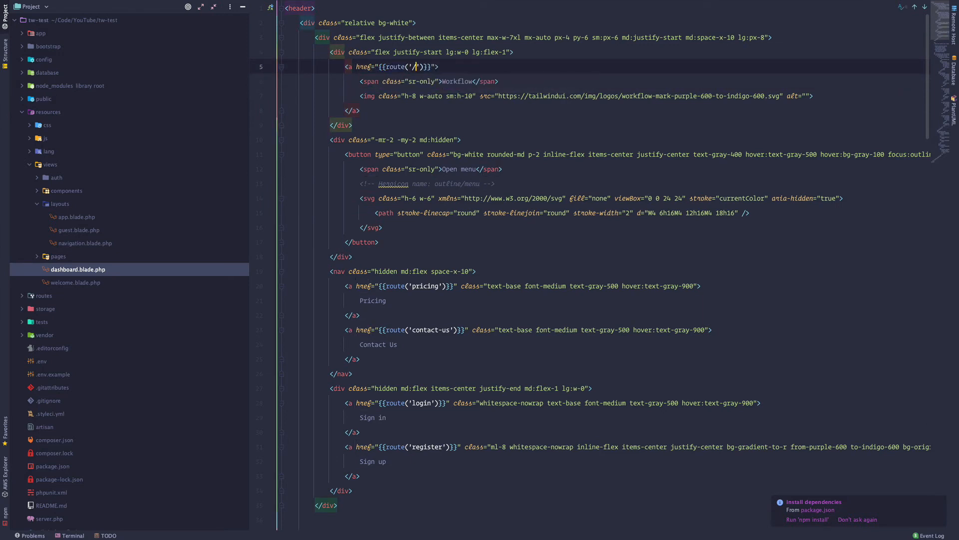
{"action": "double_click", "coordinate": [396, 66]}
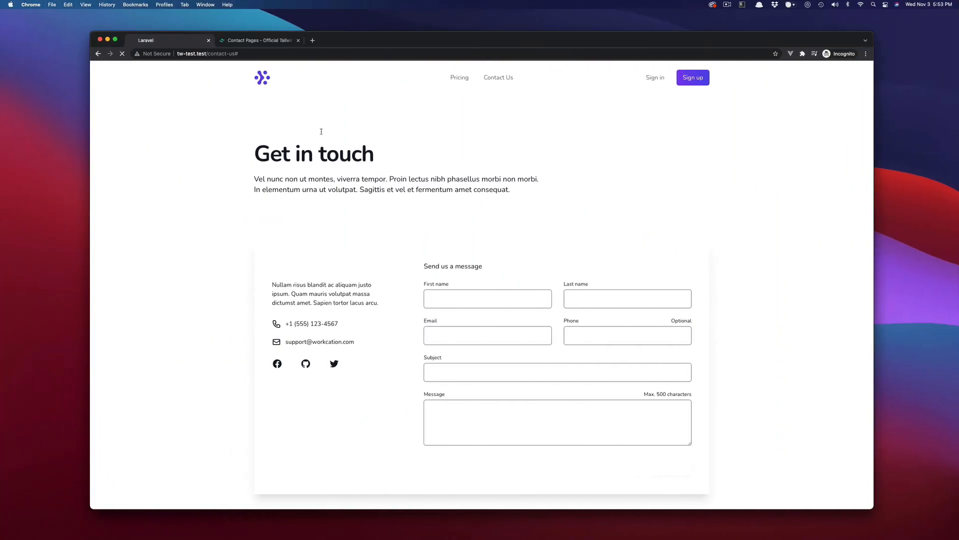
- Confirm the site logo leads home, then reopen Tailwind UI's teal contact panel preview
{"action": "left_click", "coordinate": [262, 77]}
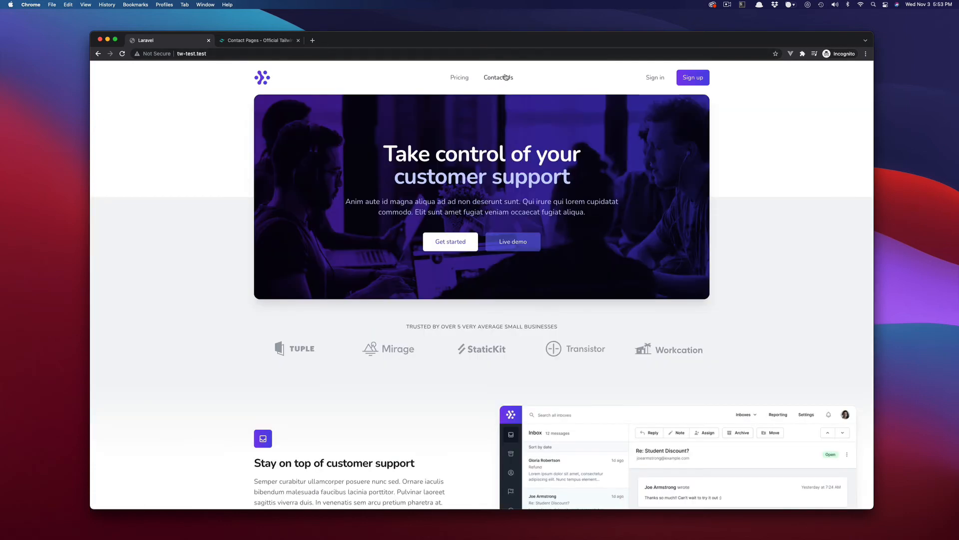
{"action": "left_click", "coordinate": [498, 77]}
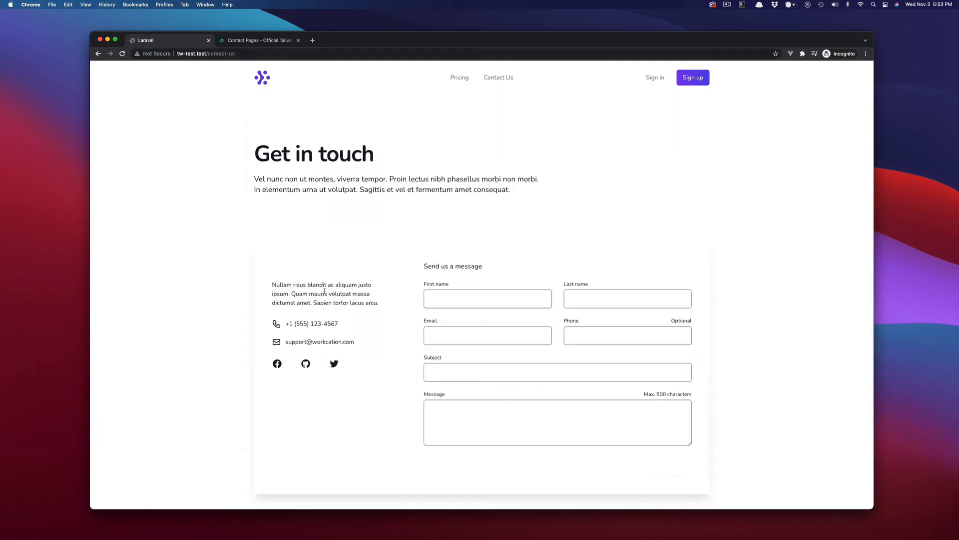
{"action": "left_click", "coordinate": [256, 40]}
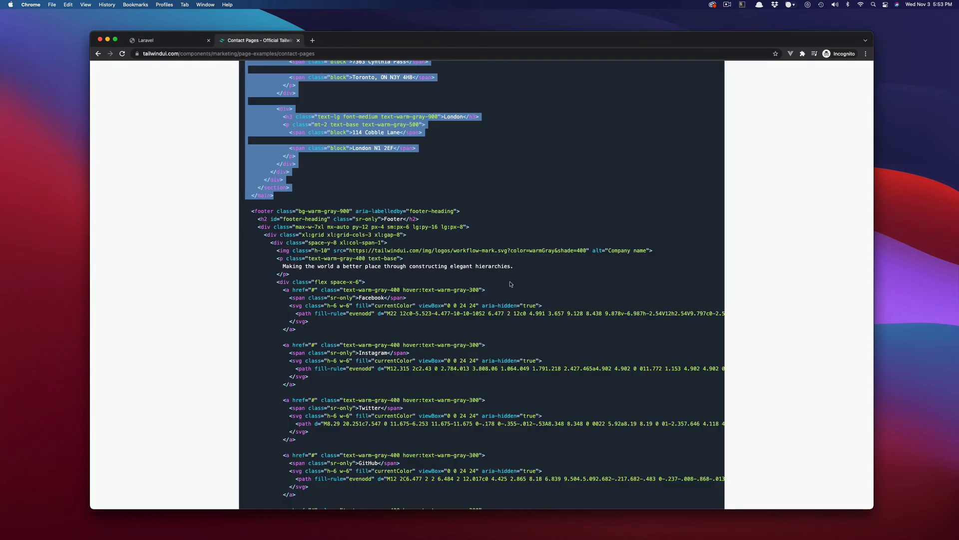
{"action": "left_click", "coordinate": [611, 158]}
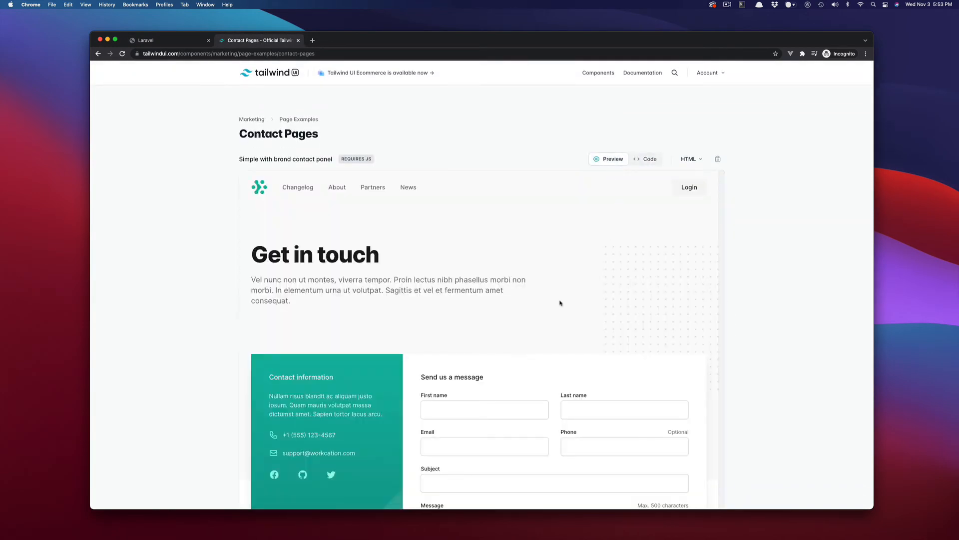
{"action": "scroll", "scroll_direction": "down", "scroll_amount": 3}
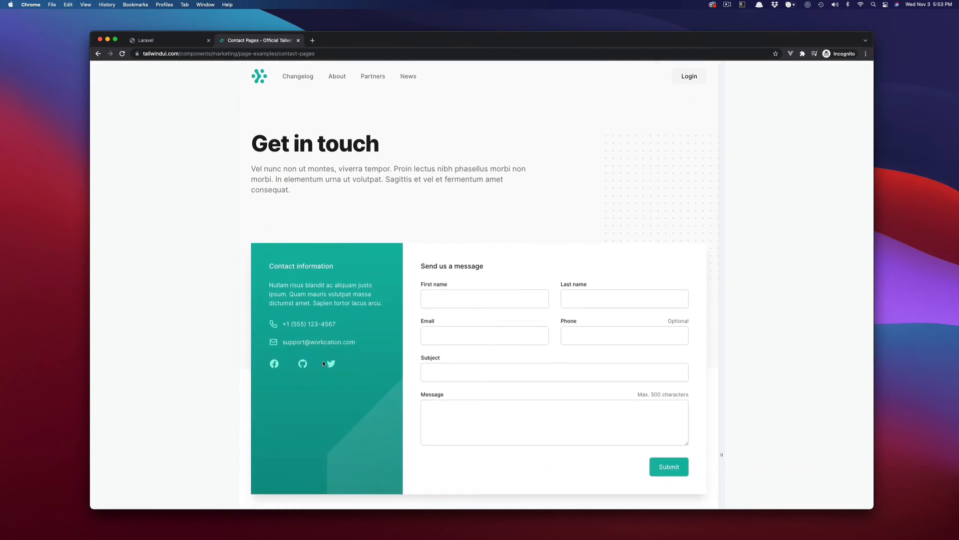
{"action": "mouse_move", "coordinate": [390, 396]}
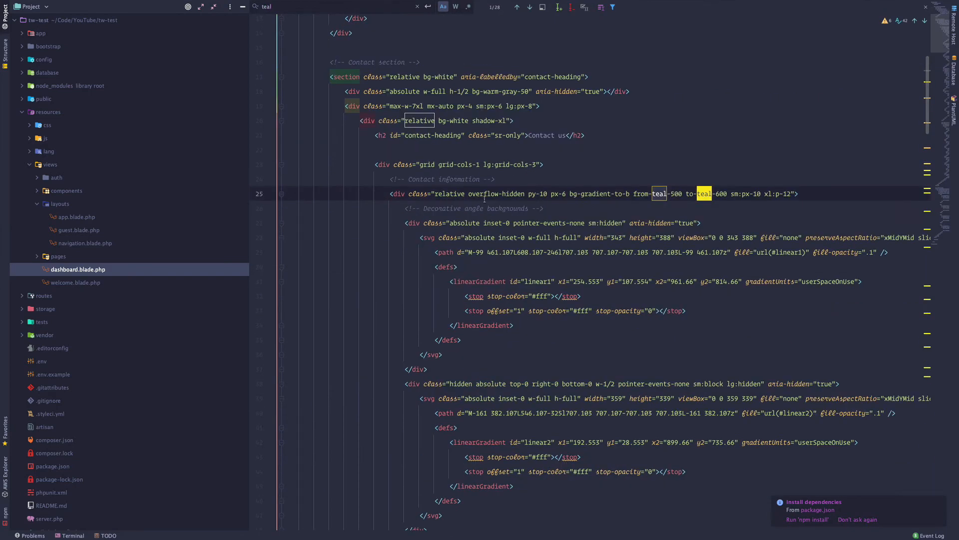
- Scroll through the contact-us template to review the 28 teal colour matches
{"action": "scroll", "scroll_direction": "down", "scroll_amount": 3}
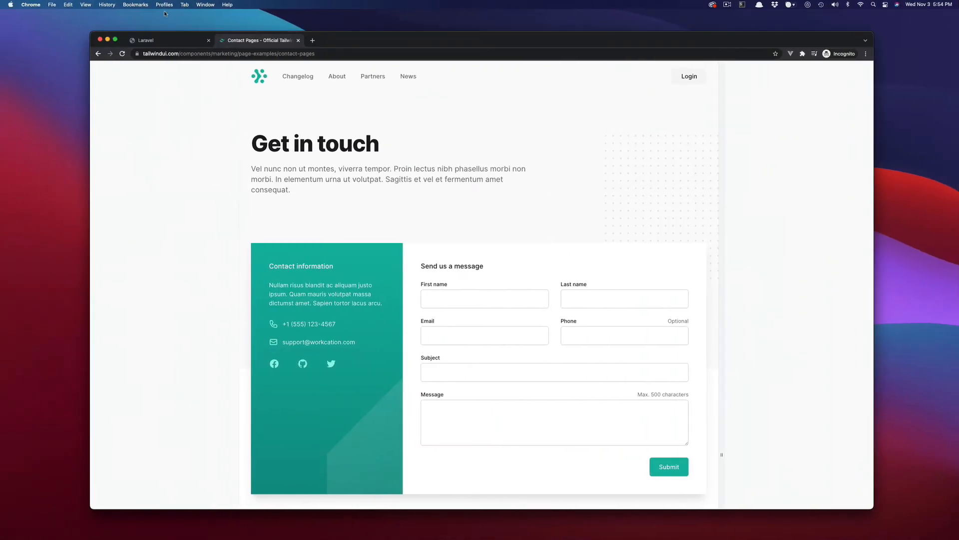
- View tw-test.test/contact-us and scroll to confirm the contact panel is indigo
{"action": "left_click", "coordinate": [144, 40]}
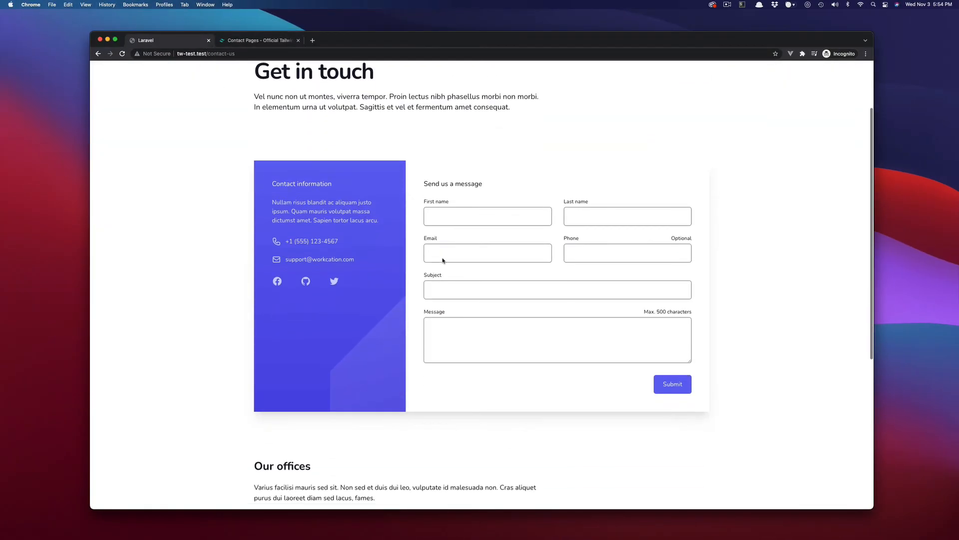
{"action": "scroll", "scroll_direction": "up", "scroll_amount": 3}
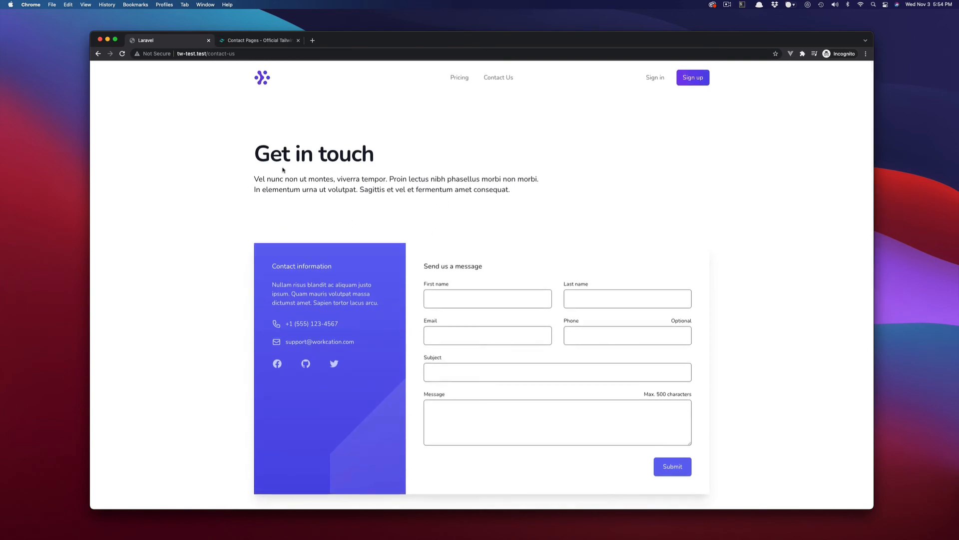
{"action": "scroll", "scroll_direction": "down", "scroll_amount": 3}
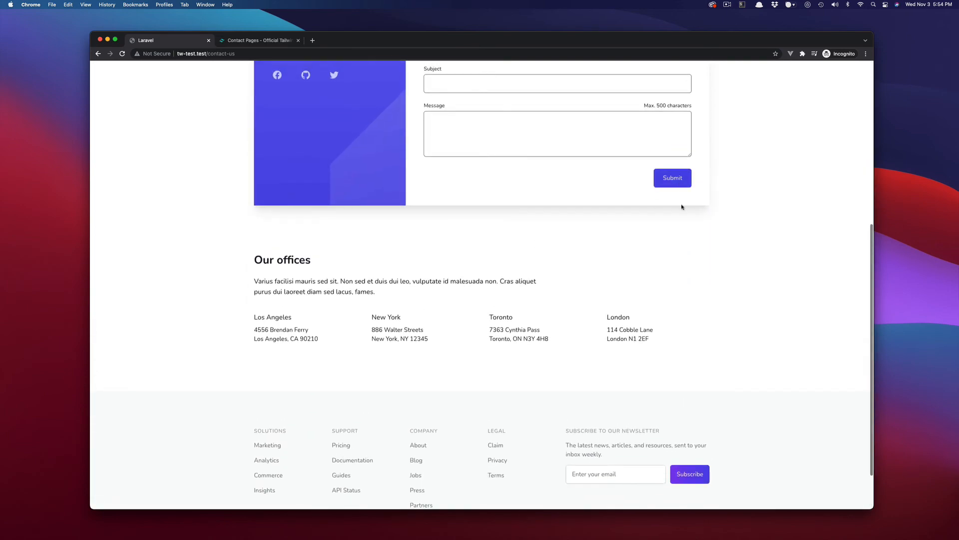
{"action": "scroll", "scroll_direction": "up", "scroll_amount": 3}
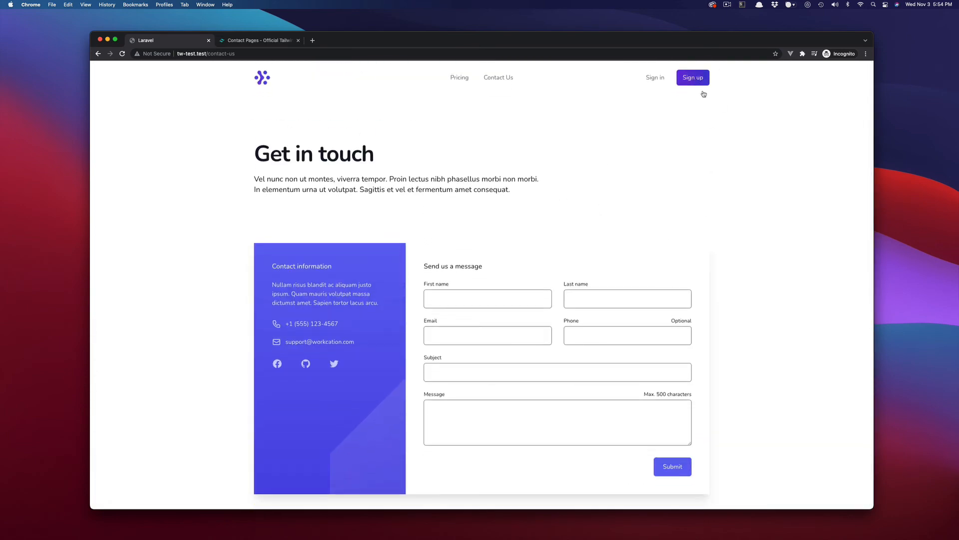
{"action": "mouse_move", "coordinate": [709, 267]}
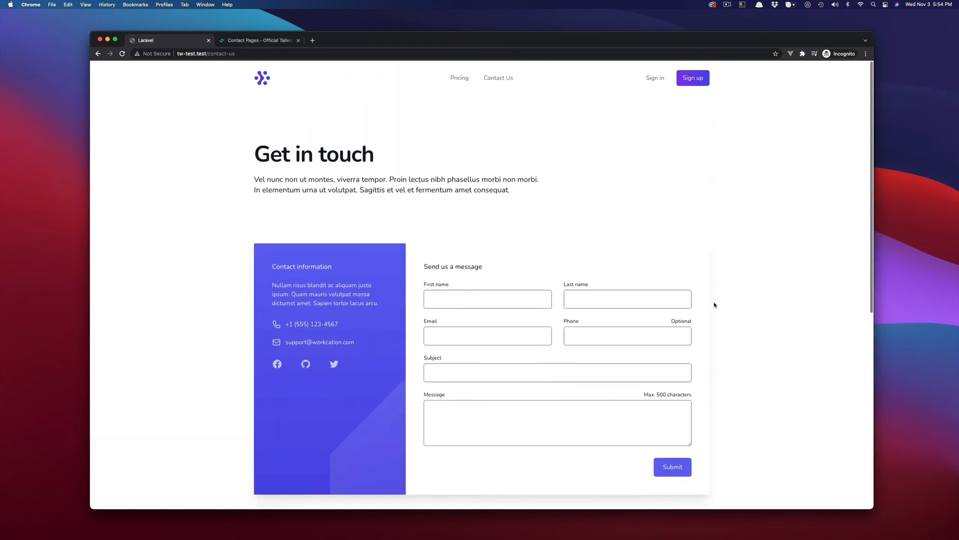
{"action": "mouse_move", "coordinate": [501, 34]}
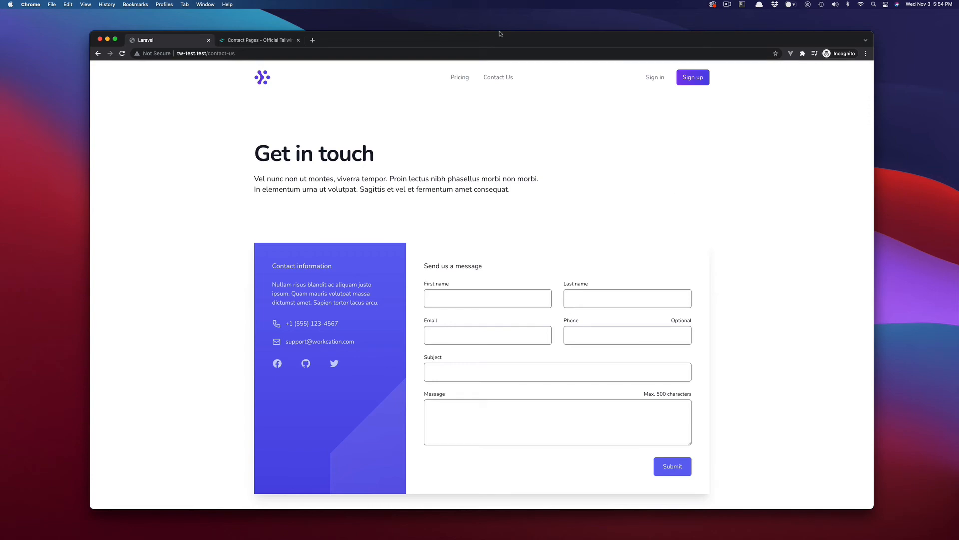
- Scroll Tailwind UI's Pricing Pages down to the $99-a-month 'With feature list' example
{"action": "left_click", "coordinate": [257, 40]}
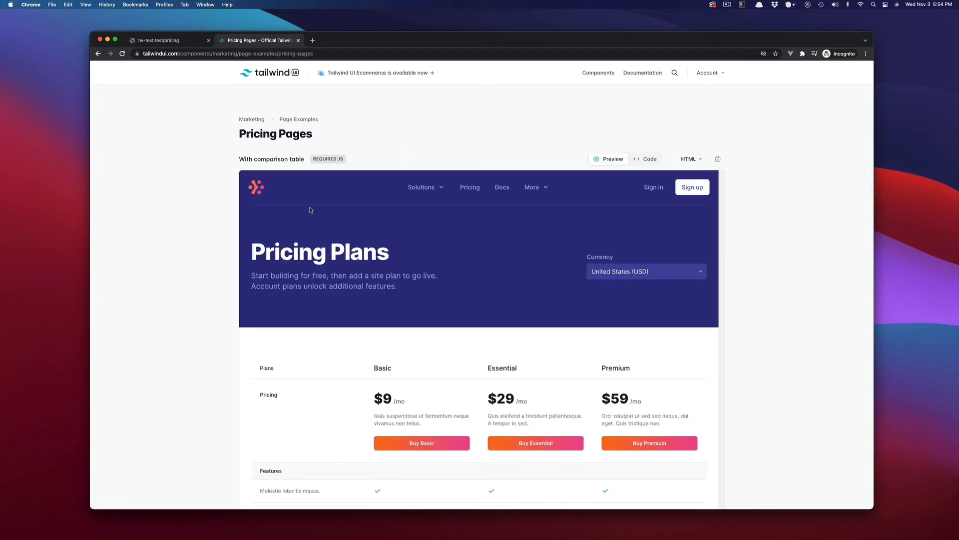
{"action": "scroll", "scroll_direction": "down", "scroll_amount": 3}
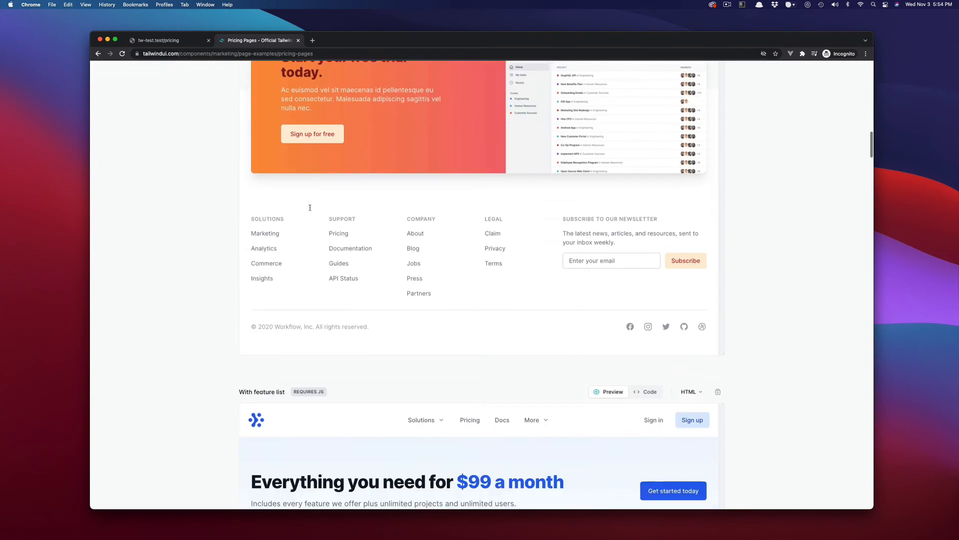
{"action": "scroll", "scroll_direction": "down", "scroll_amount": 3}
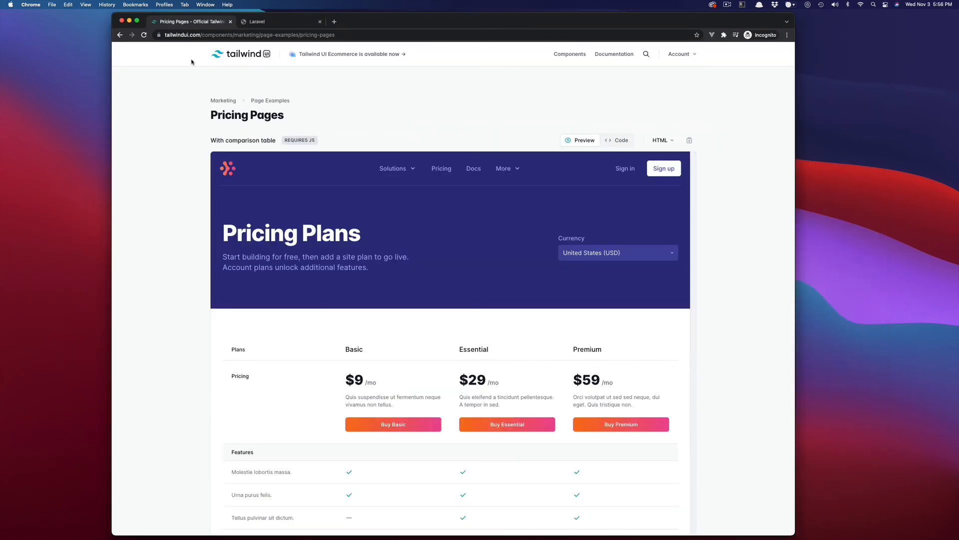
{"action": "scroll", "scroll_direction": "down", "scroll_amount": 3}
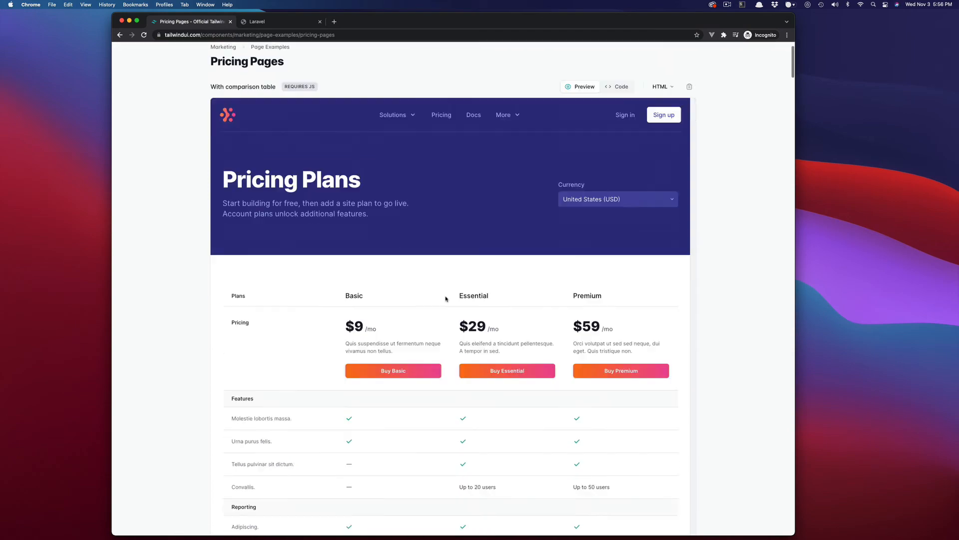
{"action": "scroll", "scroll_direction": "down", "scroll_amount": 3}
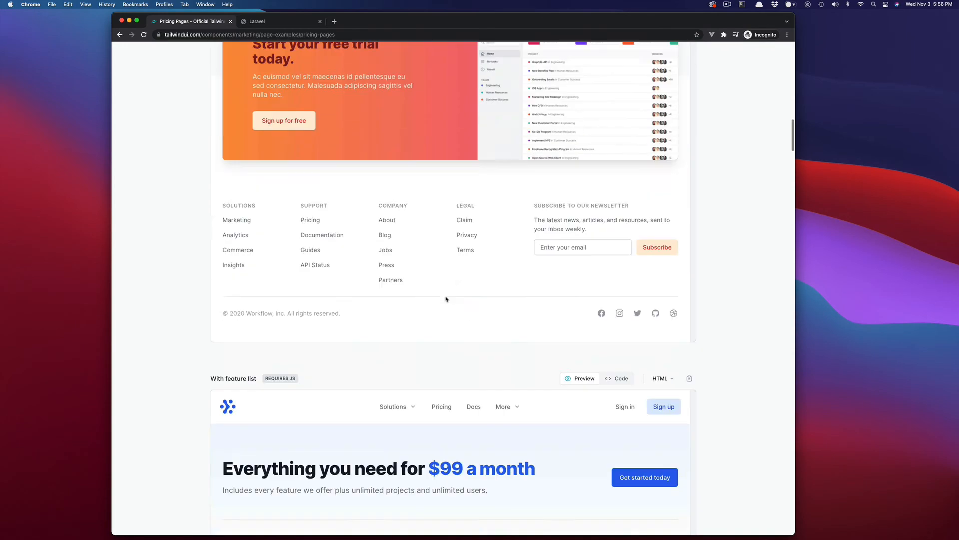
{"action": "scroll", "scroll_direction": "down", "scroll_amount": 3}
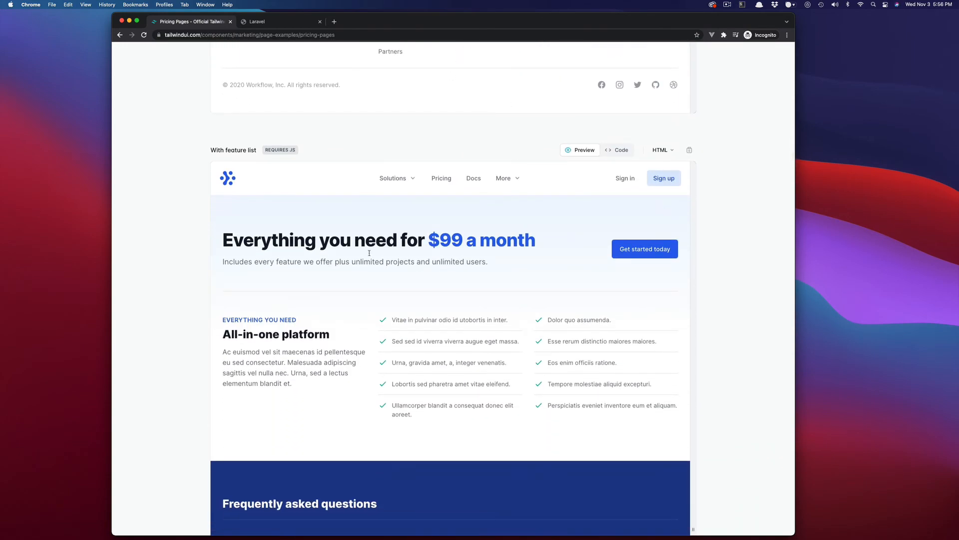
{"action": "mouse_move", "coordinate": [618, 150]}
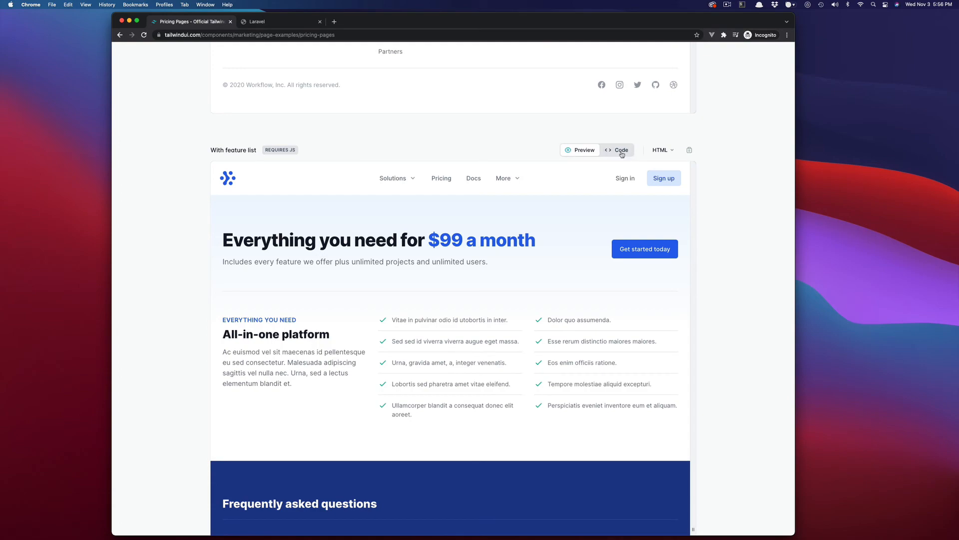
- Reveal the 'With feature list' pricing example's HTML code and scroll through it
{"action": "left_click", "coordinate": [618, 150]}
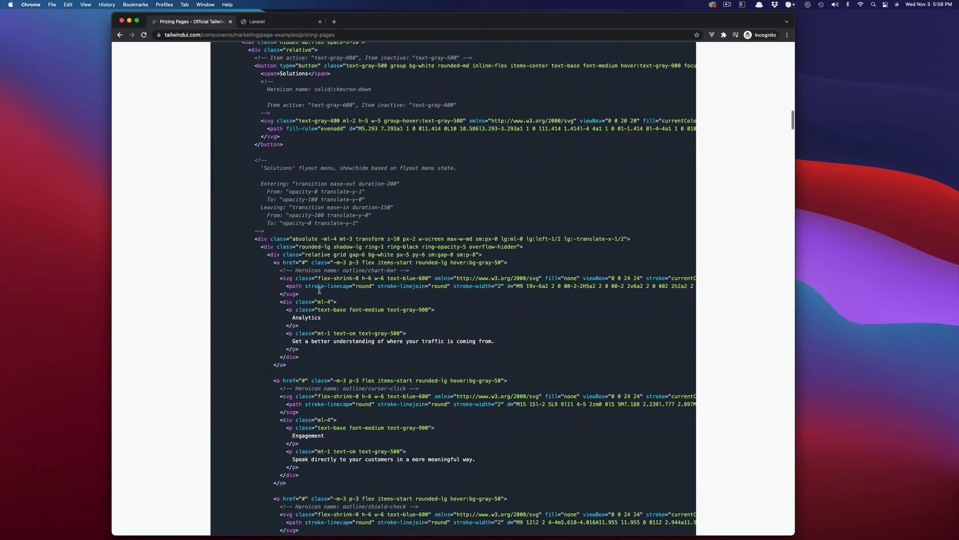
{"action": "scroll", "scroll_direction": "down", "scroll_amount": 3}
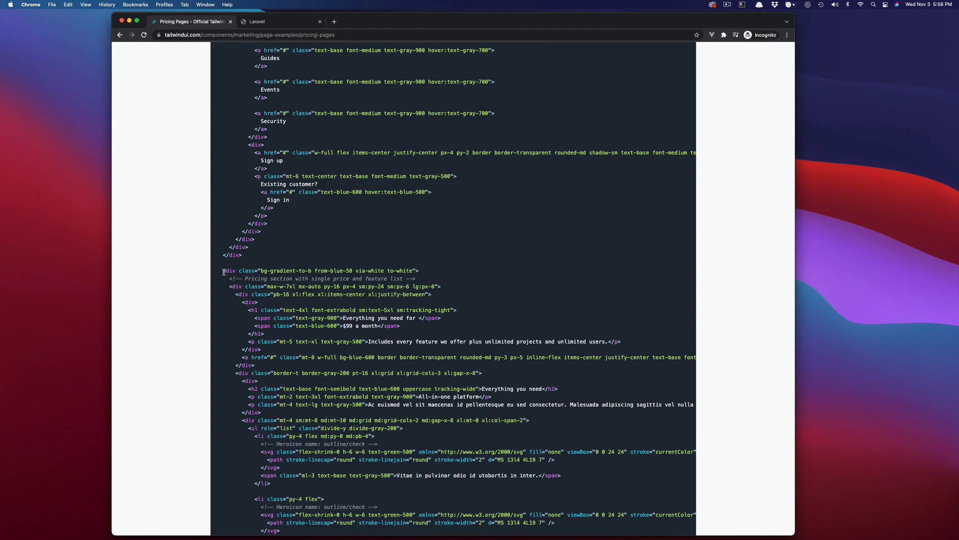
{"action": "scroll", "scroll_direction": "down", "scroll_amount": 3}
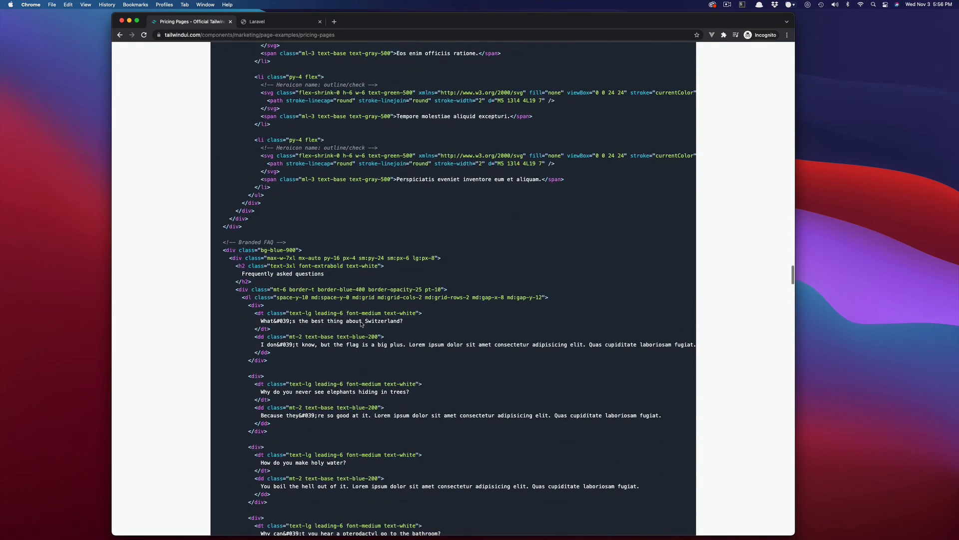
{"action": "scroll", "scroll_direction": "down", "scroll_amount": 3}
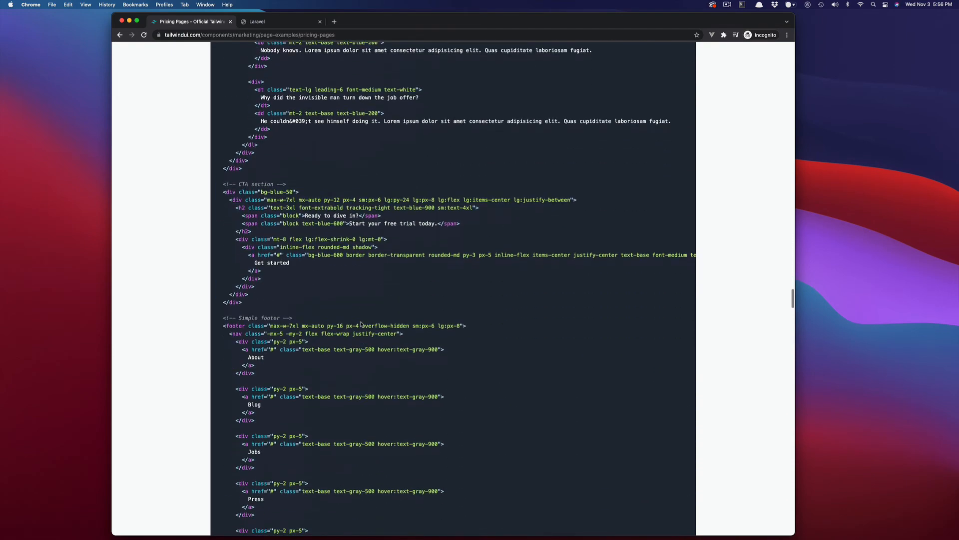
{"action": "left_click", "coordinate": [280, 21]}
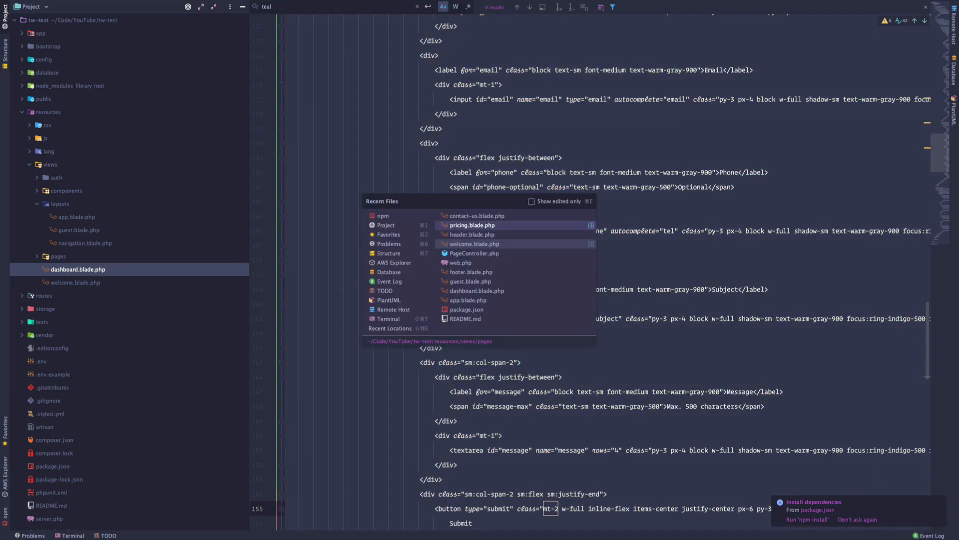
- Open pricing.blade.php from recent files and scroll through it and the contact-us markup
{"action": "left_click", "coordinate": [471, 225]}
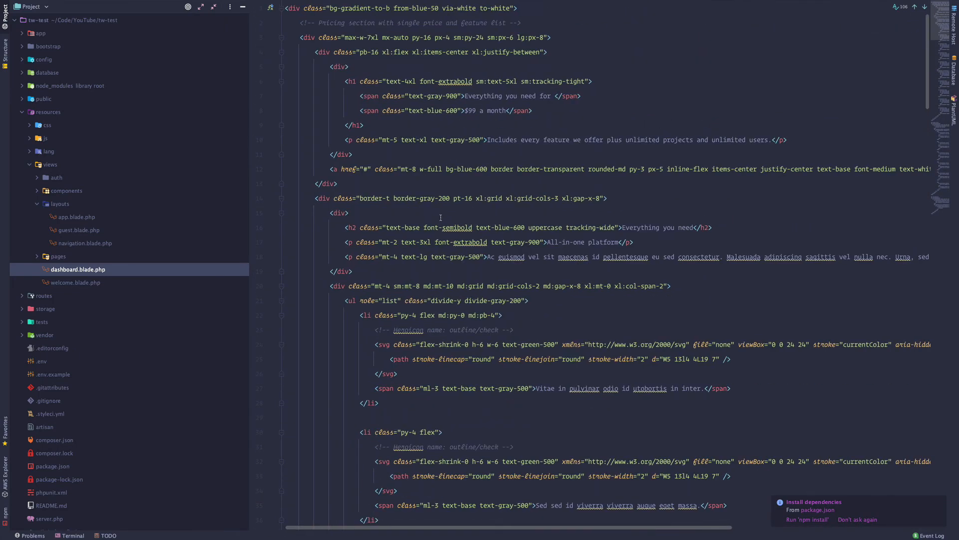
{"action": "scroll", "scroll_direction": "up", "scroll_amount": 3}
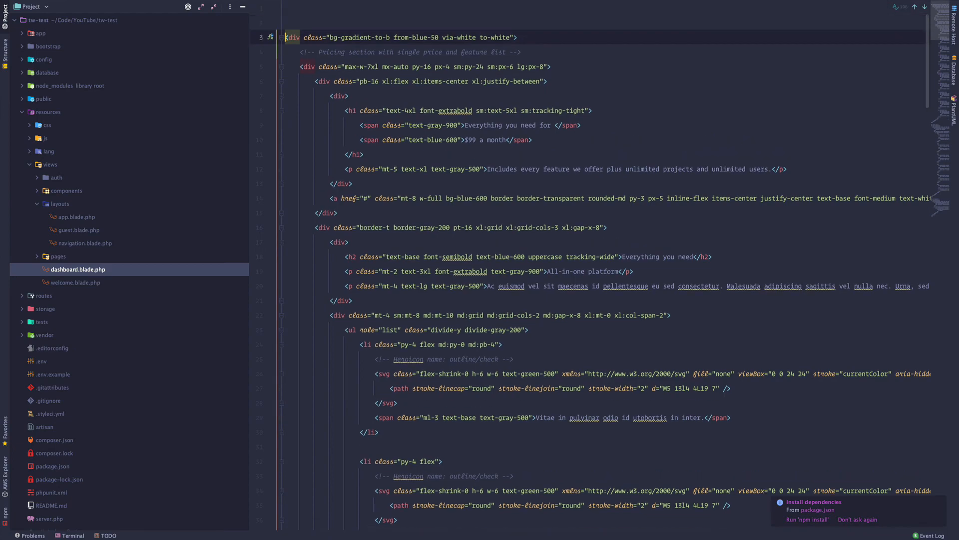
{"action": "scroll", "scroll_direction": "down", "scroll_amount": 3}
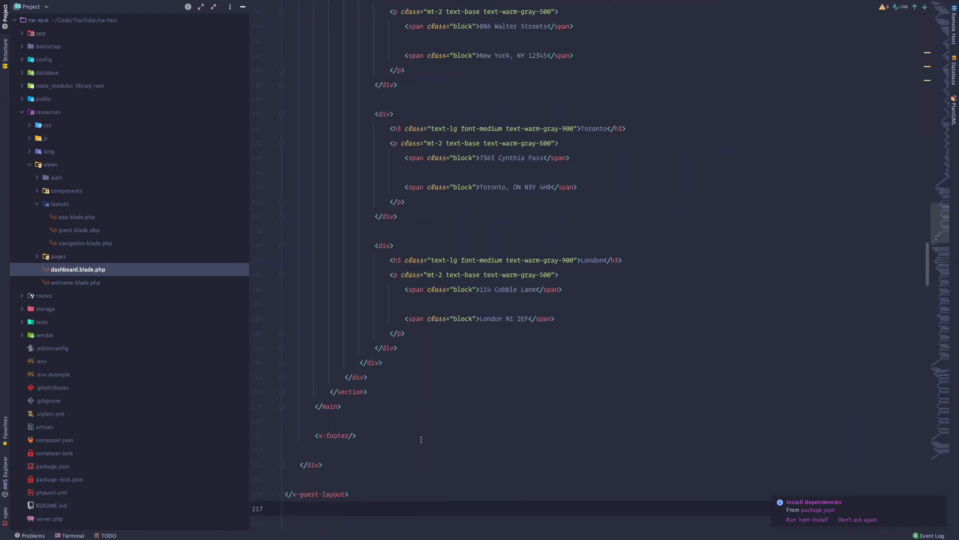
{"action": "scroll", "scroll_direction": "up", "scroll_amount": 3}
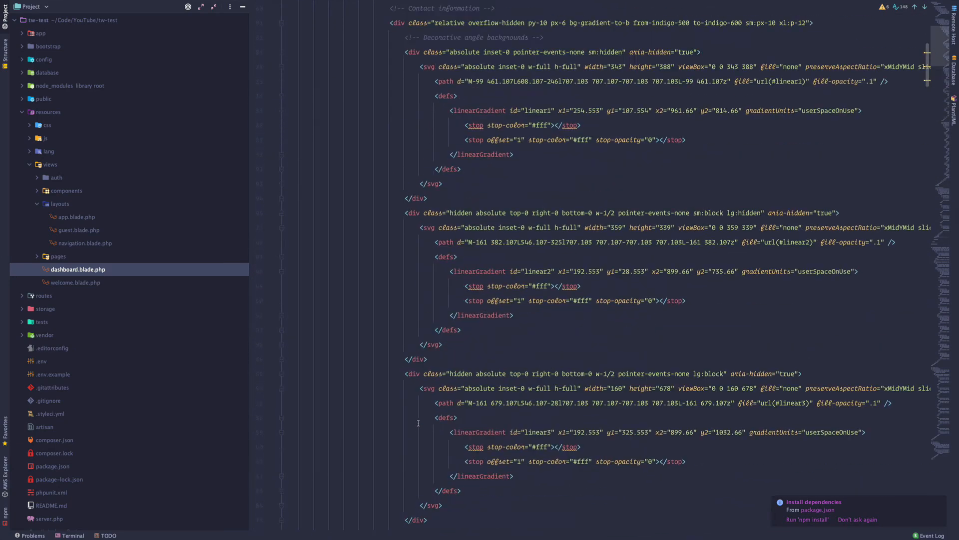
{"action": "scroll", "scroll_direction": "up", "scroll_amount": 3}
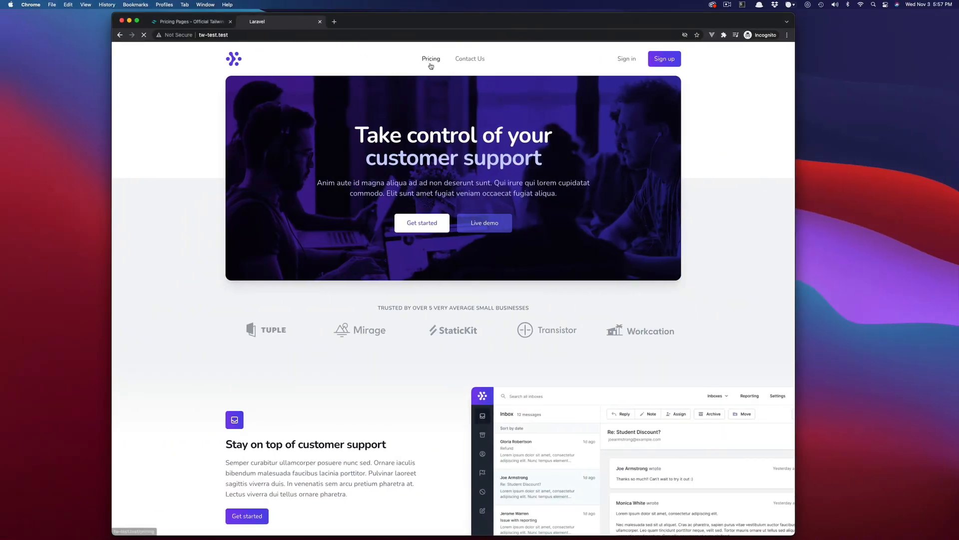
- Open the site's Pricing page and refresh to see the indigo accents
{"action": "left_click", "coordinate": [431, 59]}
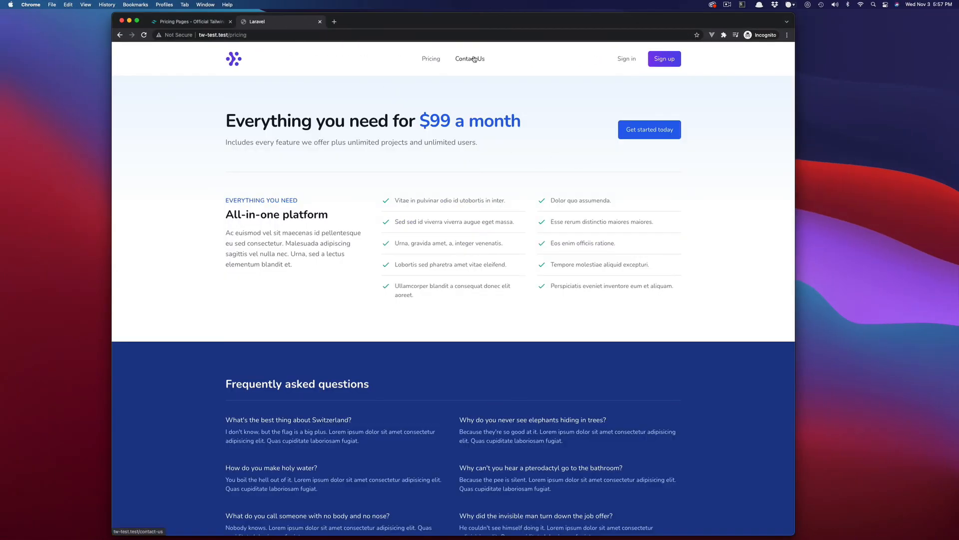
{"action": "left_click", "coordinate": [469, 58]}
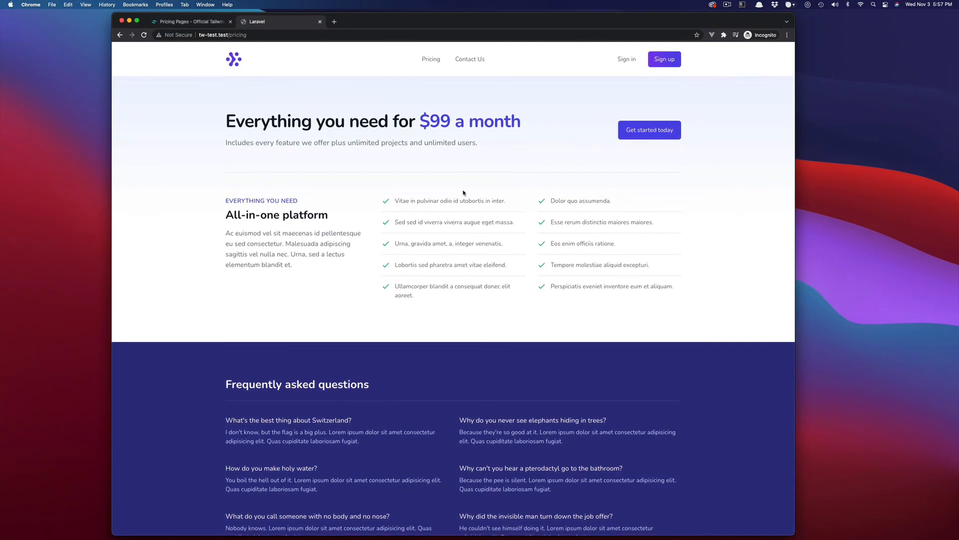
{"action": "mouse_move", "coordinate": [468, 224]}
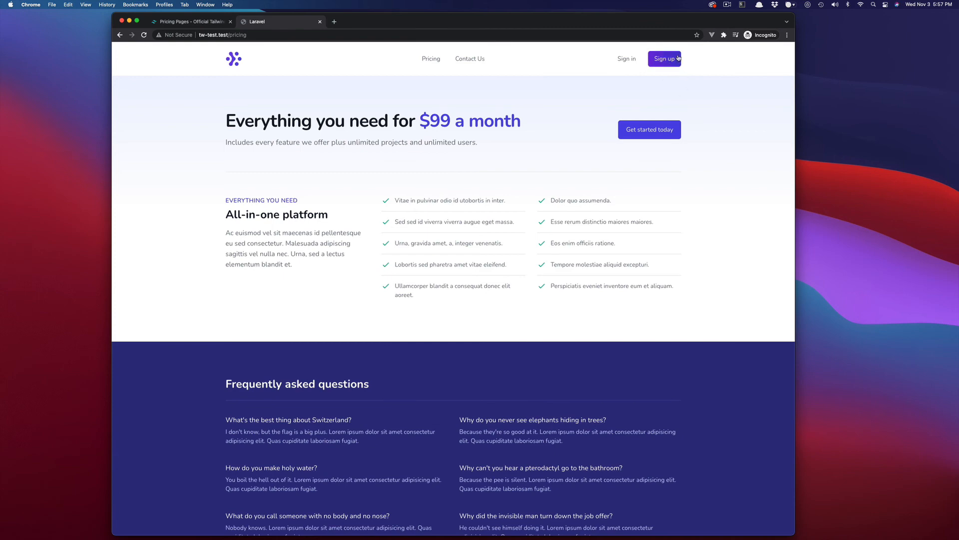
{"action": "left_click", "coordinate": [234, 59]}
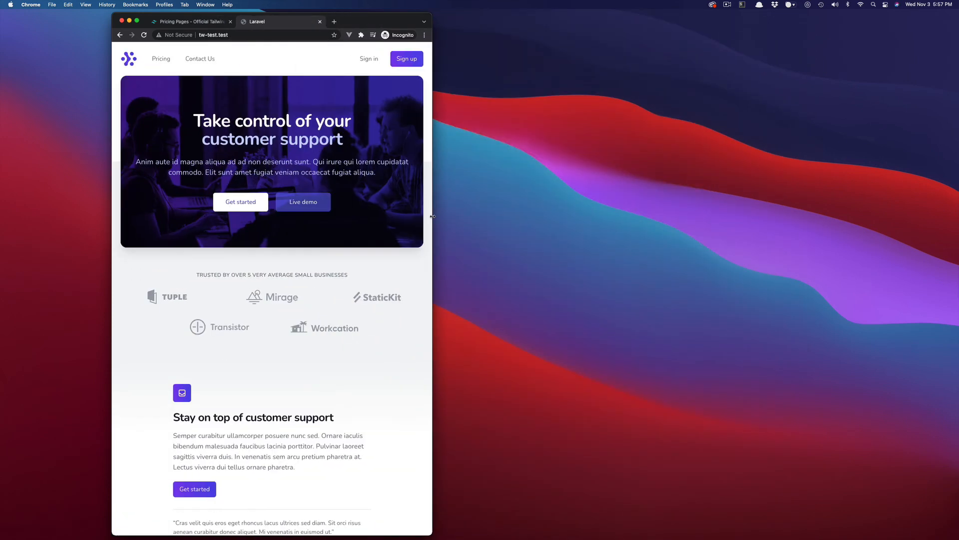
- Visit Pricing and Contact Us at narrow then wide widths, ending on the home page
{"action": "left_click", "coordinate": [160, 59]}
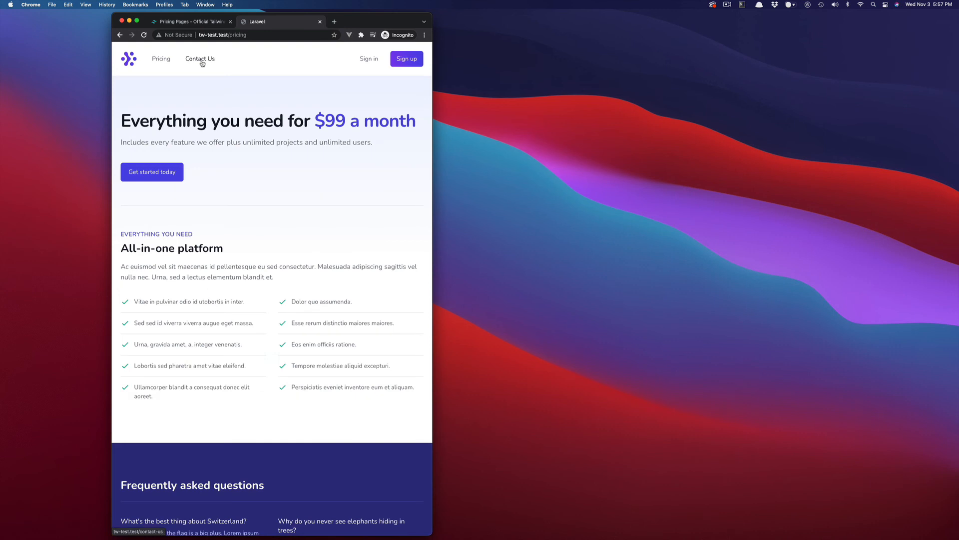
{"action": "left_click", "coordinate": [200, 59]}
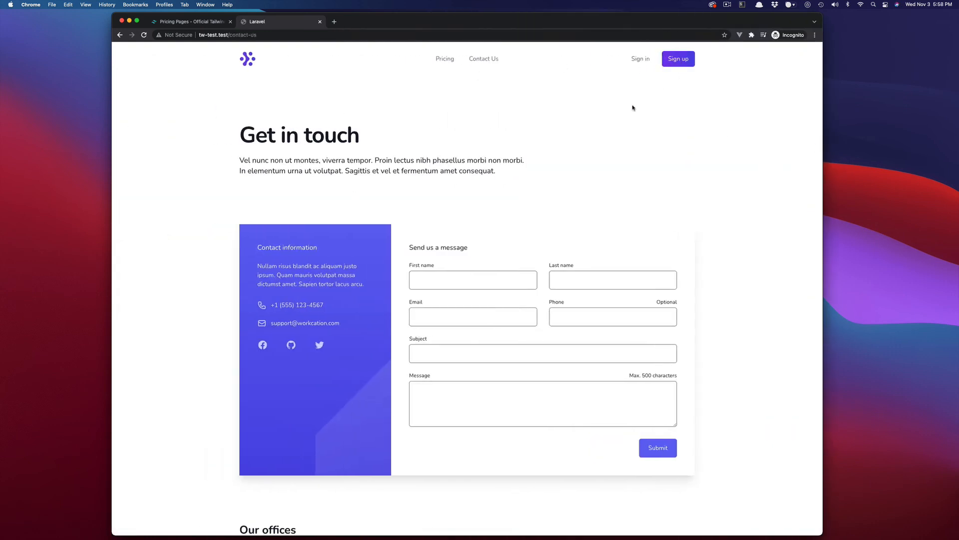
{"action": "scroll", "scroll_direction": "down", "scroll_amount": 3}
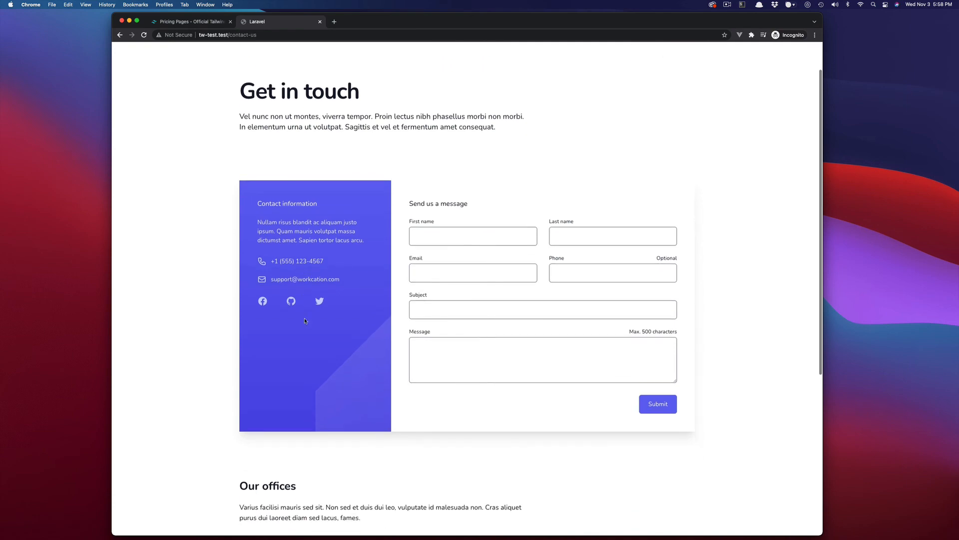
{"action": "scroll", "scroll_direction": "up", "scroll_amount": 3}
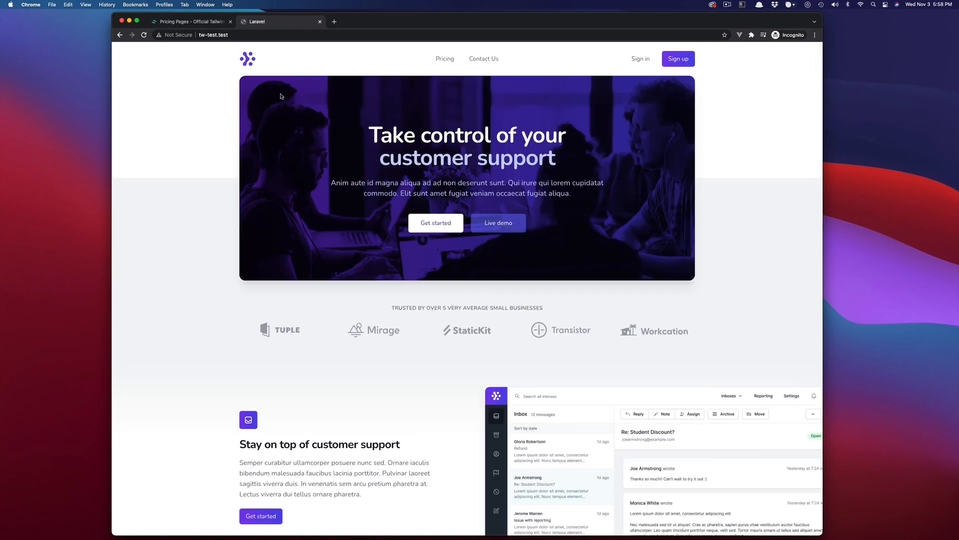
{"action": "scroll", "scroll_direction": "down", "scroll_amount": 3}
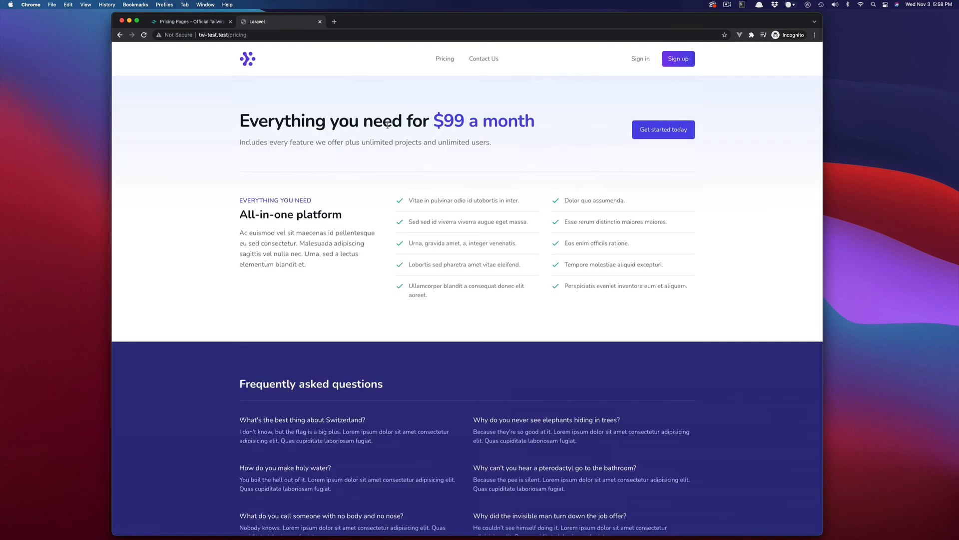
{"action": "left_click", "coordinate": [484, 58]}
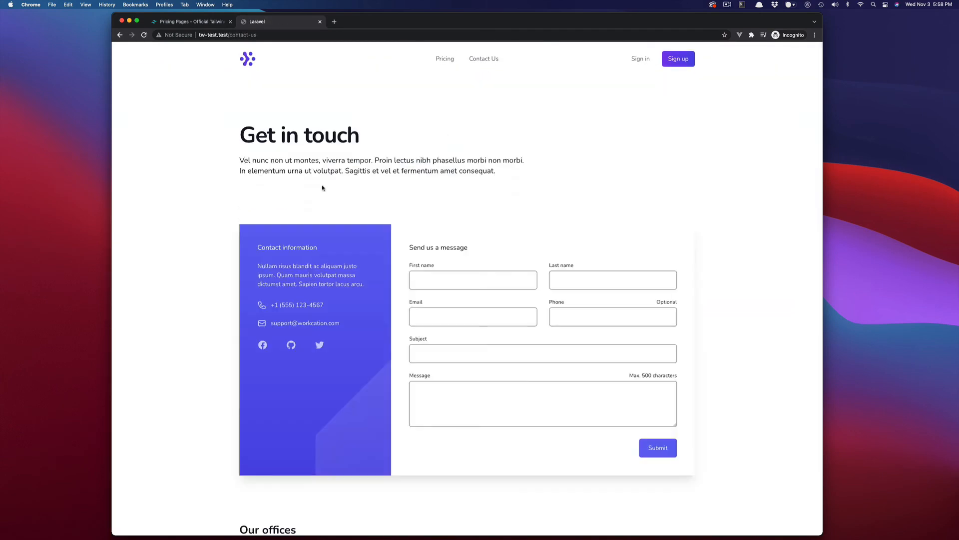
{"action": "mouse_move", "coordinate": [354, 270]}
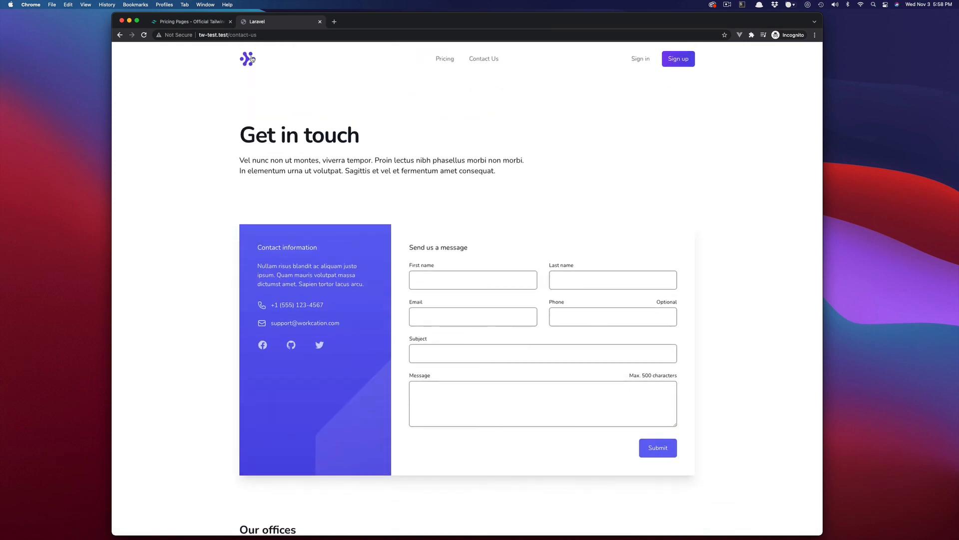
{"action": "left_click", "coordinate": [247, 59]}
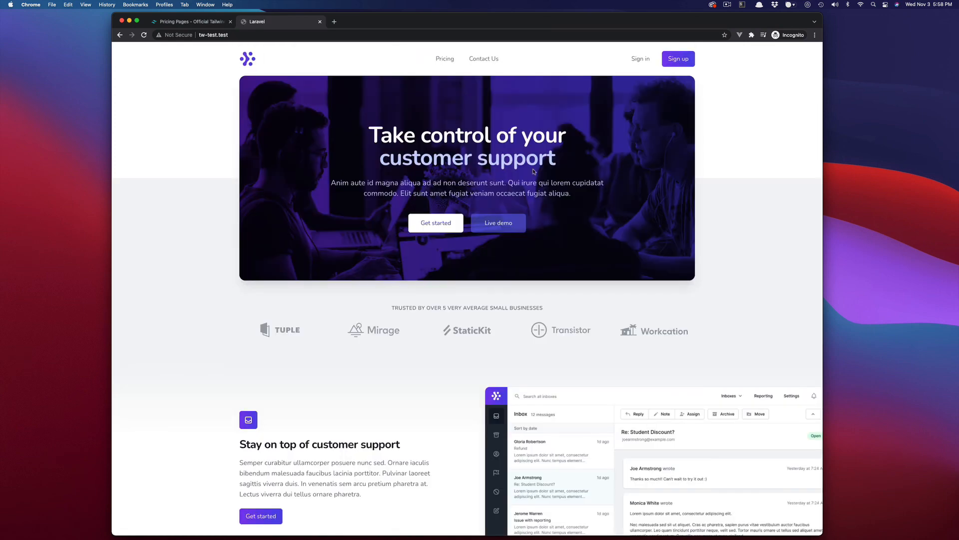
{"action": "mouse_move", "coordinate": [422, 91]}
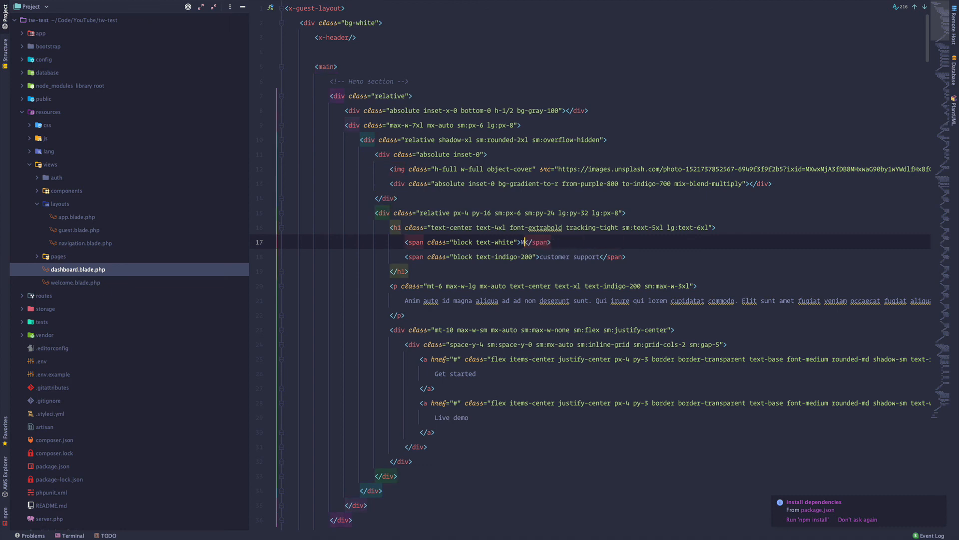
- Type 'Making a' as the first hero h1 span text in welcome.blade.php
{"action": "type", "text": "Making a"}
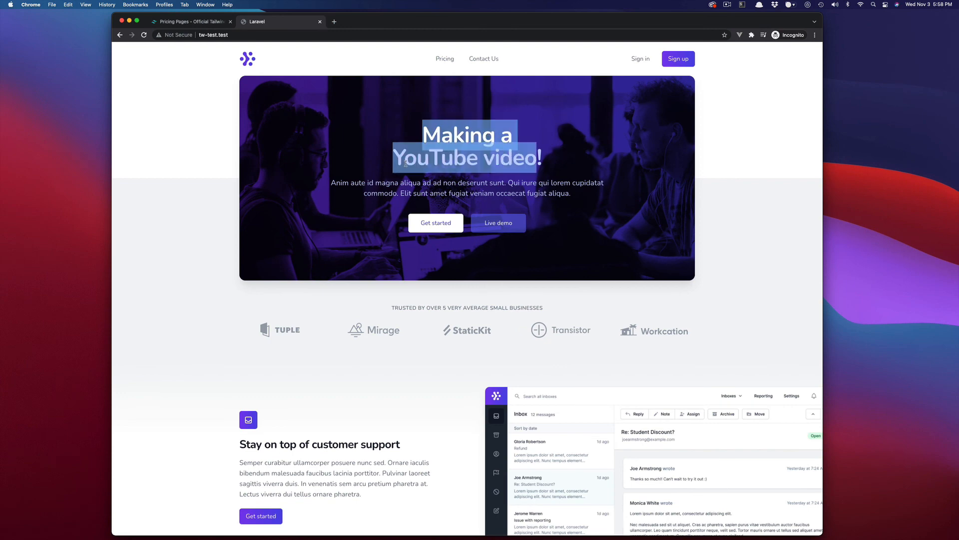
- Scroll the 'Making a YouTube video!' home page, revisit pages, and reach the login form
{"action": "scroll", "scroll_direction": "down", "scroll_amount": 3}
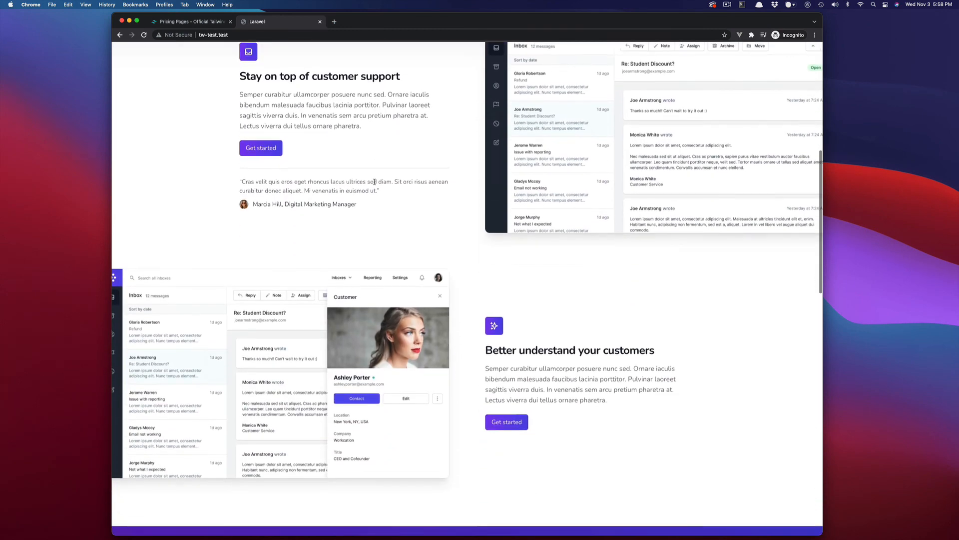
{"action": "scroll", "scroll_direction": "down", "scroll_amount": 3}
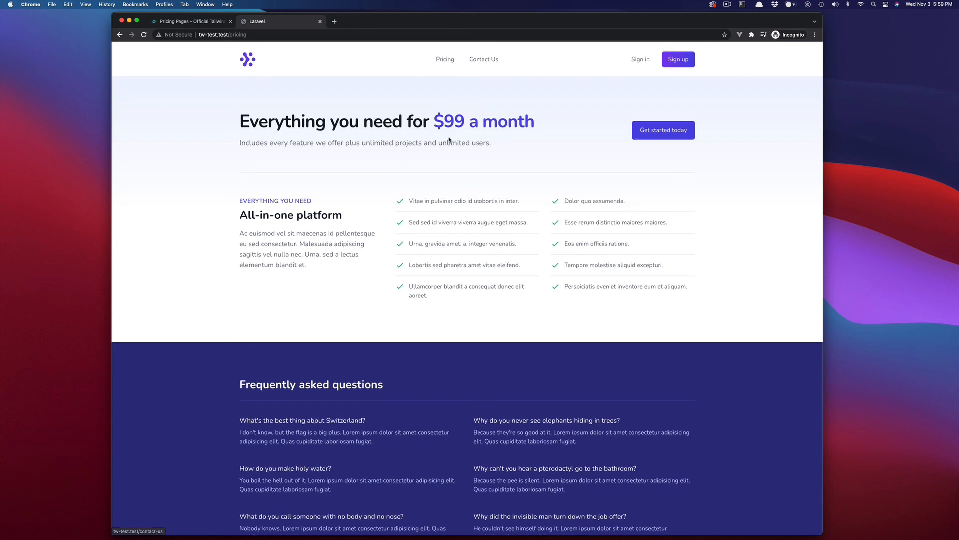
{"action": "mouse_move", "coordinate": [270, 60]}
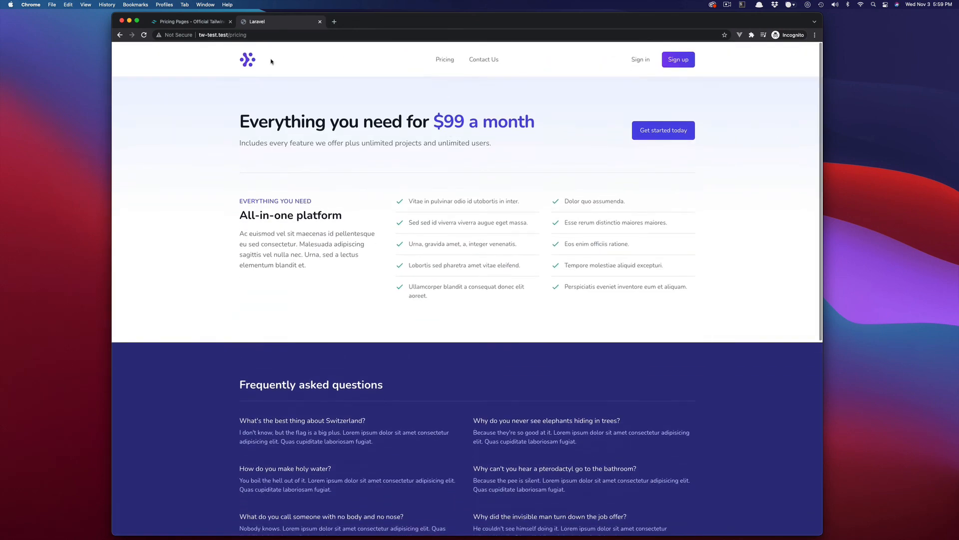
{"action": "left_click", "coordinate": [248, 59]}
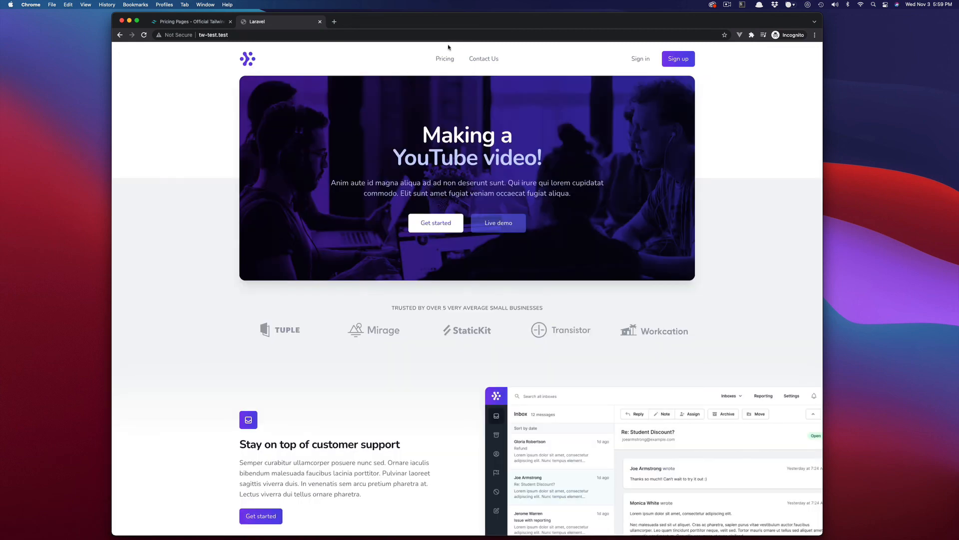
{"action": "left_click", "coordinate": [483, 58]}
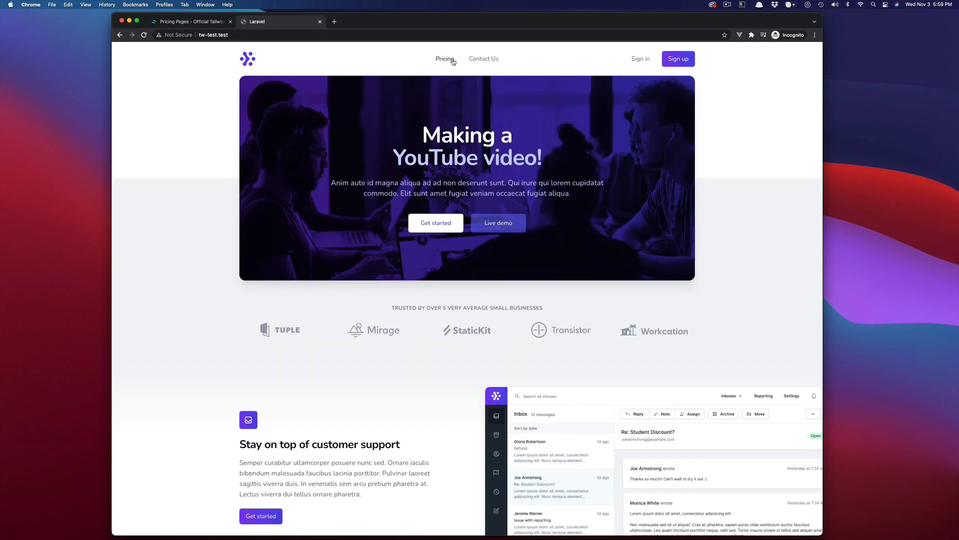
{"action": "left_click", "coordinate": [640, 58]}
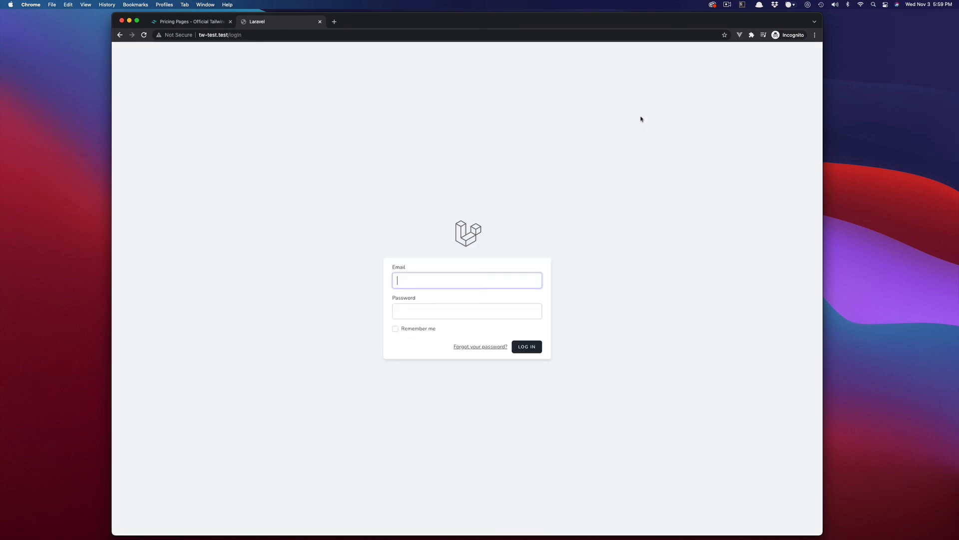